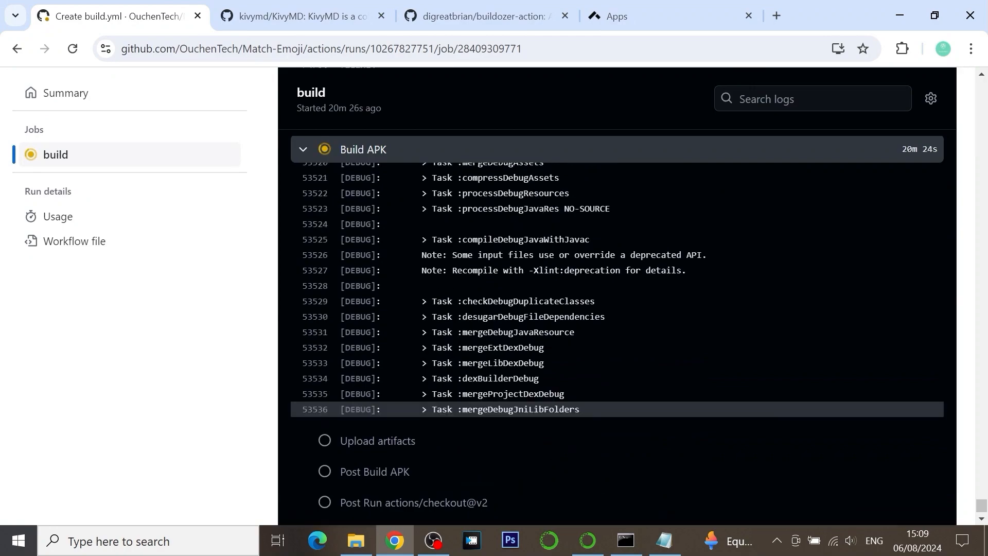
Step: View the README's seven-step Overview of Conversion Process, clearing the text highlight
{"action": "left_click", "coordinate": [377, 441]}
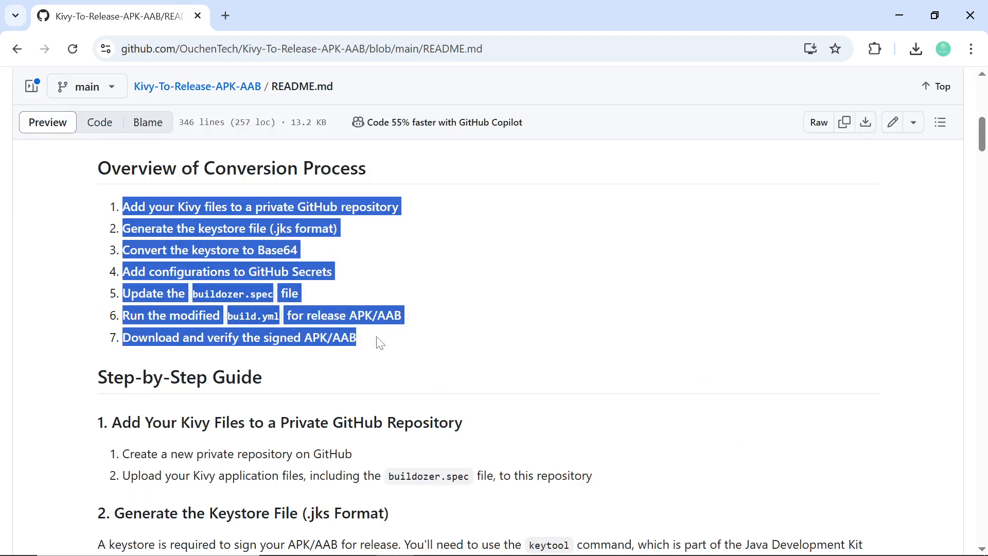
{"action": "left_click", "coordinate": [378, 342]}
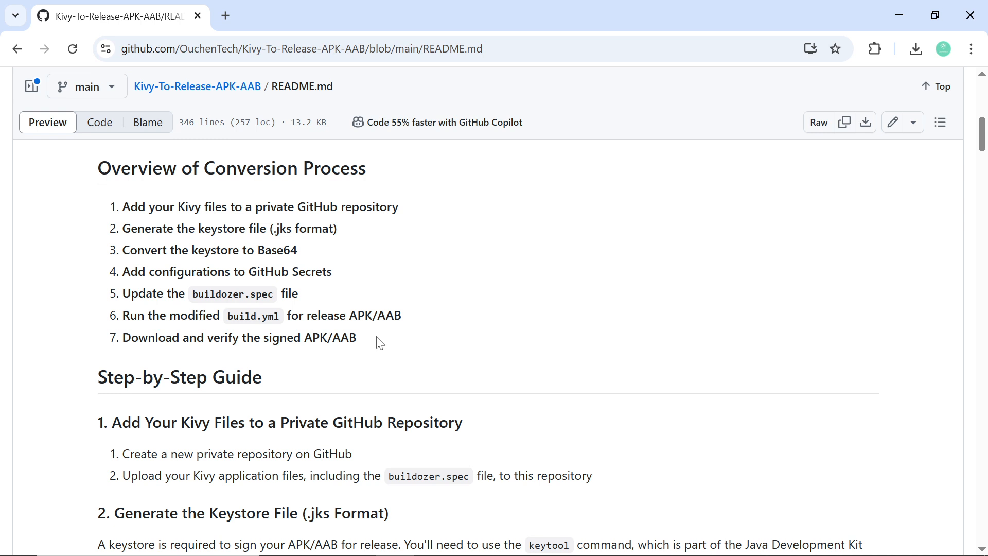
{"action": "scroll", "scroll_direction": "down", "scroll_amount": 3}
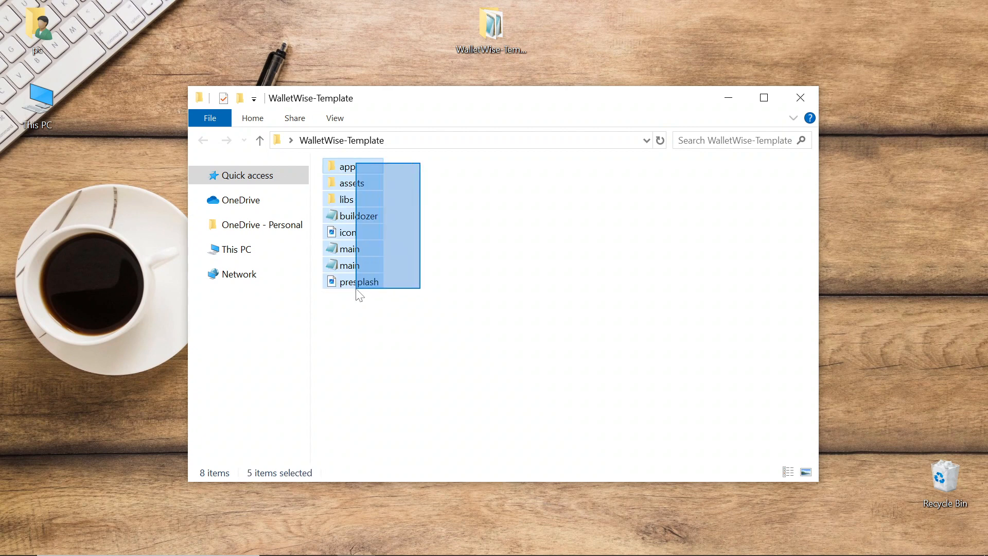
Step: Select all eight items in the WalletWise-Template folder with Ctrl+A
{"action": "key", "text": "ctrl+a"}
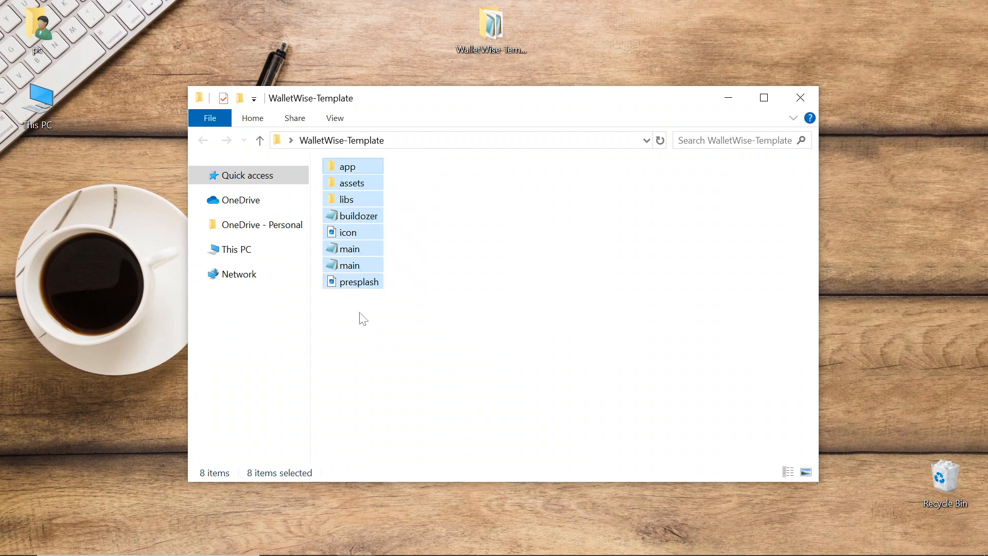
{"action": "left_click", "coordinate": [363, 319]}
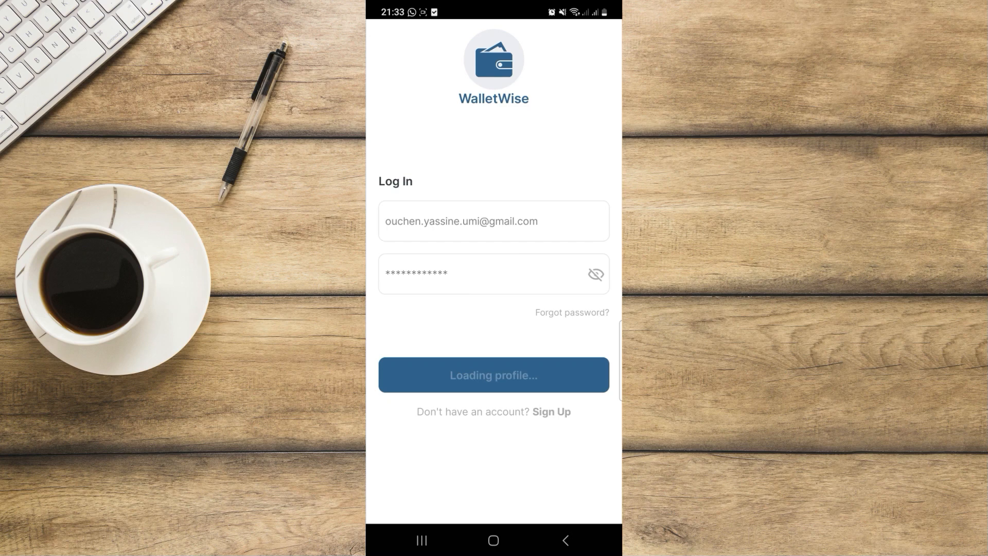
Step: Save the 7.0 $ Dining & Takeout coffee shop transaction and view WalletWise AI advice
{"action": "left_click", "coordinate": [494, 375]}
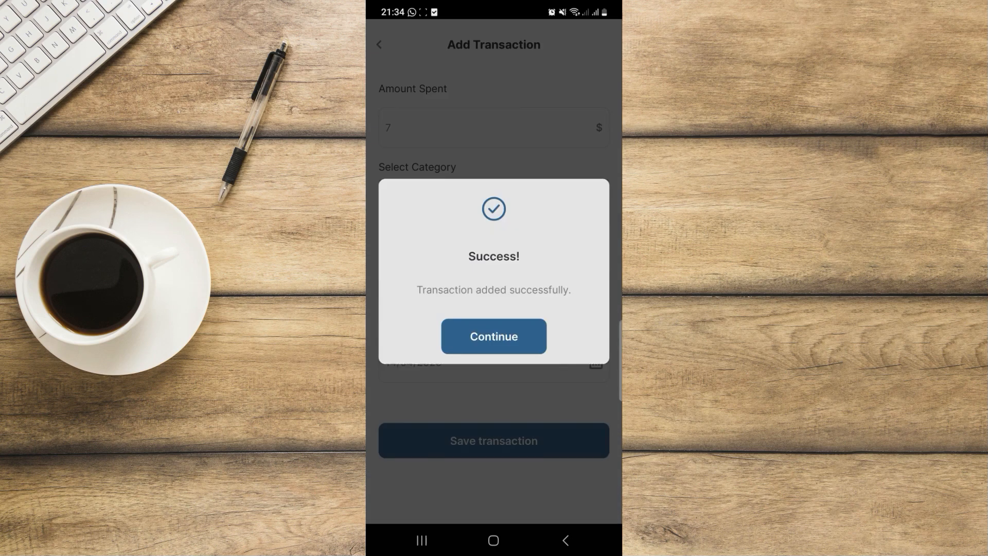
{"action": "left_click", "coordinate": [494, 336]}
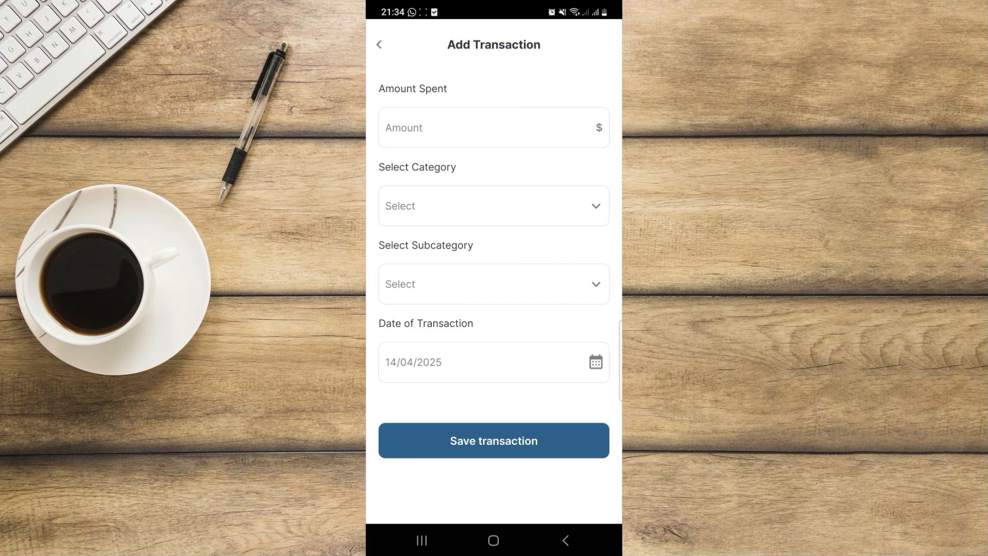
{"action": "left_click", "coordinate": [494, 440]}
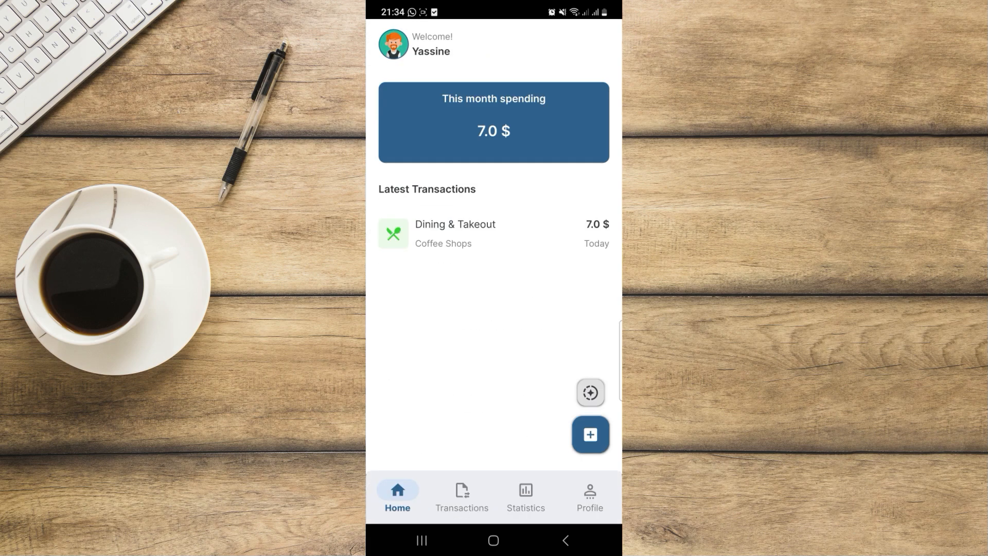
{"action": "left_click", "coordinate": [524, 496]}
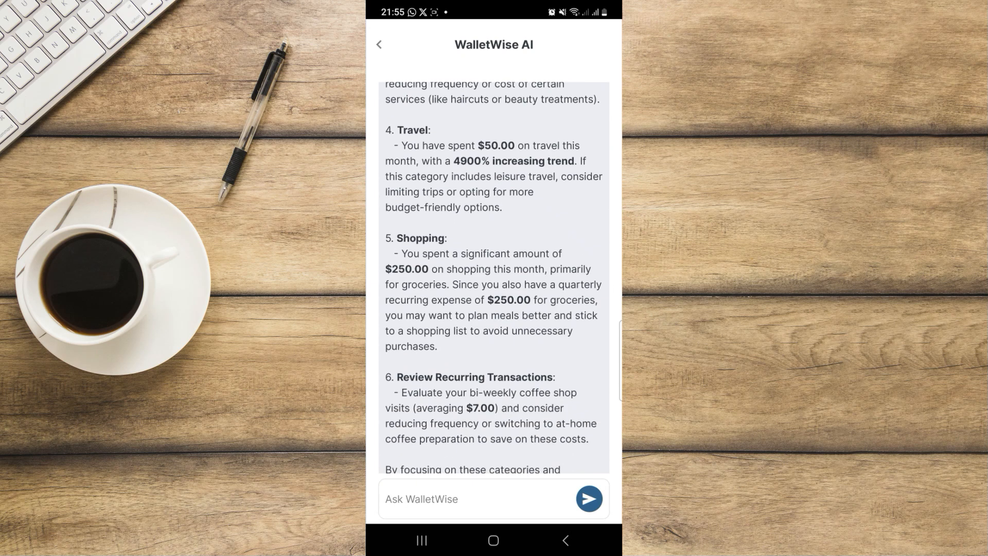
Step: Change the profile avatar and acknowledge the avatar changed message
{"action": "left_click", "coordinate": [589, 497]}
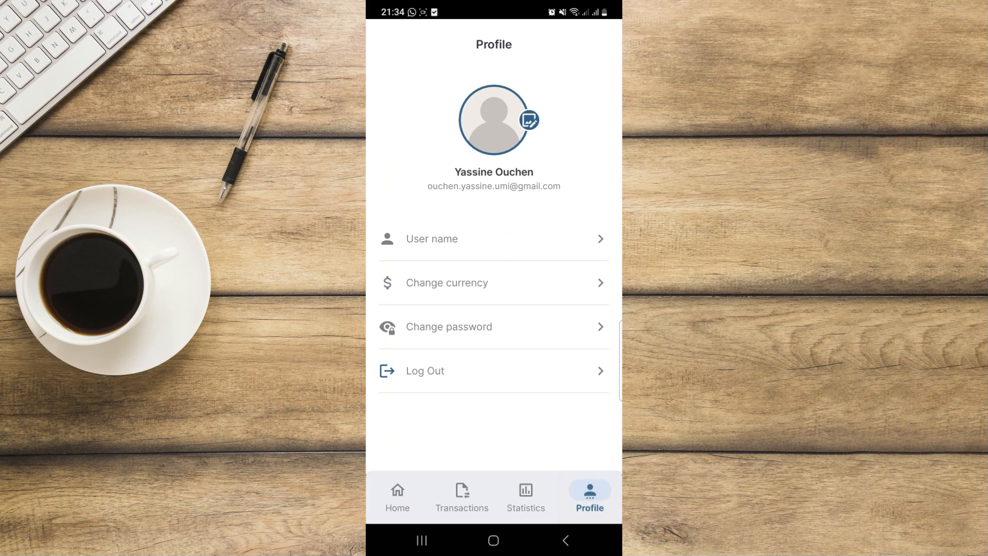
{"action": "left_click", "coordinate": [527, 121]}
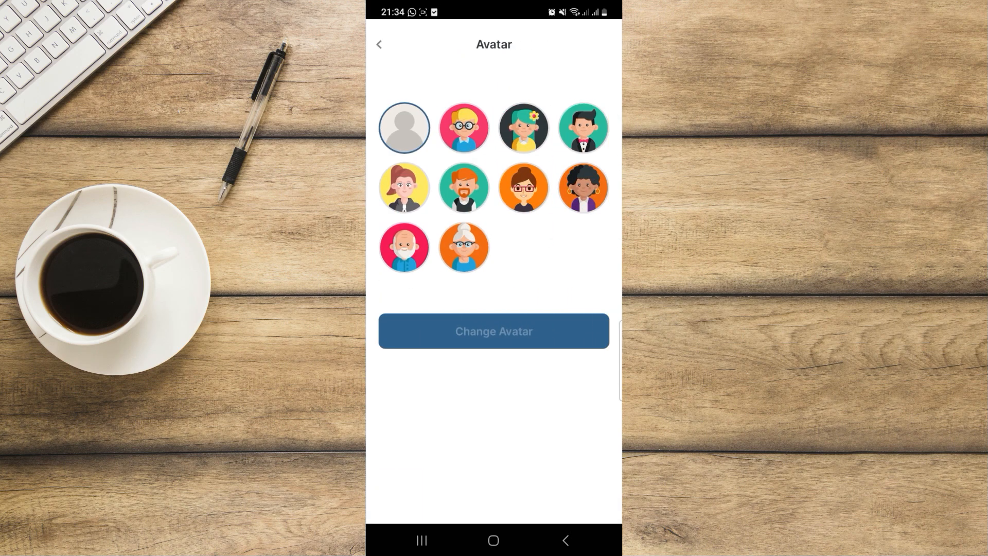
{"action": "left_click", "coordinate": [494, 331]}
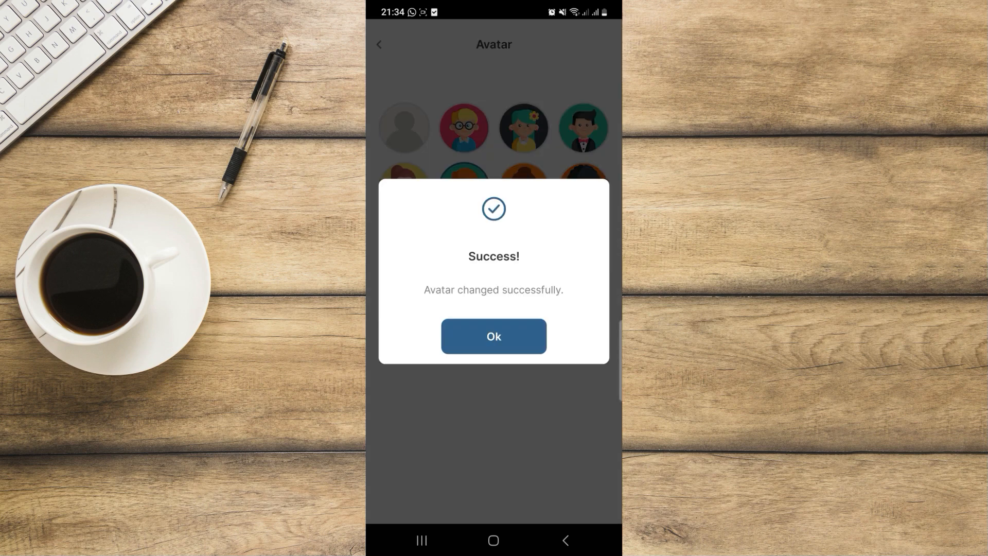
{"action": "left_click", "coordinate": [493, 336]}
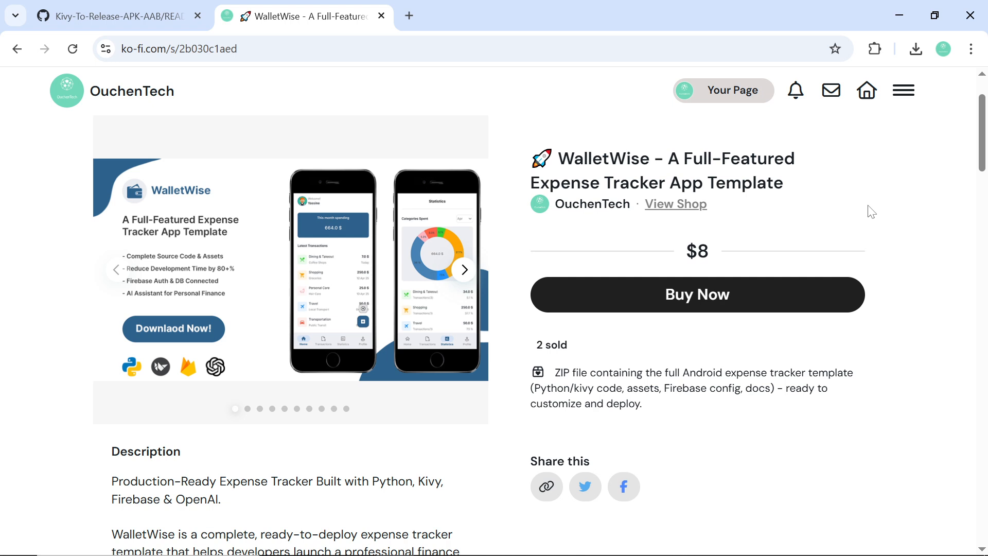
{"action": "mouse_move", "coordinate": [708, 298]}
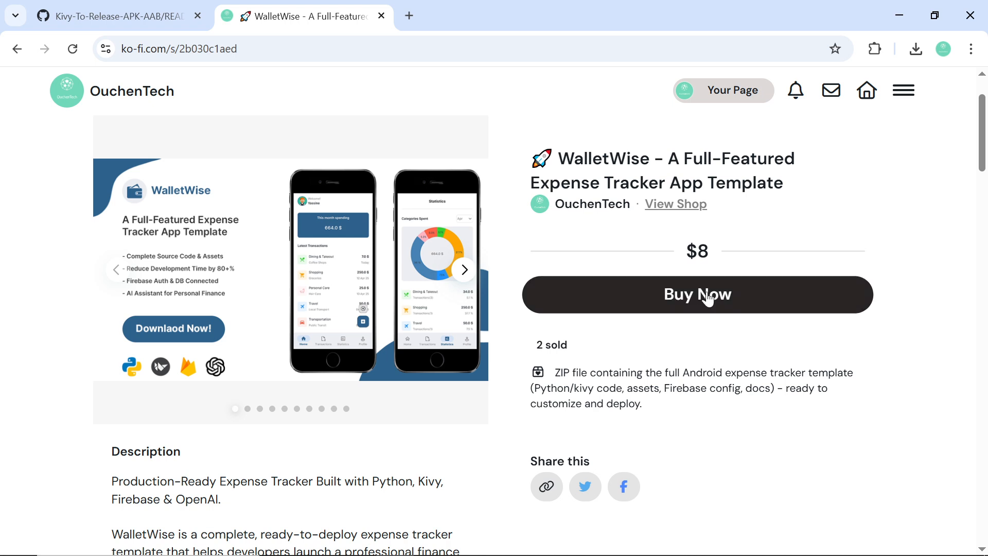
Step: Buy Now on the WalletWise template, reaching the $8.00 checkout summary payment options
{"action": "left_click", "coordinate": [696, 294]}
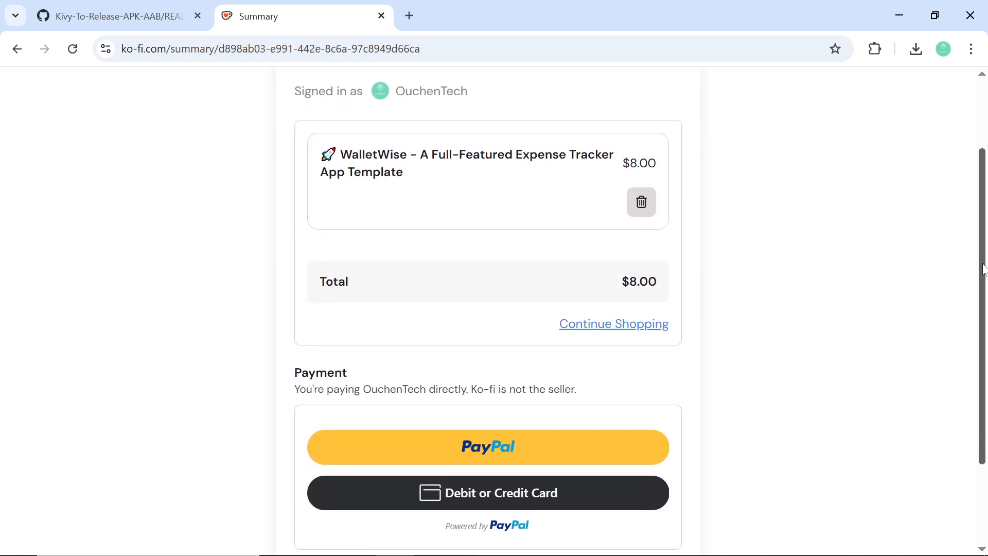
{"action": "scroll", "scroll_direction": "down", "scroll_amount": 3}
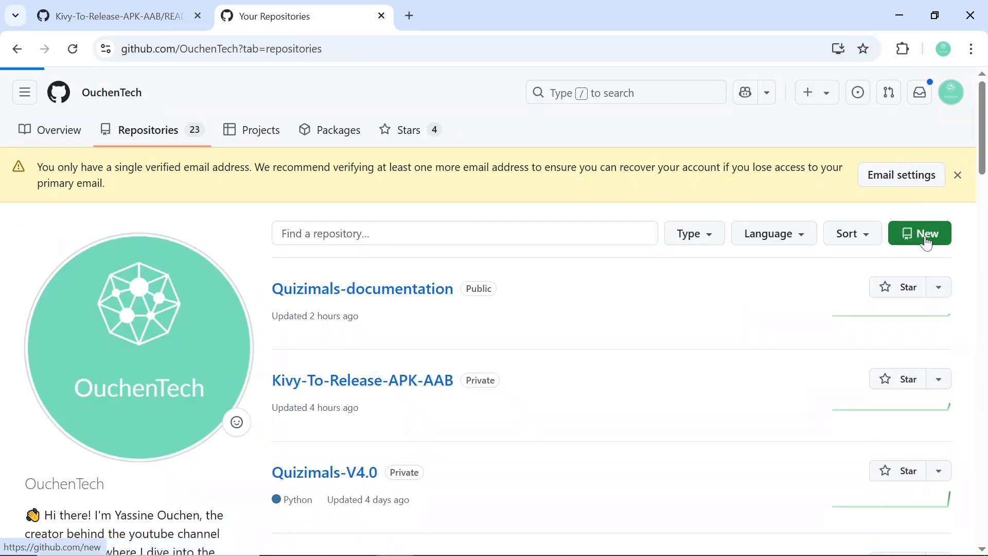
Step: Create the private repository walletwise-release-build and choose to upload existing files
{"action": "left_click", "coordinate": [920, 234]}
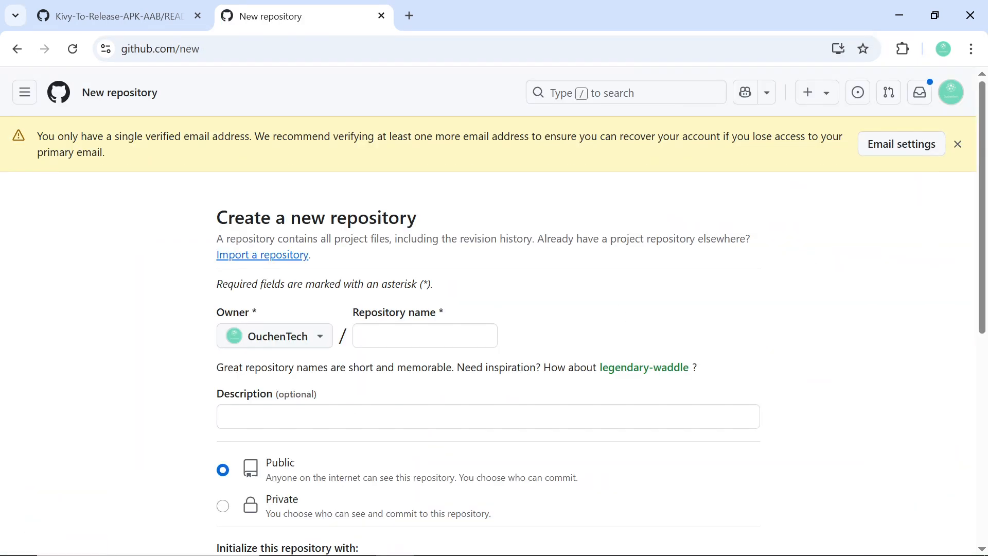
{"action": "type", "text": "walletwise-release-build"}
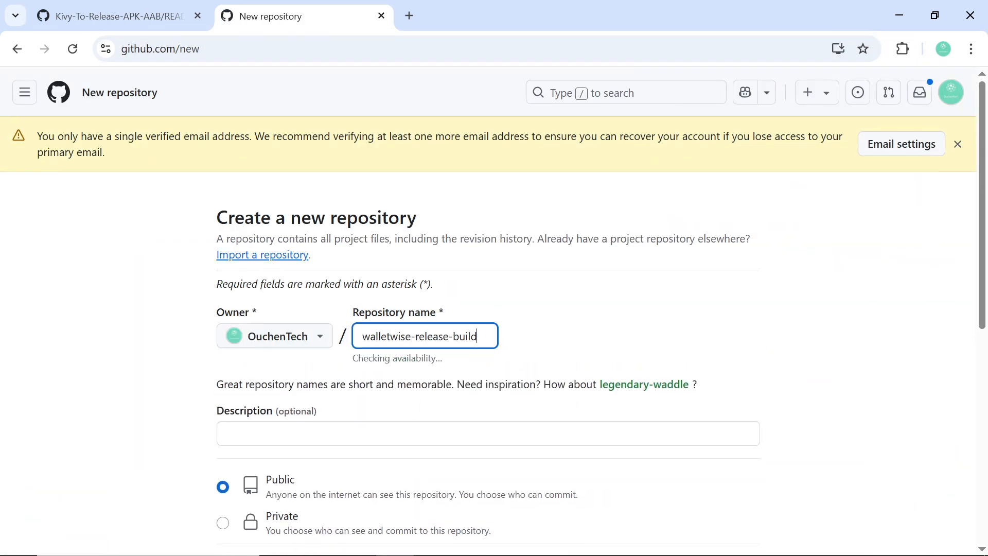
{"action": "scroll", "scroll_direction": "down", "scroll_amount": 3}
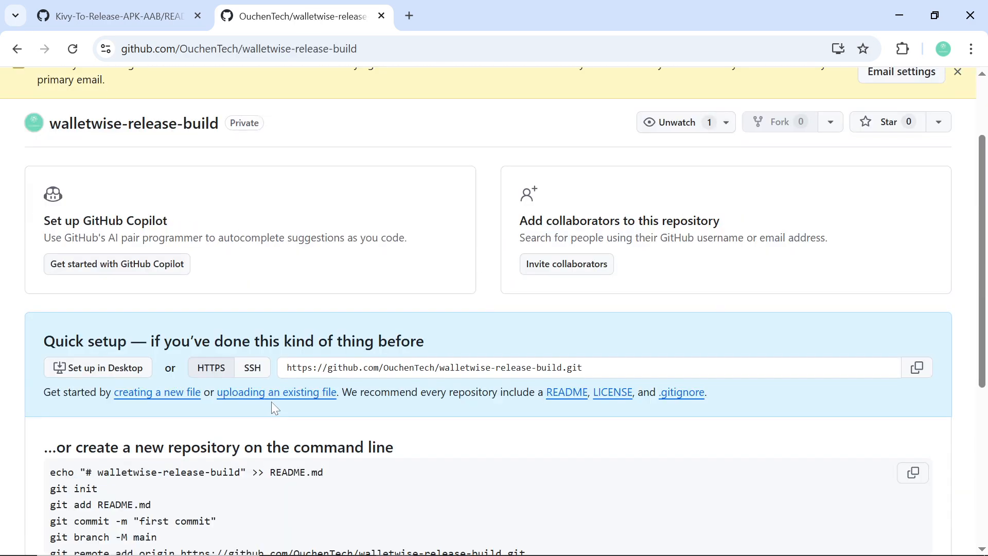
{"action": "left_click", "coordinate": [276, 392]}
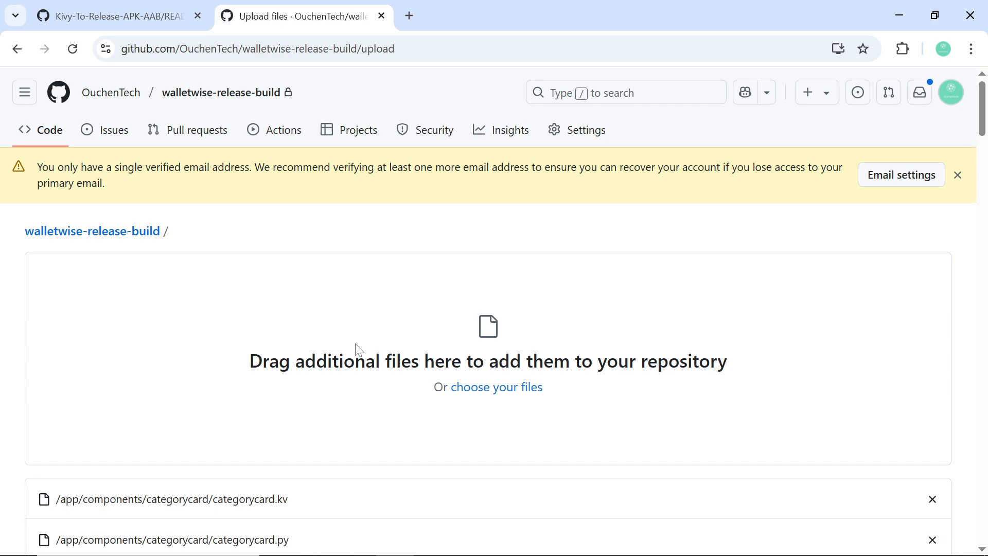
Step: Commit the uploaded WalletWise project files as the first commit and return to the guide README
{"action": "left_click", "coordinate": [127, 444]}
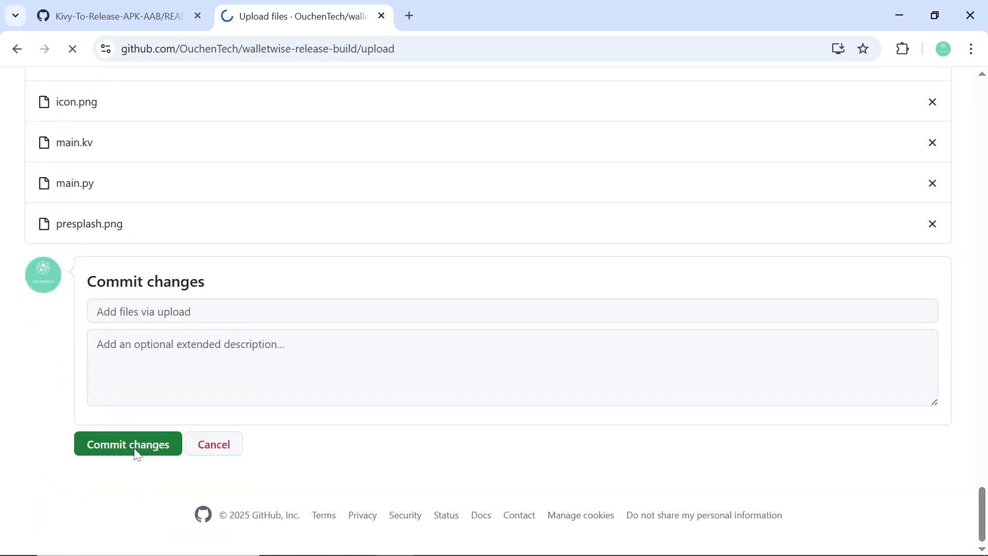
{"action": "left_click", "coordinate": [127, 443]}
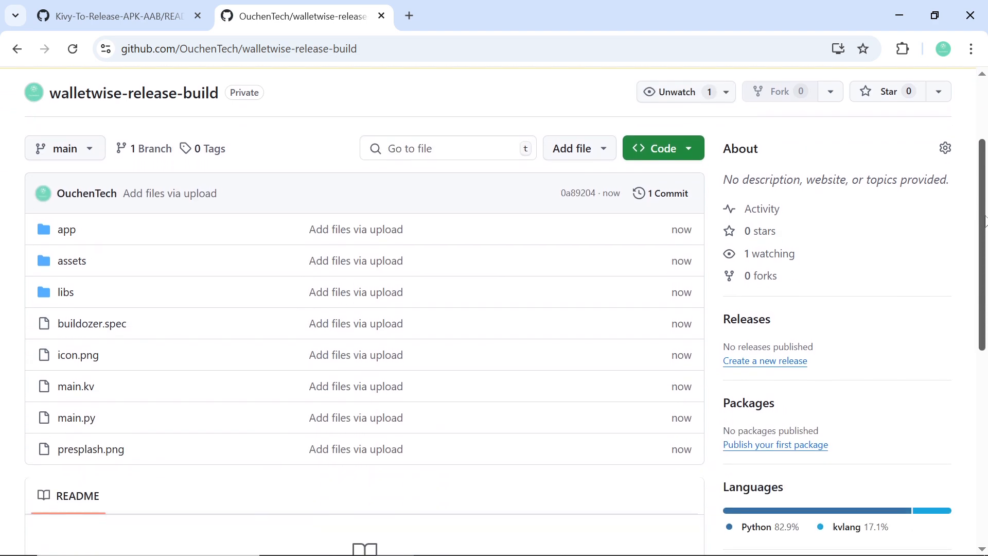
{"action": "left_click", "coordinate": [114, 16]}
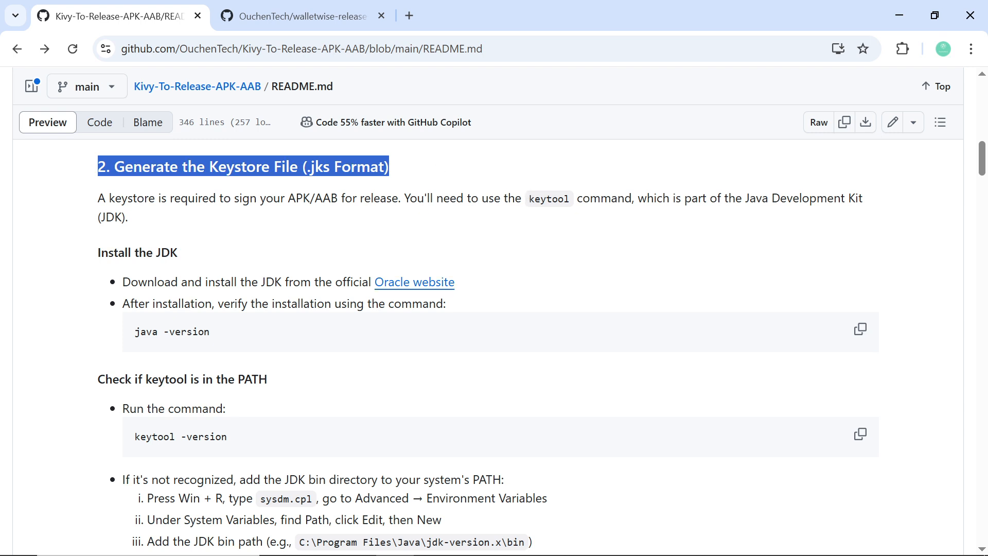
Step: Highlight the keytool command in README section 2 and follow its Oracle website link
{"action": "double_click", "coordinate": [547, 199]}
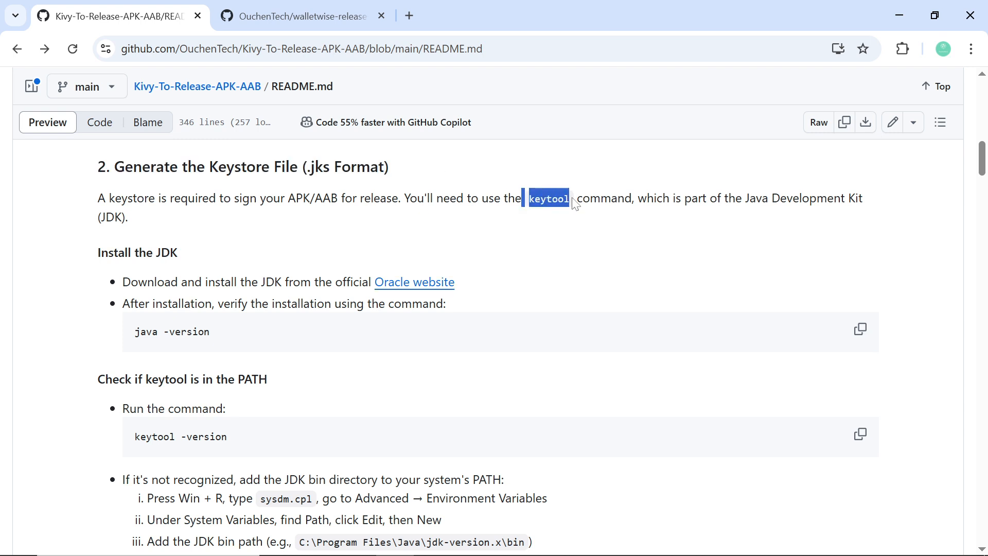
{"action": "mouse_move", "coordinate": [586, 222]}
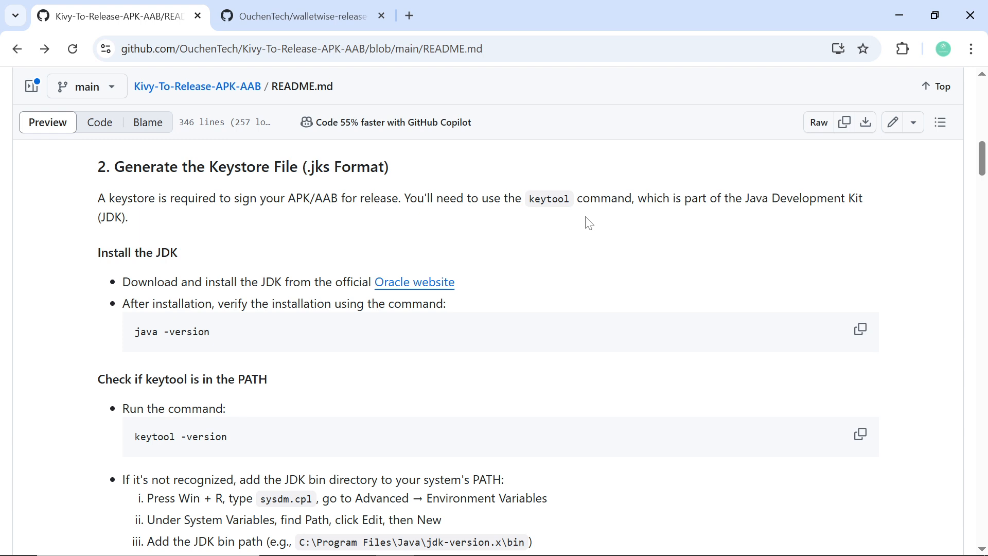
{"action": "left_click", "coordinate": [414, 283]}
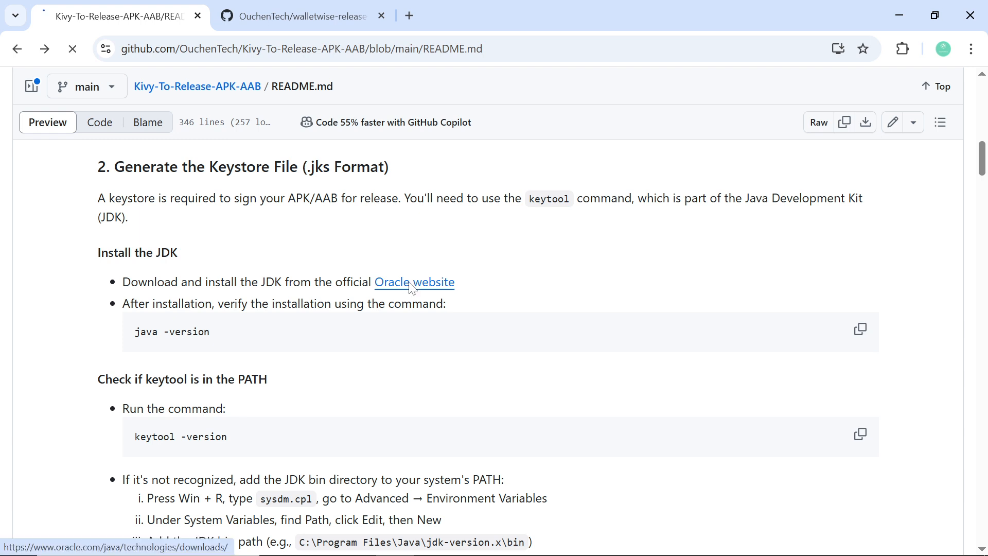
Step: Download the JDK 24 Windows x64 Installer .exe and launch it from Downloads
{"action": "left_click", "coordinate": [414, 282]}
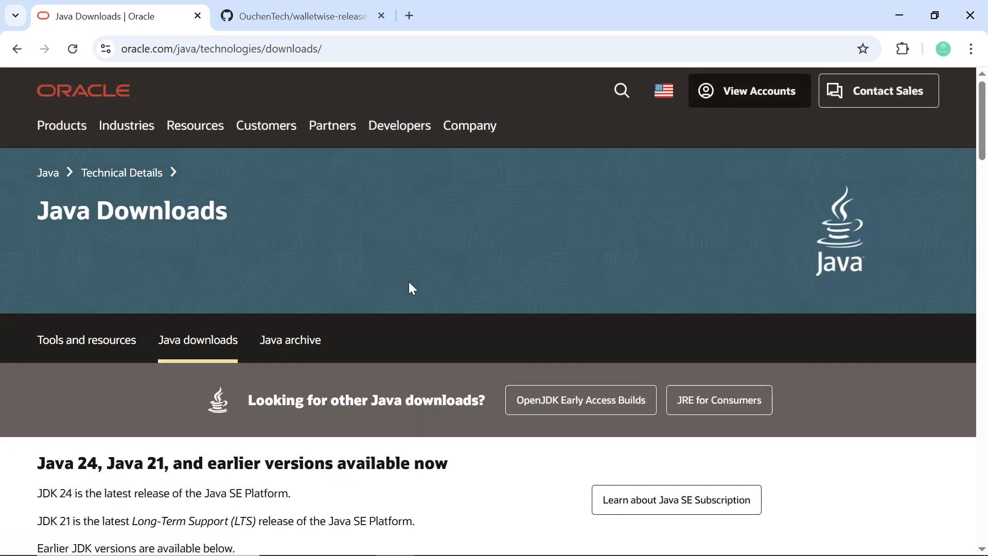
{"action": "scroll", "scroll_direction": "down", "scroll_amount": 3}
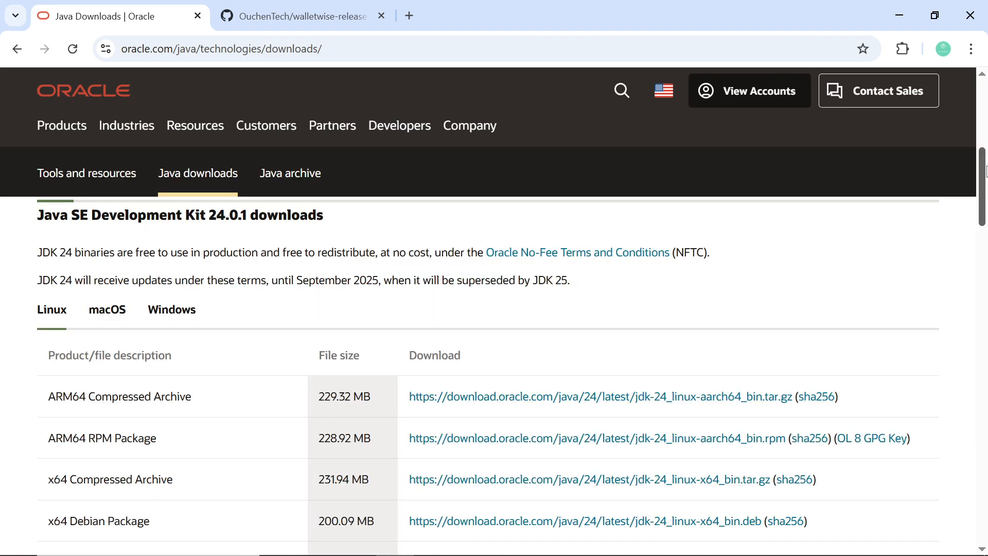
{"action": "mouse_move", "coordinate": [171, 309]}
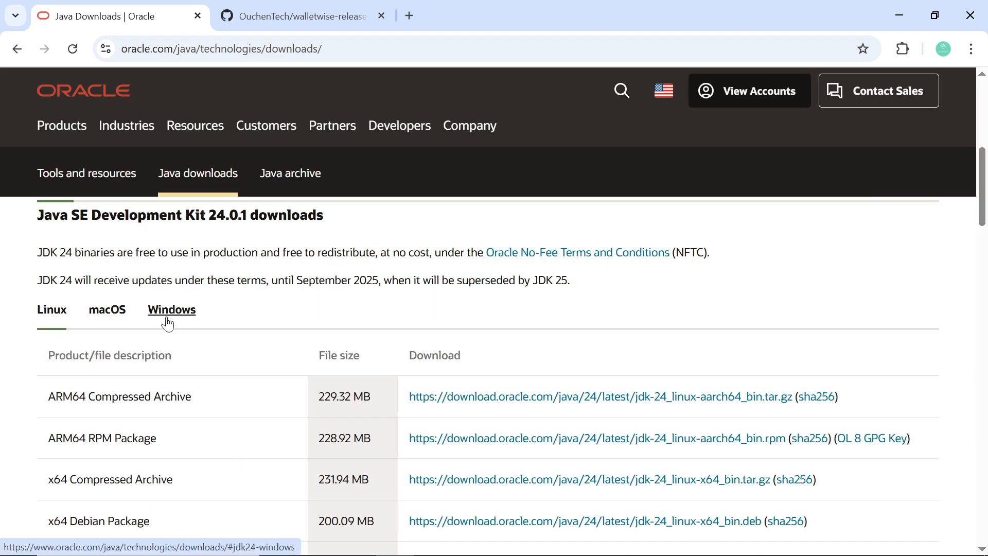
{"action": "left_click", "coordinate": [171, 309]}
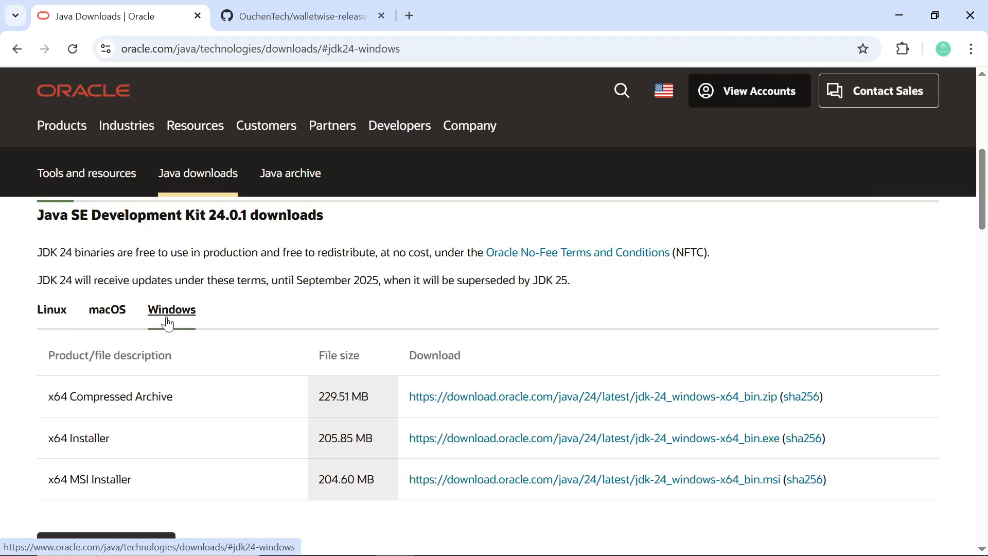
{"action": "left_click", "coordinate": [595, 438]}
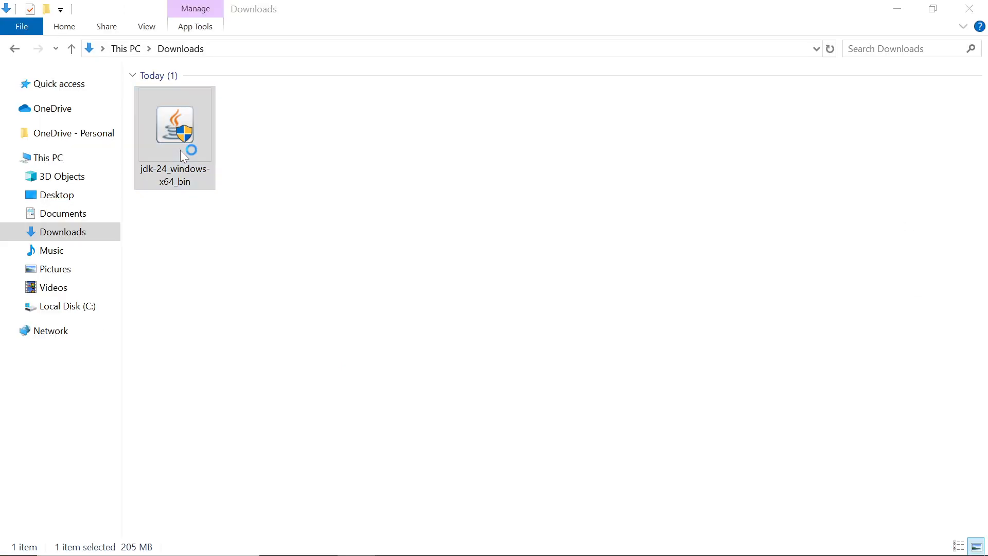
{"action": "double_click", "coordinate": [174, 127]}
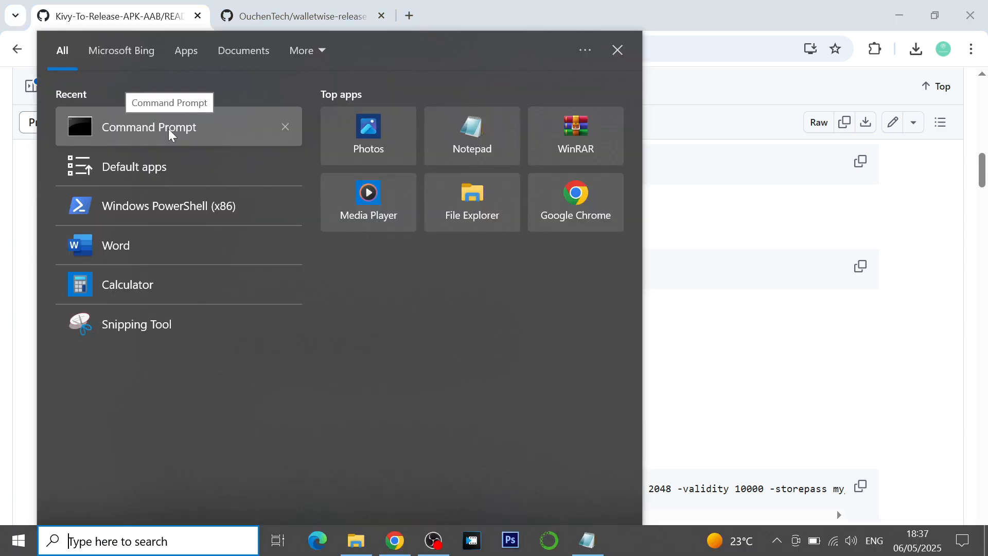
Step: Run keytool -version in Command Prompt, confirming keytool 24 is installed
{"action": "left_click", "coordinate": [149, 127]}
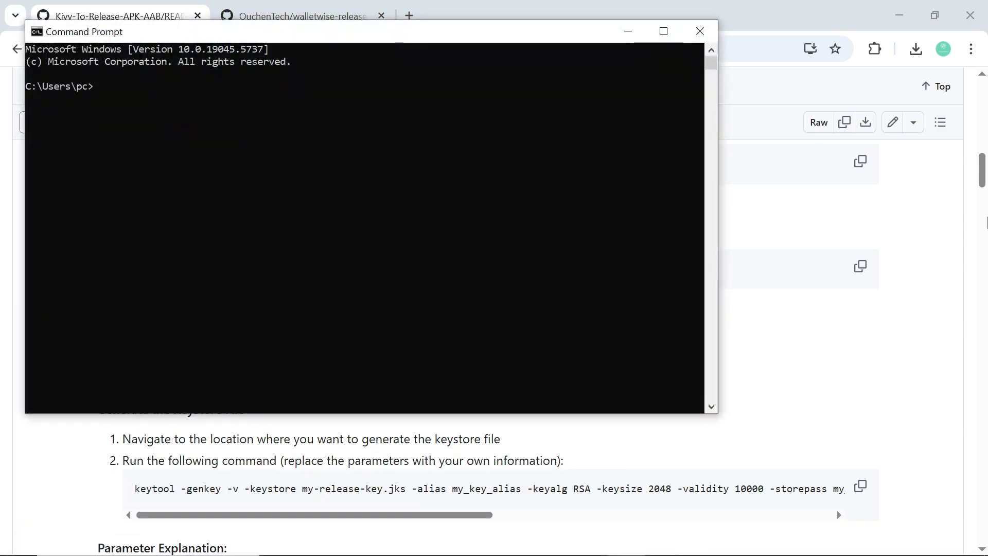
{"action": "type", "text": "keytool -version"}
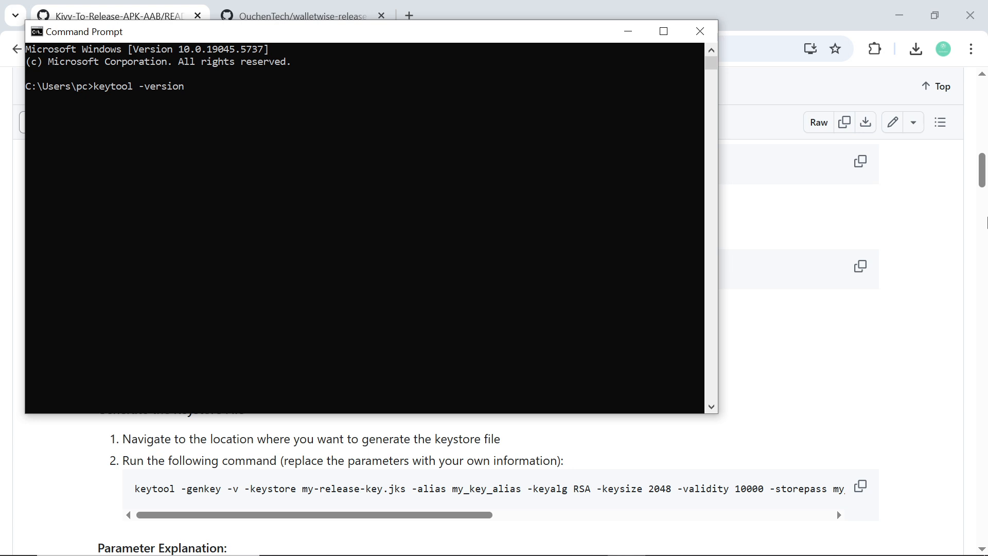
{"action": "key", "text": "Return"}
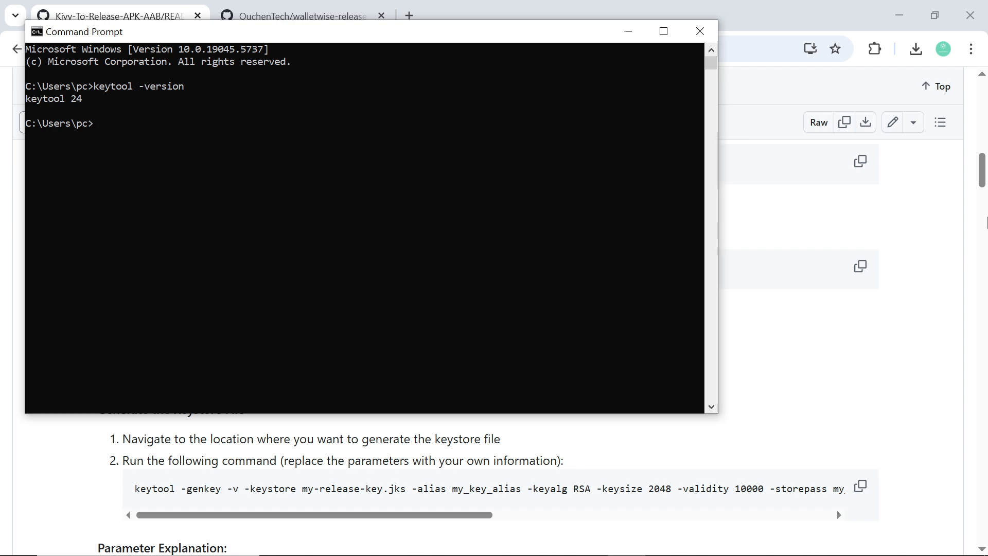
{"action": "left_click", "coordinate": [699, 31]}
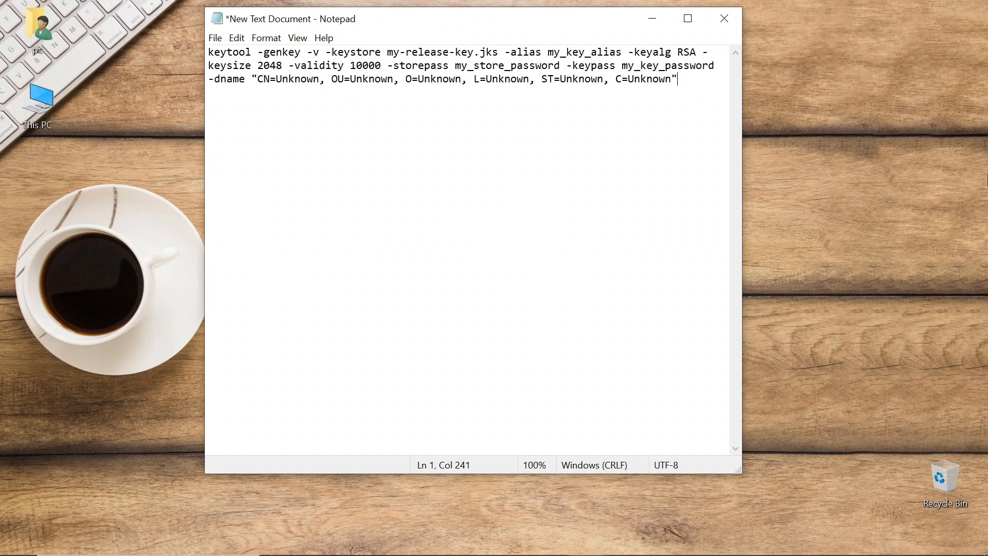
Step: Set the keytool command's keystore to walletwise-key.jks and alias to wallet-alias
{"action": "double_click", "coordinate": [353, 52]}
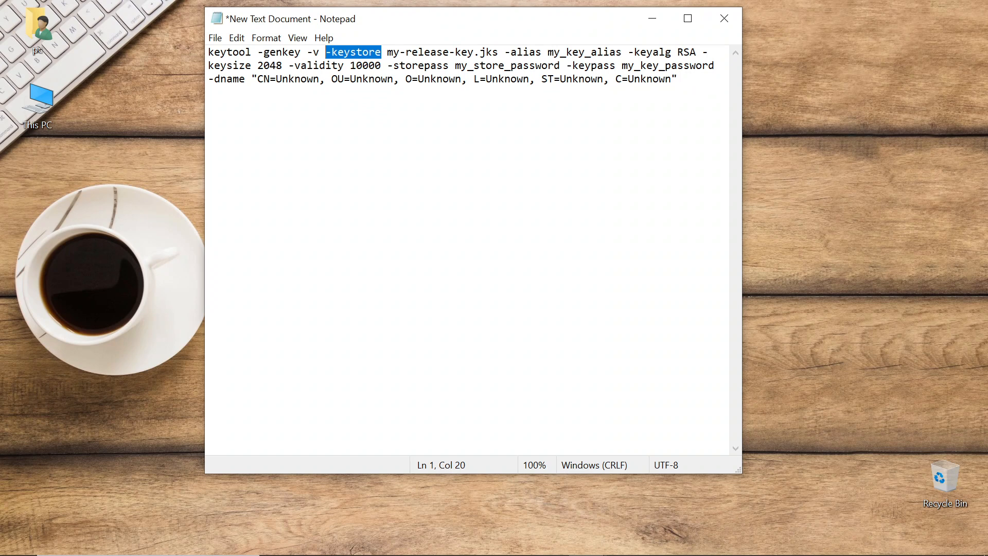
{"action": "double_click", "coordinate": [431, 52]}
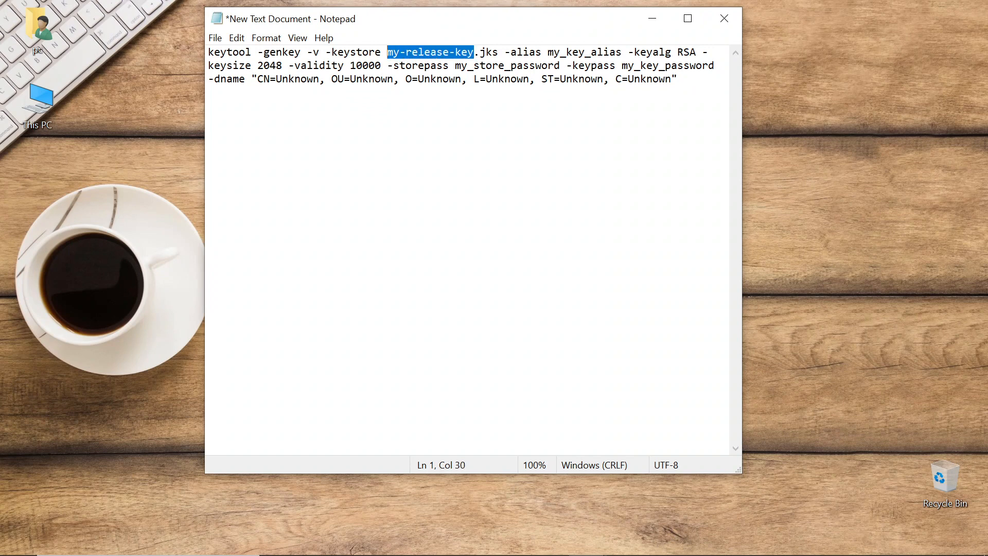
{"action": "type", "text": "walletwise-key"}
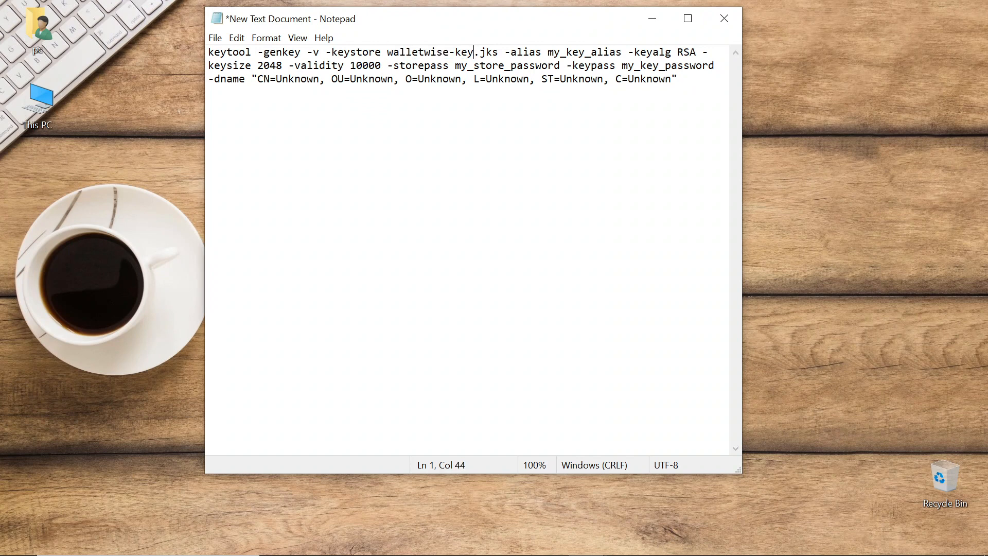
{"action": "double_click", "coordinate": [522, 51]}
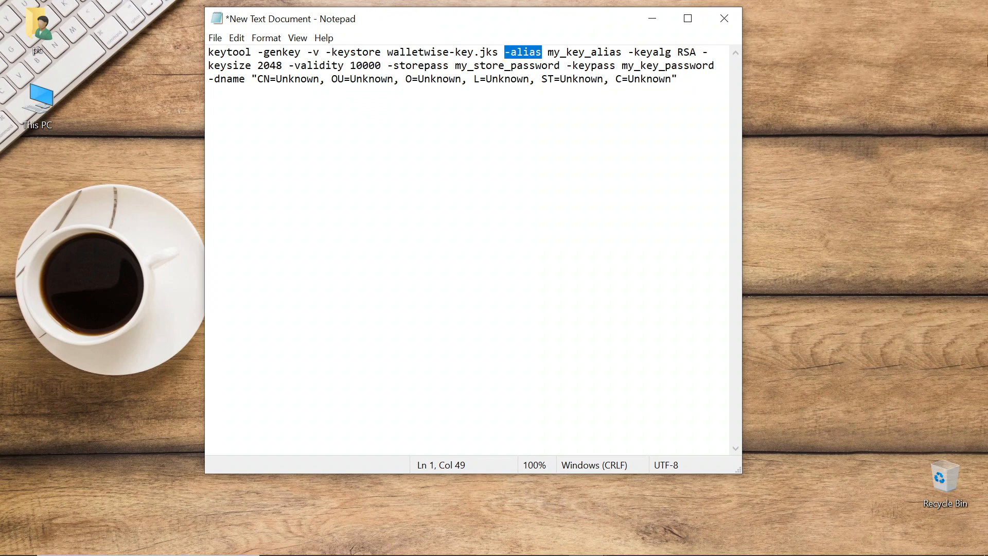
{"action": "type", "text": "wallet-alias"}
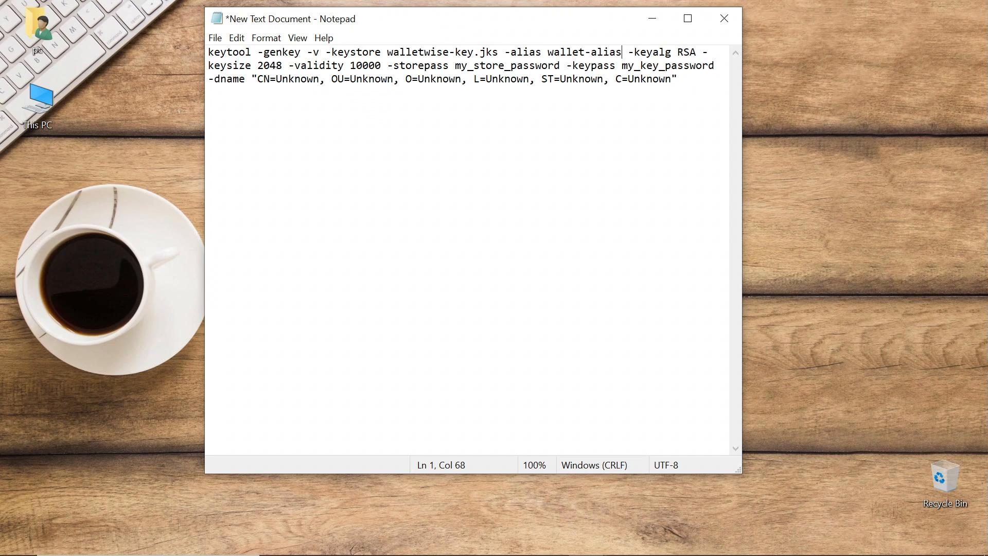
{"action": "double_click", "coordinate": [315, 65]}
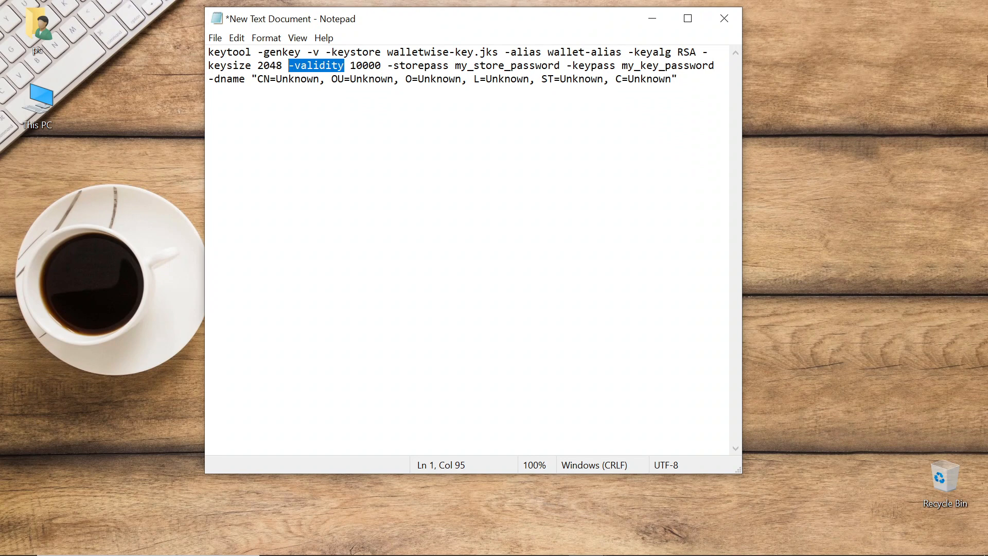
{"action": "double_click", "coordinate": [417, 66]}
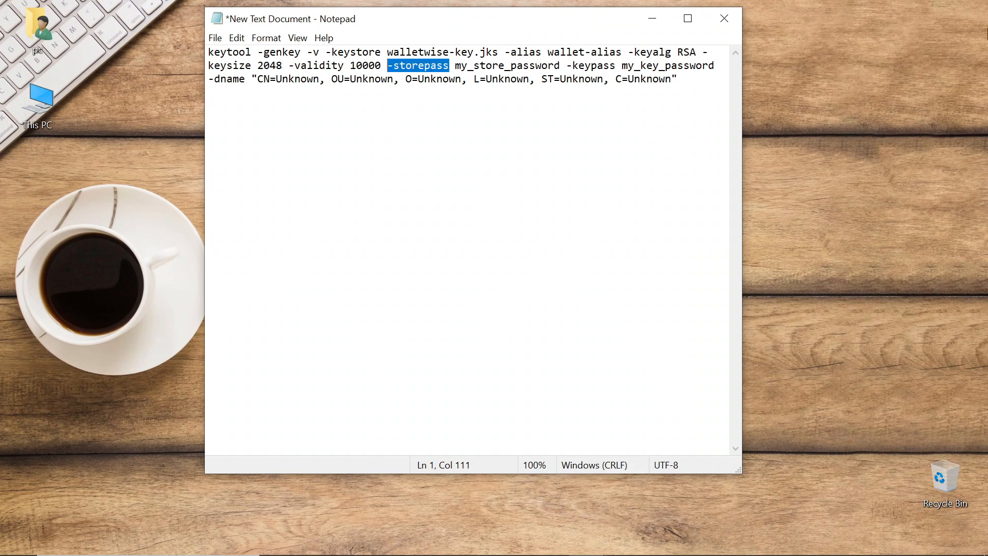
{"action": "double_click", "coordinate": [507, 64]}
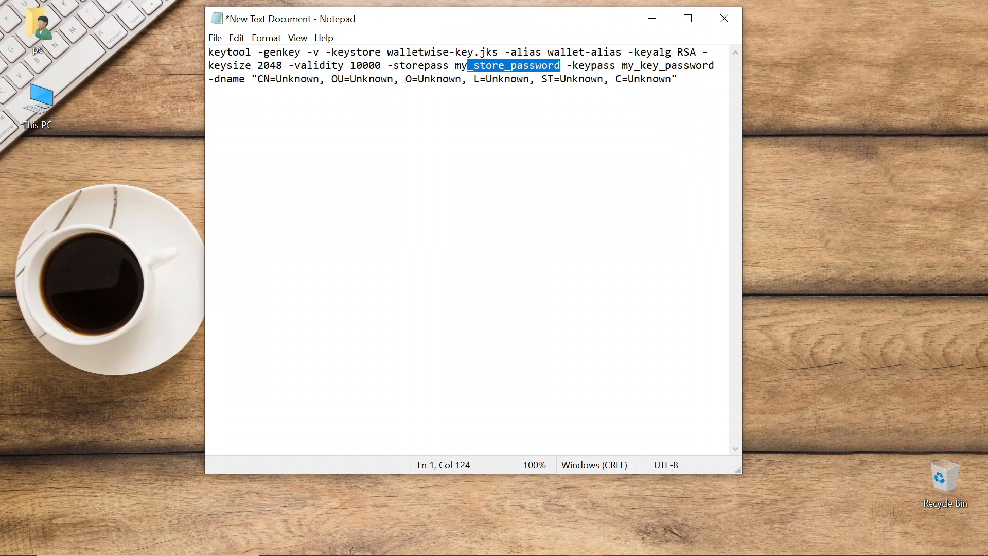
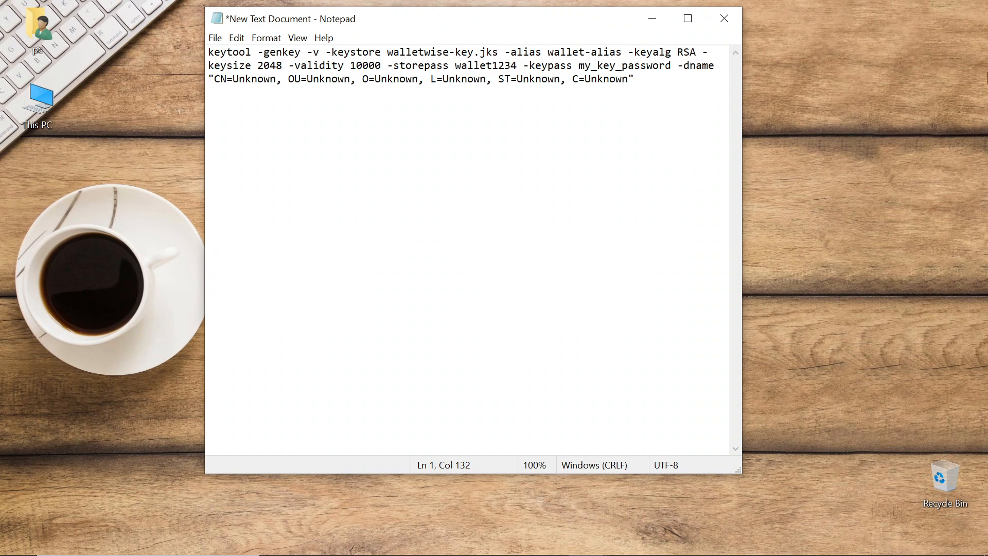
{"action": "double_click", "coordinate": [546, 66]}
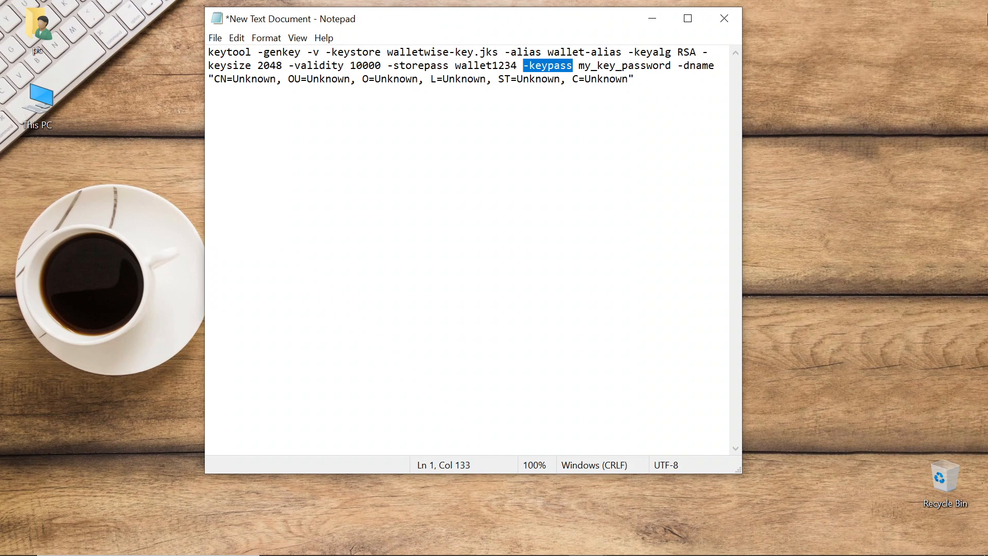
{"action": "double_click", "coordinate": [623, 65]}
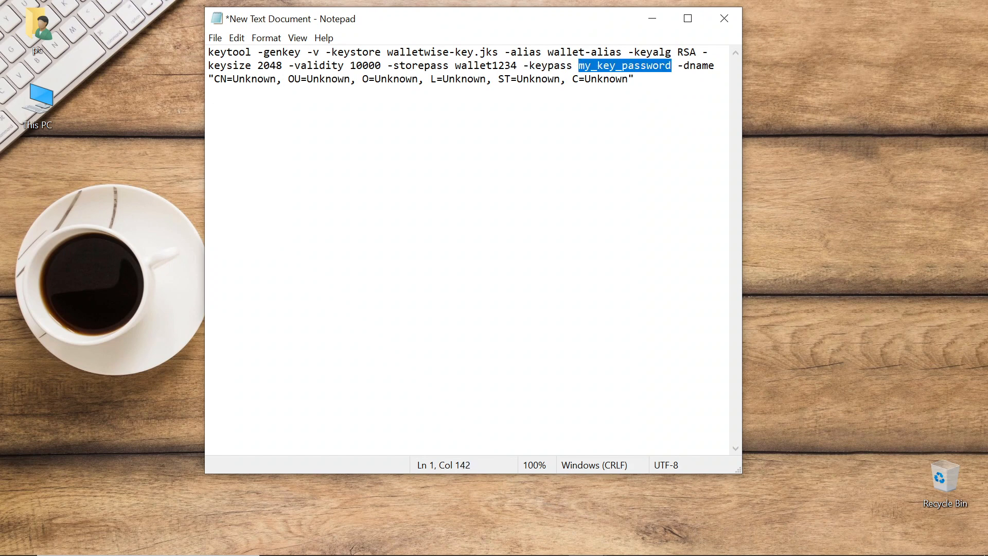
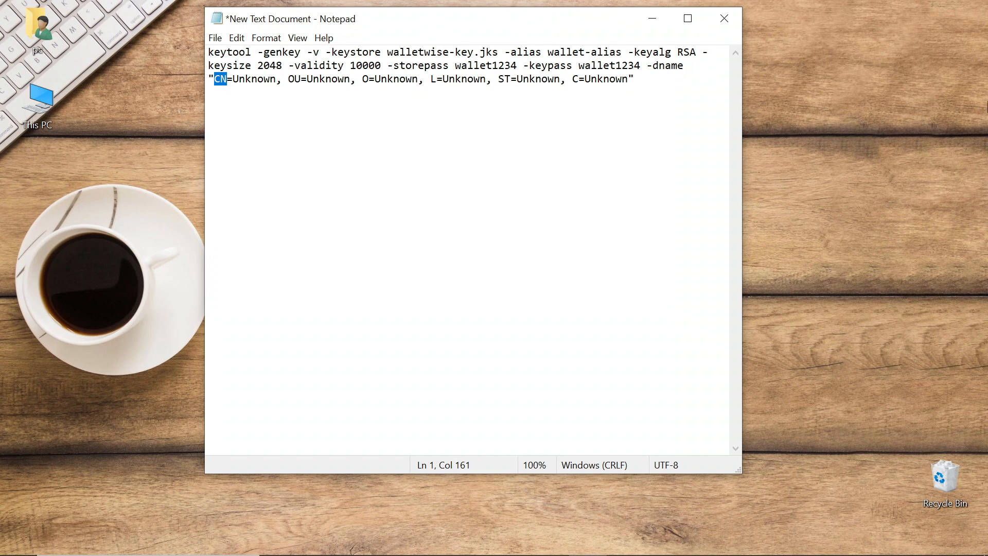
{"action": "double_click", "coordinate": [256, 79]}
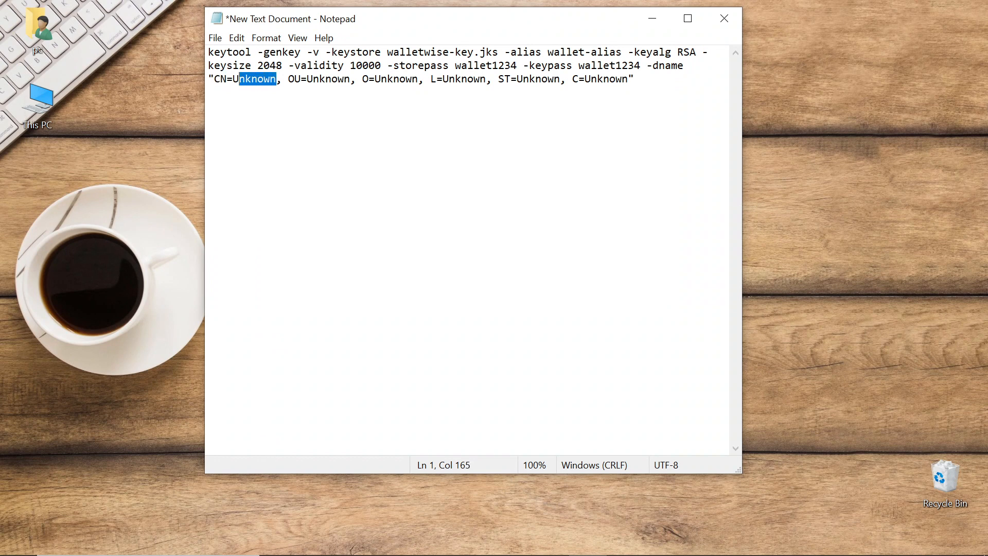
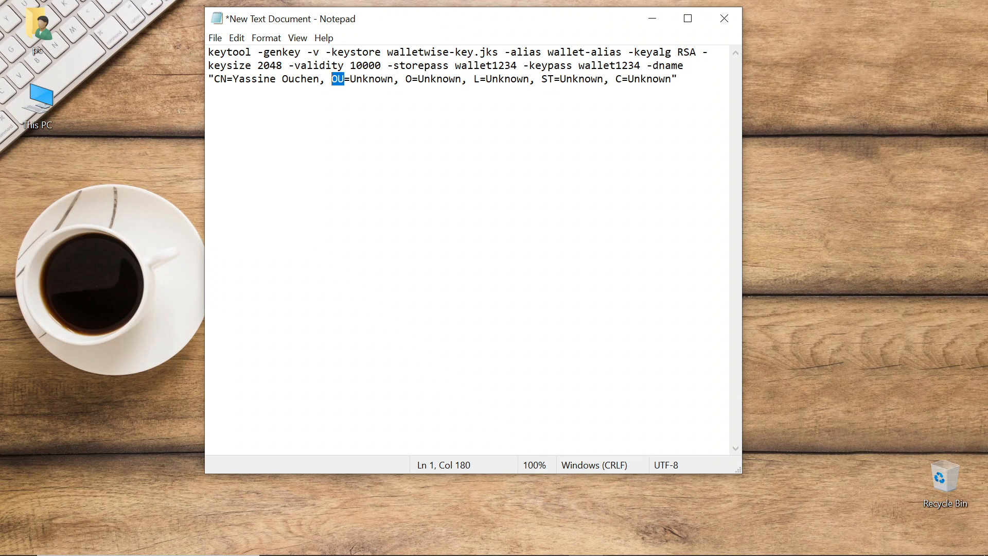
{"action": "double_click", "coordinate": [370, 78]}
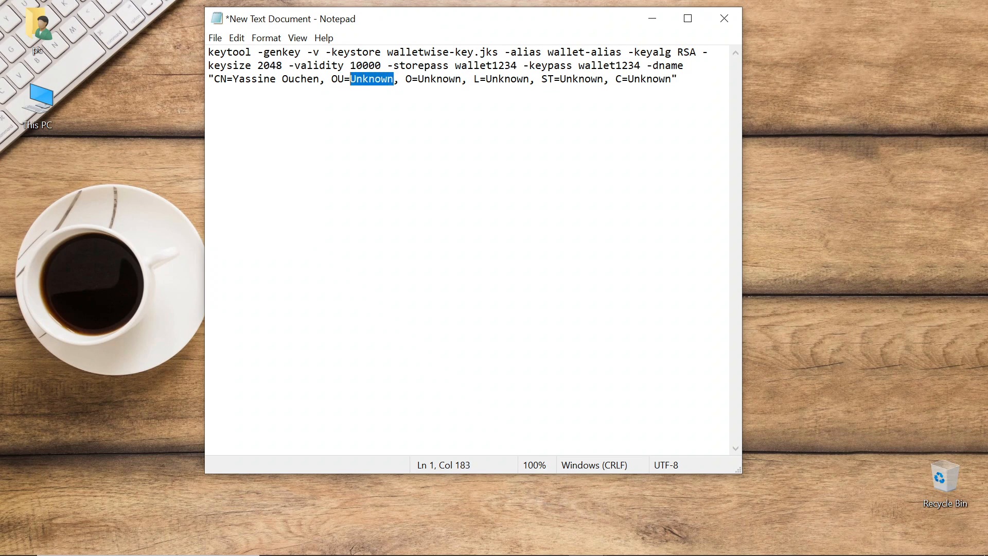
{"action": "type", "text": "Mobile Dev"}
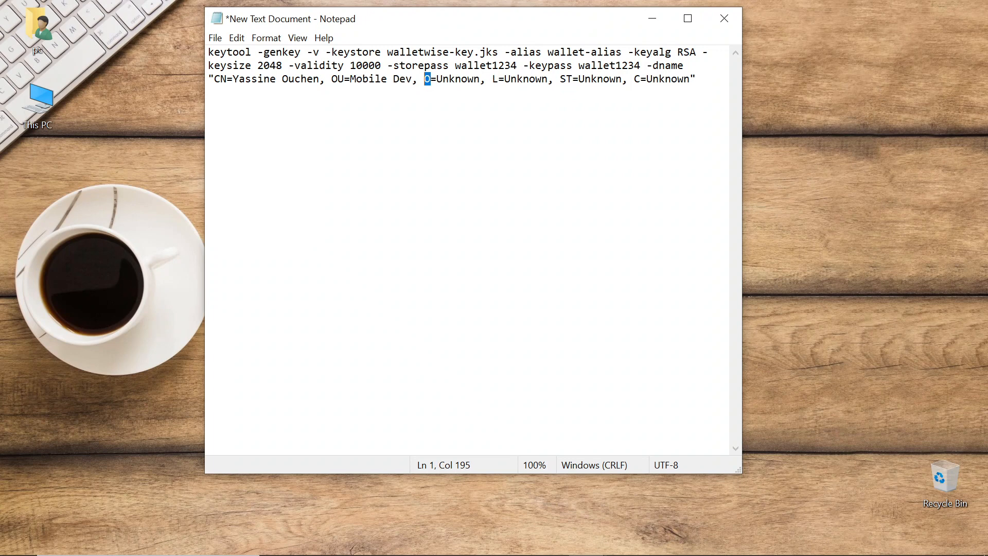
{"action": "double_click", "coordinate": [457, 79]}
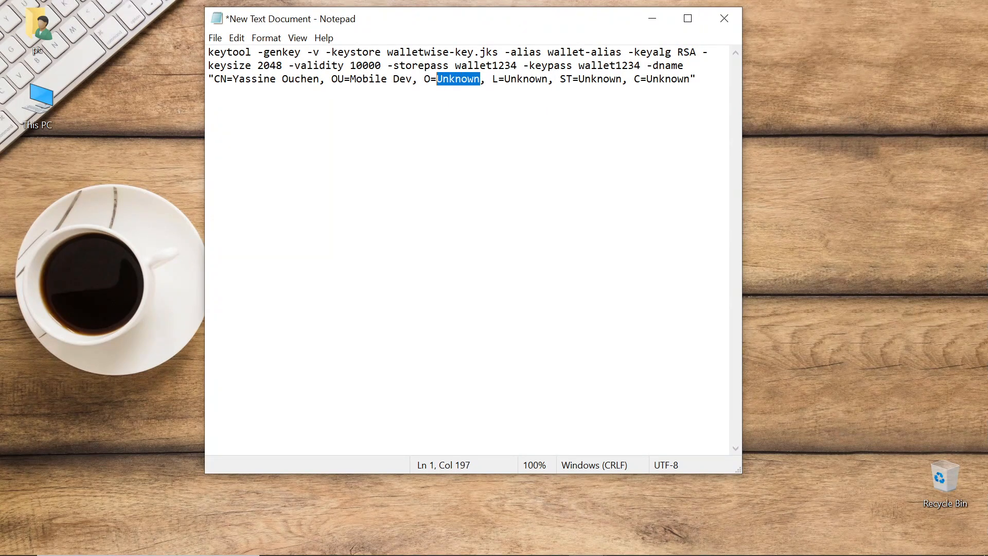
{"action": "type", "text": "OuchenTech"}
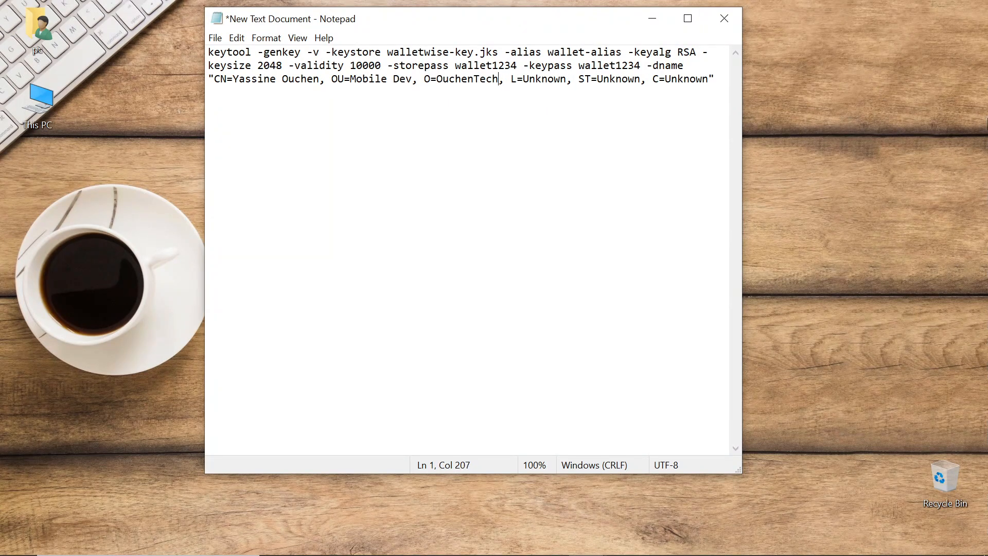
Step: Complete the -dname with New York, NY, US and select the finished command to copy
{"action": "double_click", "coordinate": [513, 79]}
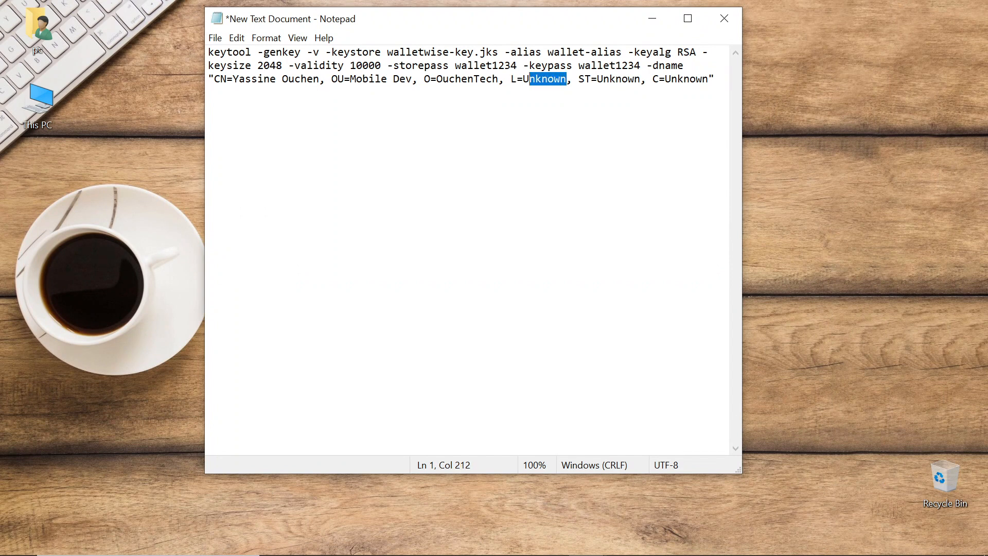
{"action": "type", "text": "New York"}
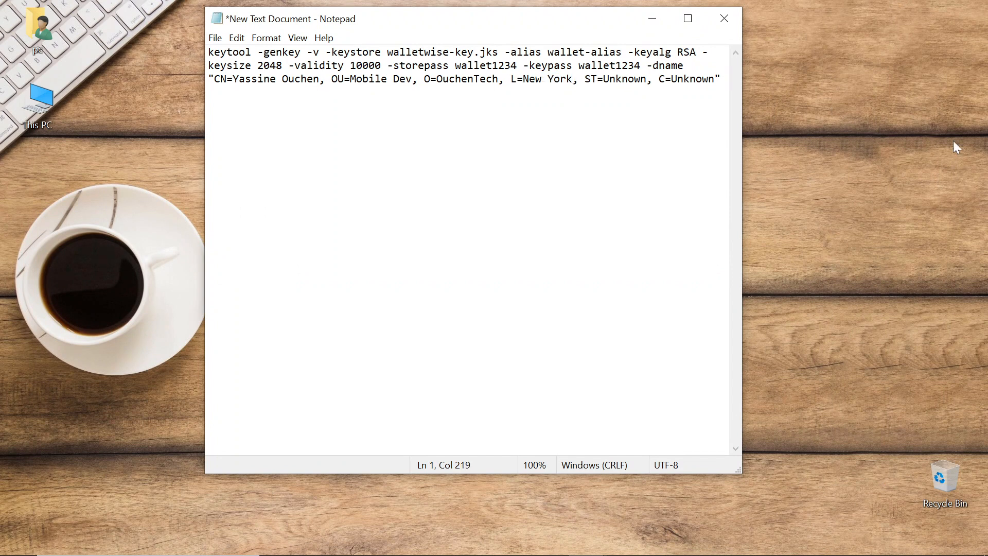
{"action": "double_click", "coordinate": [590, 78]}
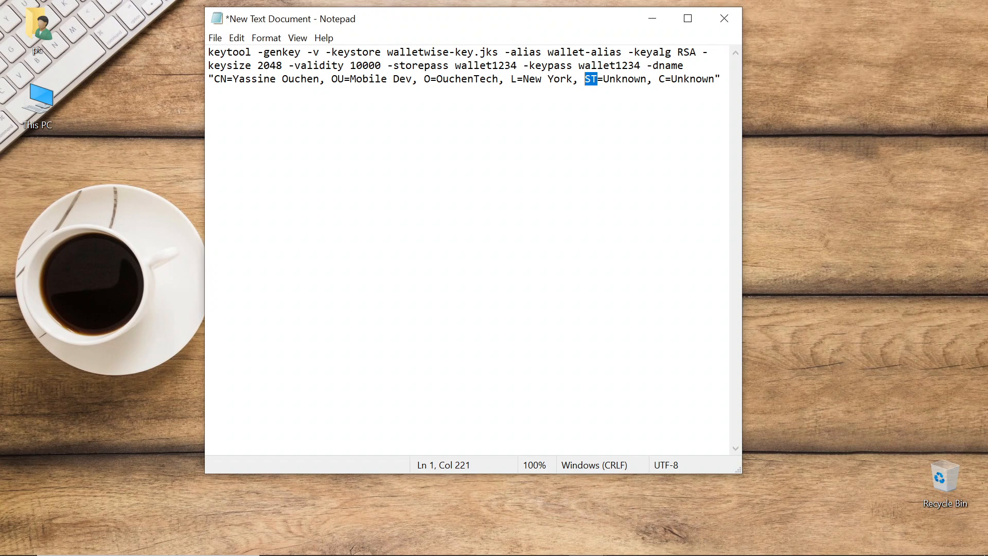
{"action": "type", "text": "NY"}
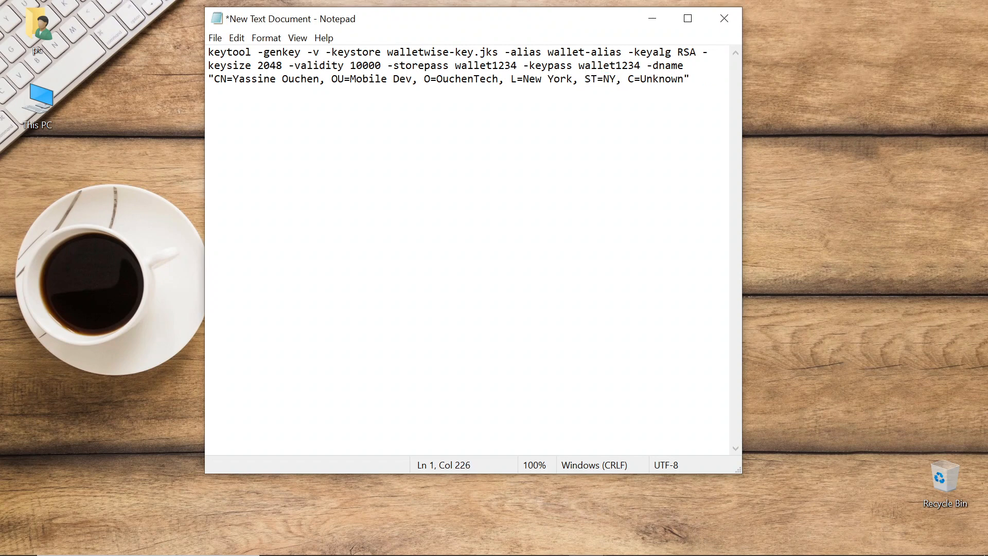
{"action": "double_click", "coordinate": [630, 79]}
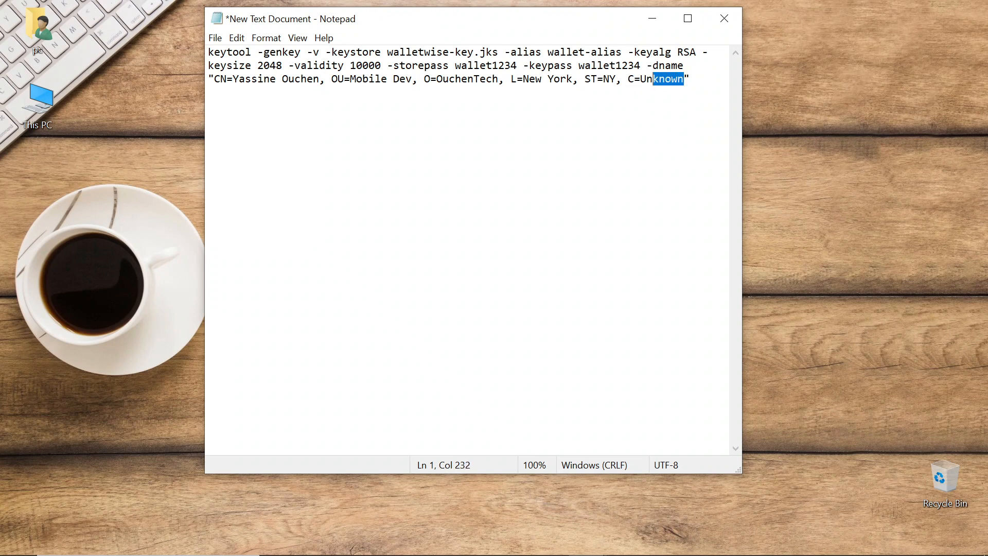
{"action": "type", "text": "US"}
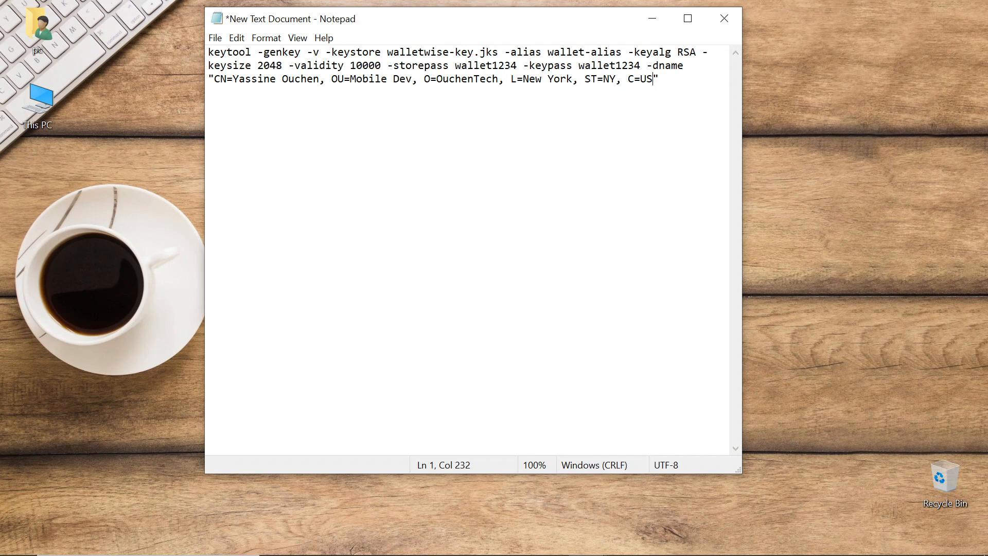
{"action": "key", "text": "ctrl+a"}
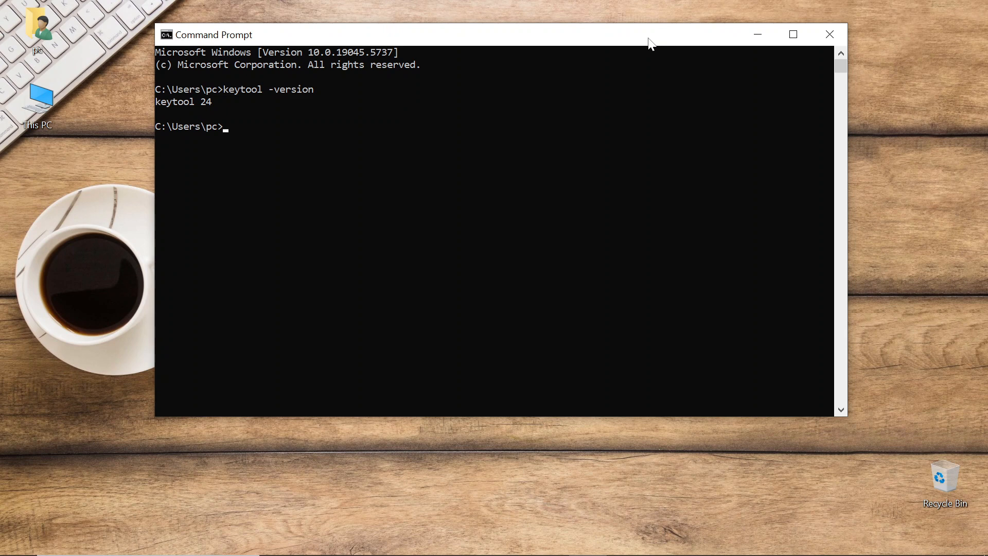
Step: Run the keytool command from the Desktop and locate the new walletwise-key.jks file there
{"action": "type", "text": "cd desktop"}
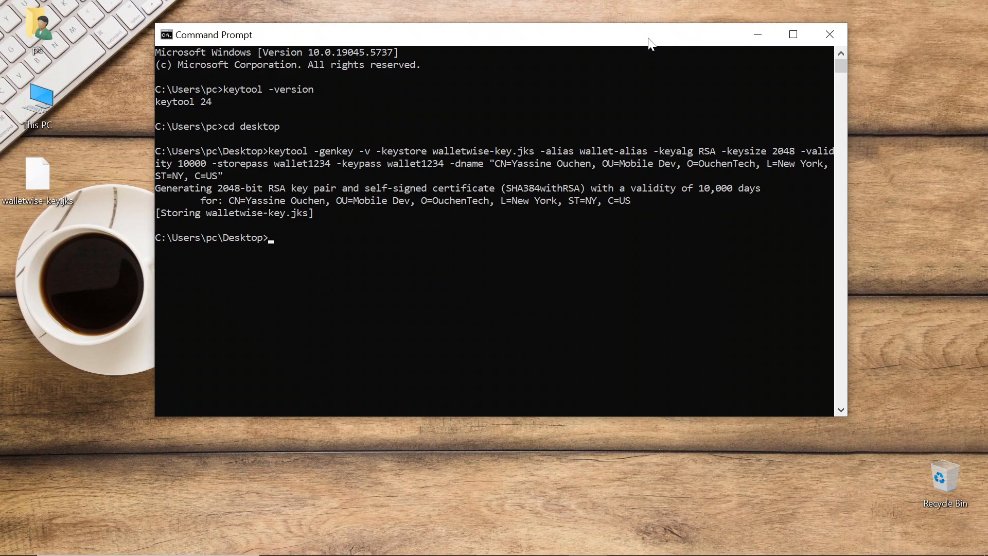
{"action": "left_click", "coordinate": [829, 35]}
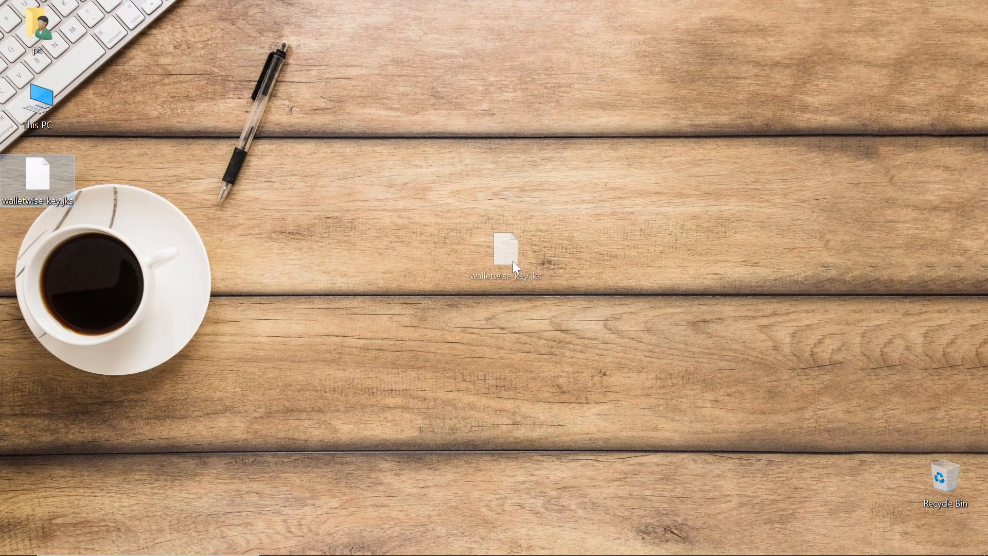
{"action": "left_click", "coordinate": [505, 252]}
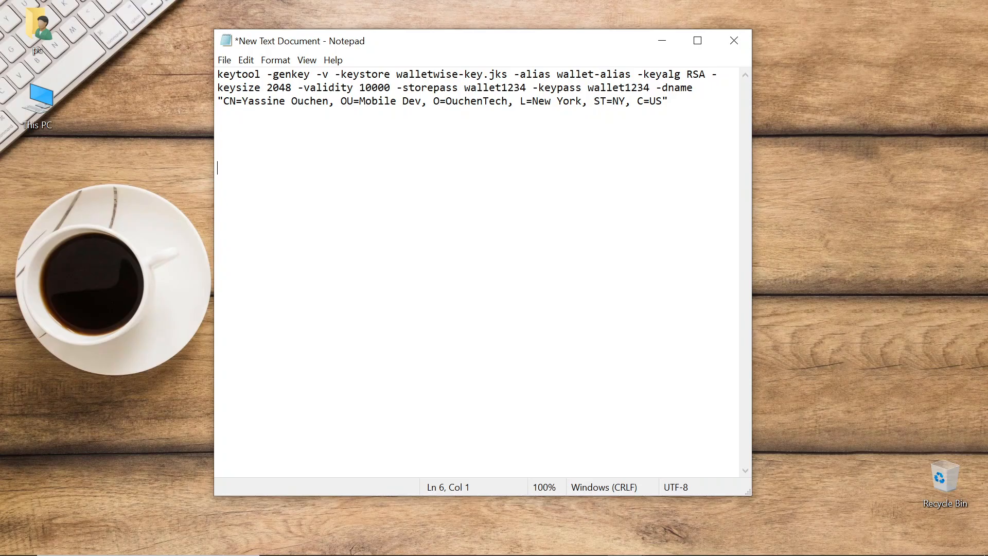
Step: Write the certutil encode command and change its keystore name from my-release to walletwise-key.jks
{"action": "type", "text": "certutil -encode my-release-key.jks temp.b64 && findstr /v /c:- temp.b64 > keystore-base64.txt && del temp.b64"}
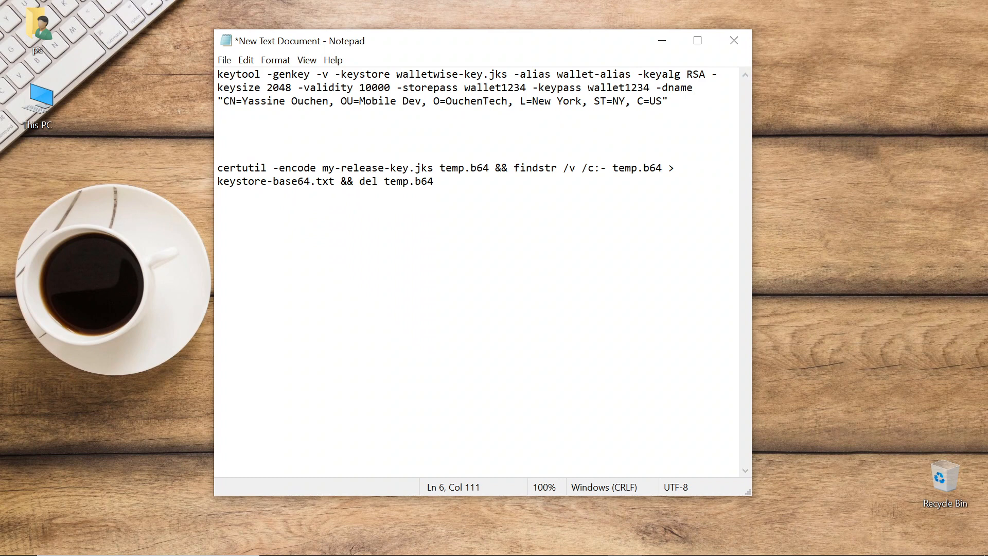
{"action": "double_click", "coordinate": [352, 168]}
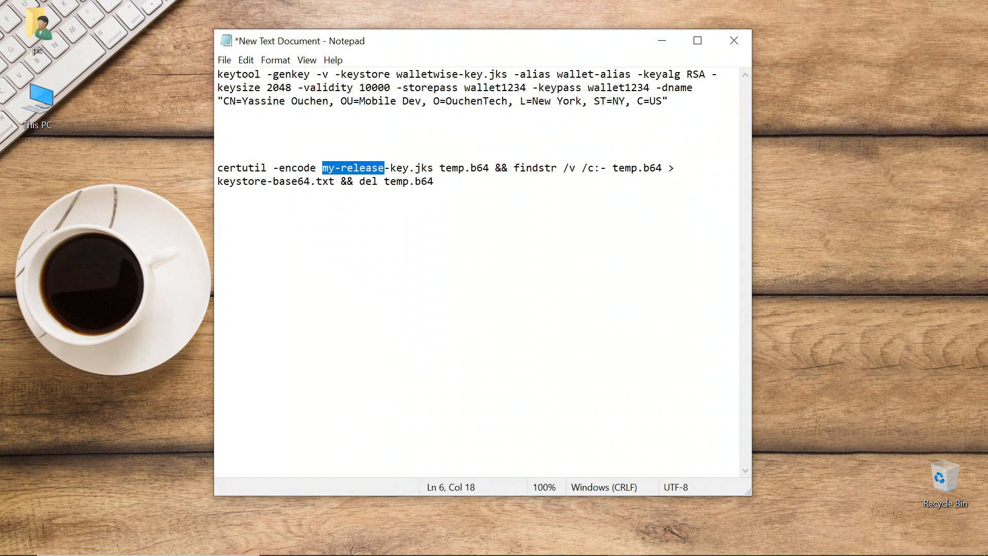
{"action": "type", "text": "walletwise"}
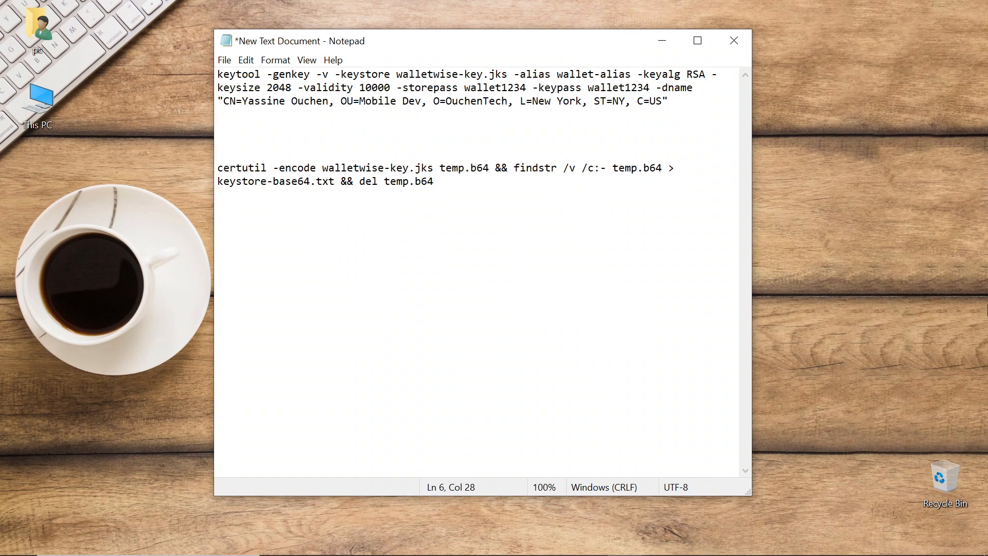
{"action": "left_click", "coordinate": [384, 168]}
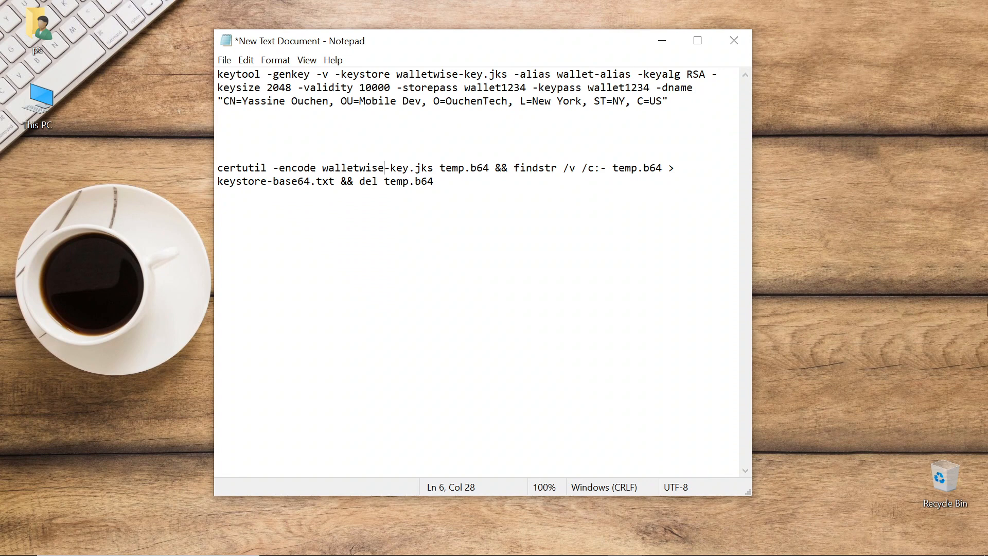
{"action": "left_click", "coordinate": [433, 181]}
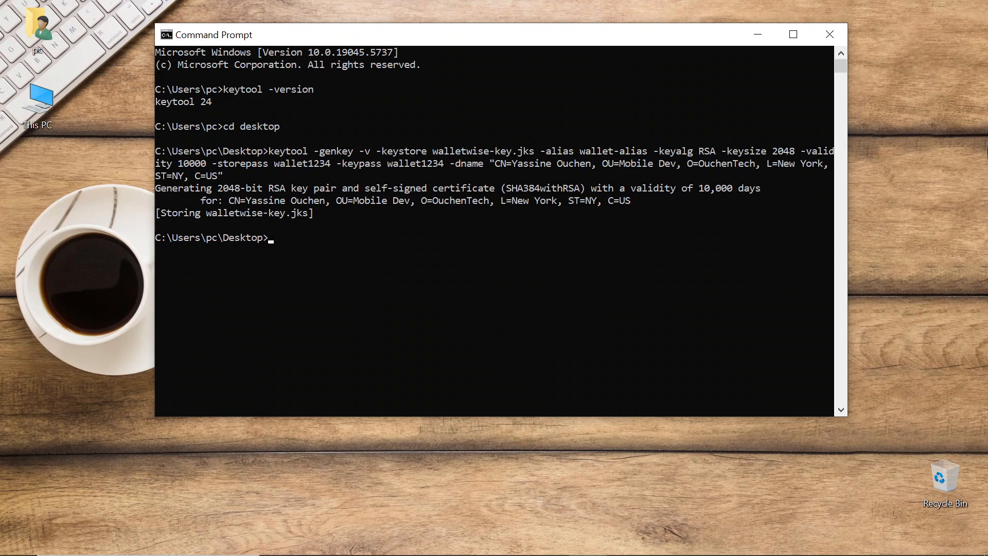
Step: Run the certutil command to produce keystore-base64, open it and select all the encoded text
{"action": "type", "text": "certutil -encode walletwise-key.jks temp.b64 && findstr /v /c:- temp.b64 > keystore-base64.txt && del temp.b64"}
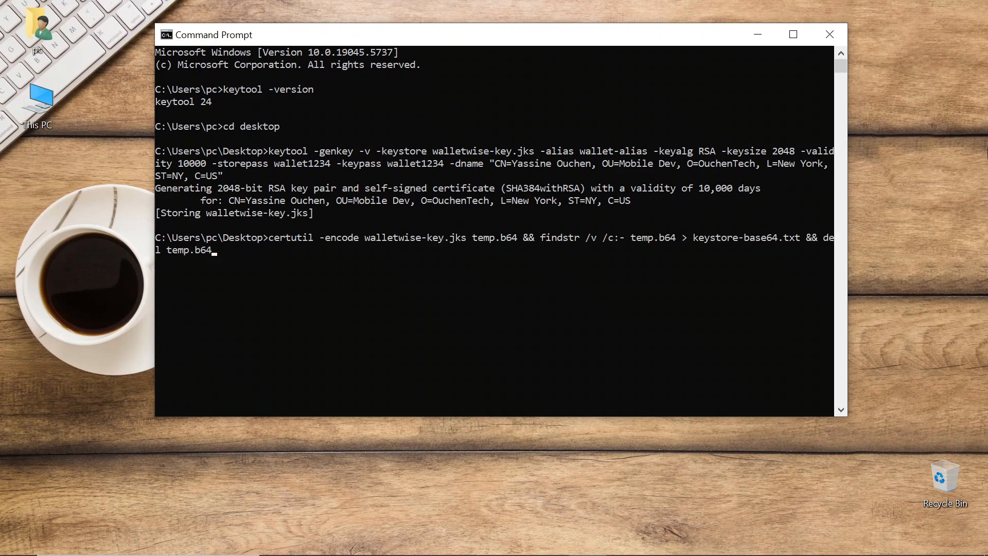
{"action": "key", "text": "Return"}
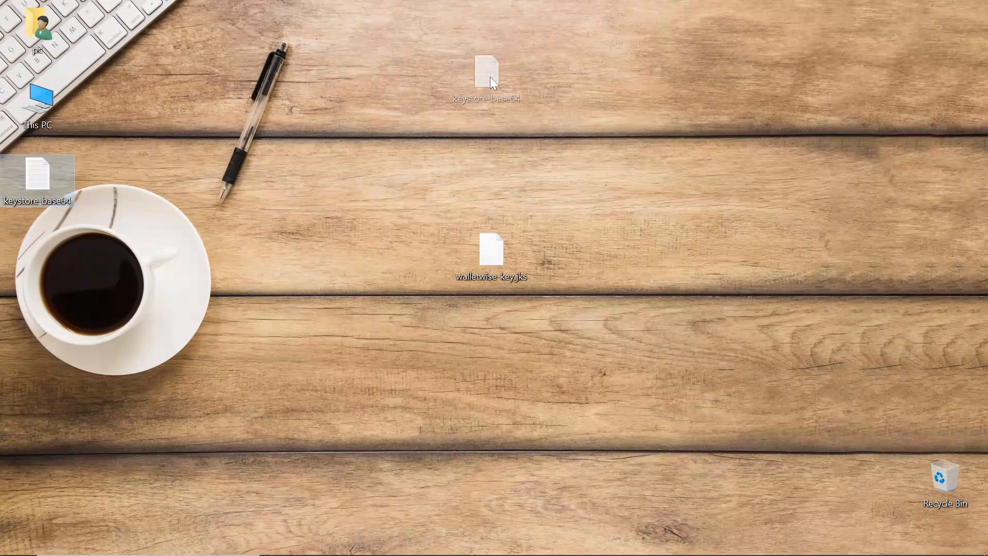
{"action": "double_click", "coordinate": [486, 71]}
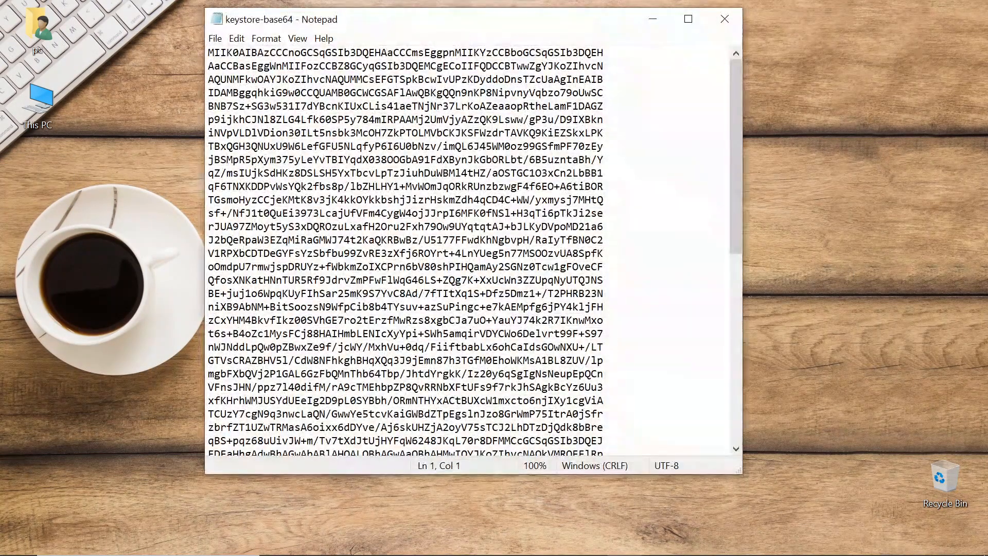
{"action": "key", "text": "ctrl+a"}
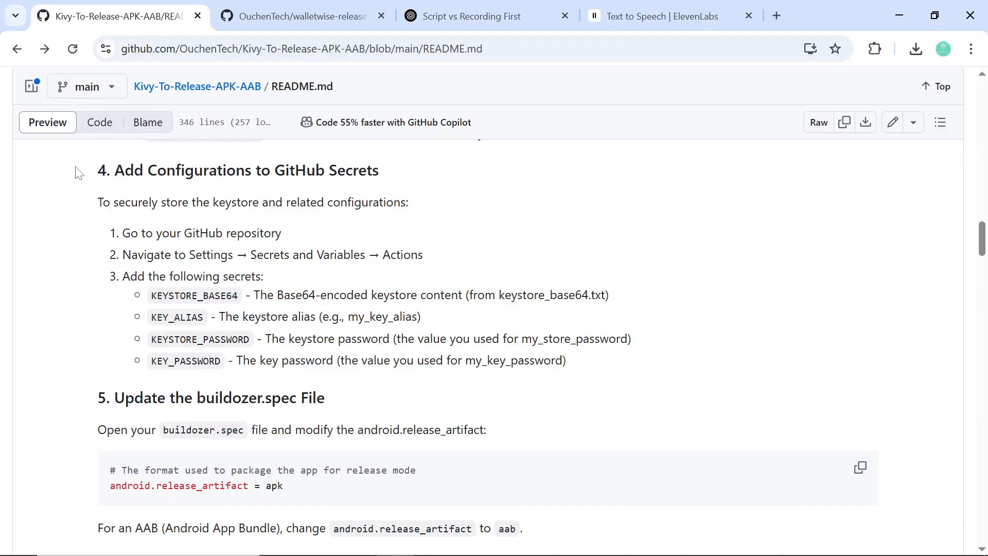
Step: Go to the walletwise-release-build repository Settings and reach Secrets and variables > Actions
{"action": "double_click", "coordinate": [237, 171]}
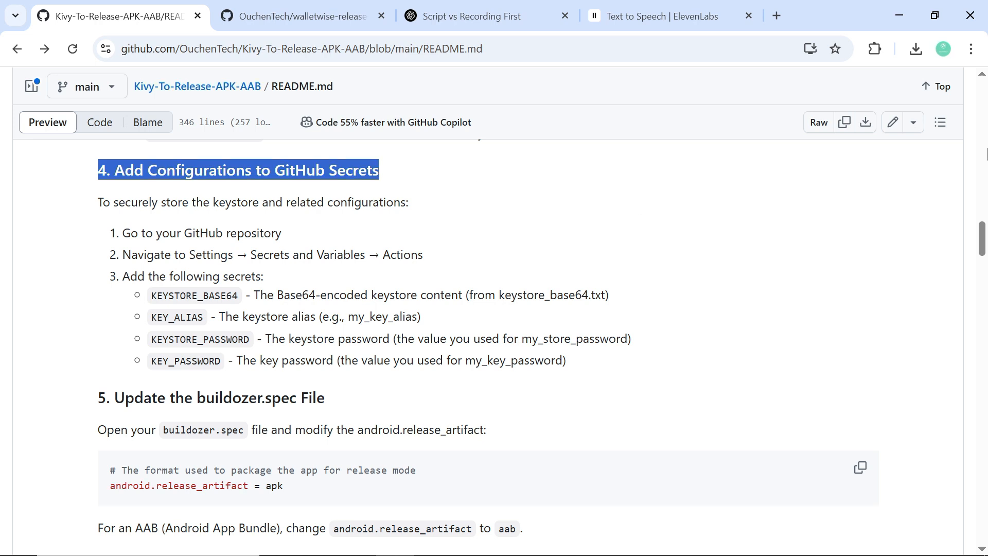
{"action": "left_click", "coordinate": [301, 16]}
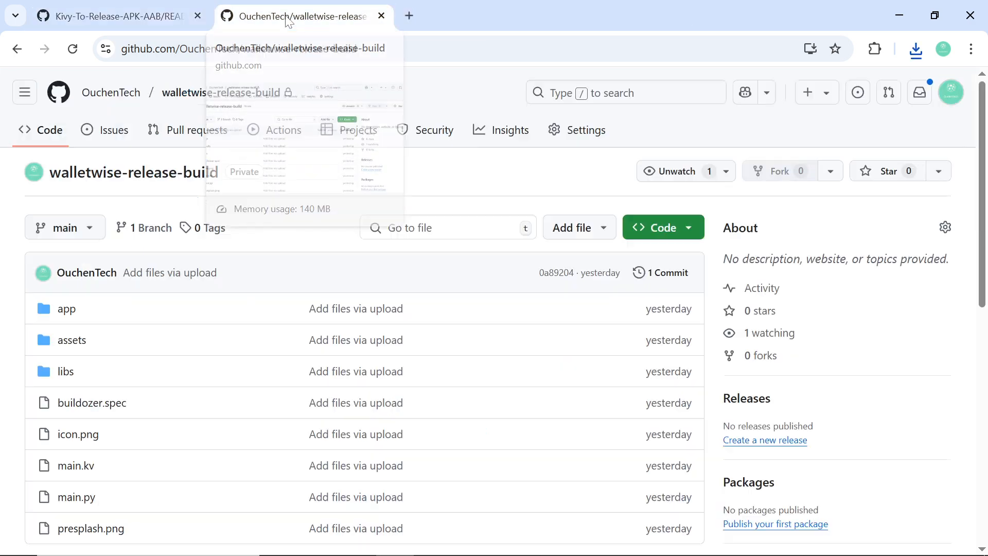
{"action": "left_click", "coordinate": [587, 130]}
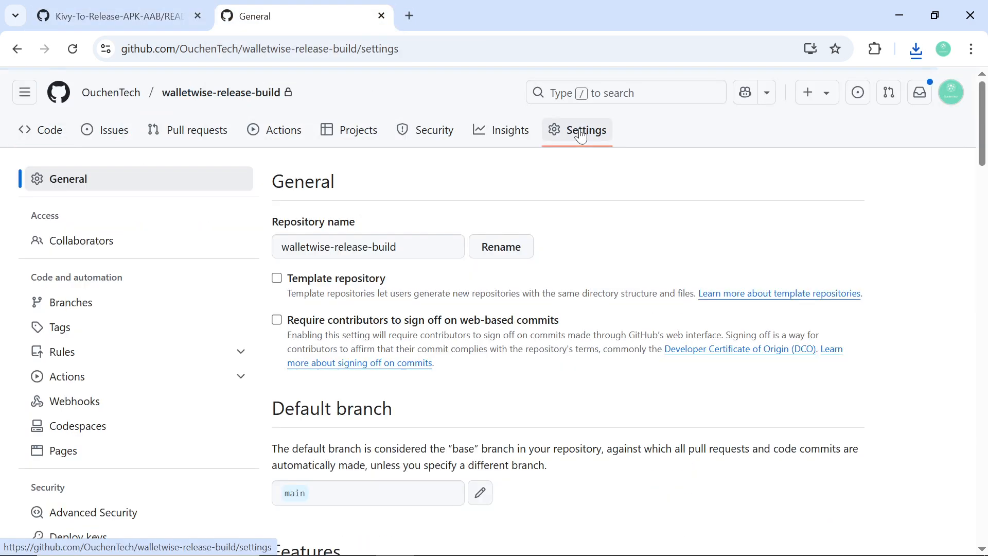
{"action": "scroll", "scroll_direction": "down", "scroll_amount": 3}
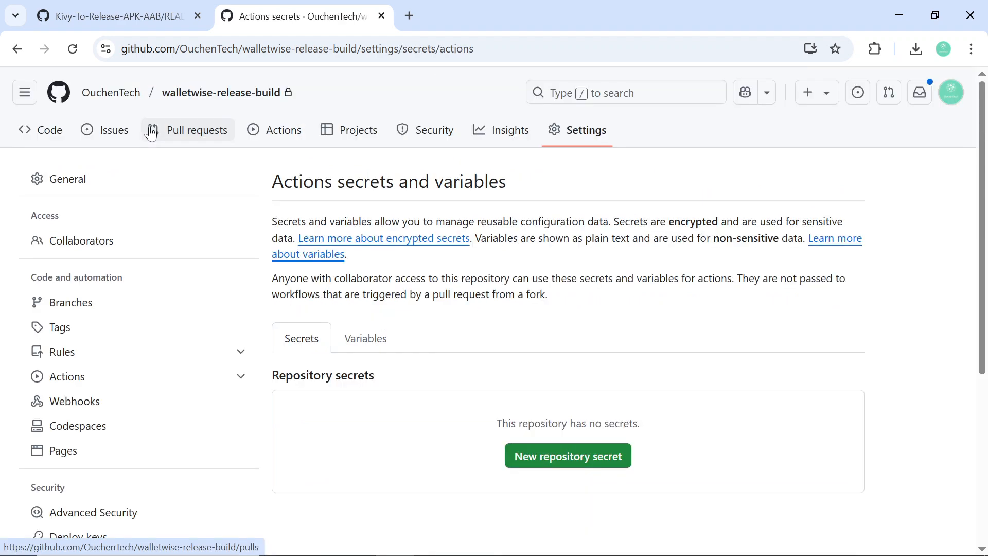
{"action": "scroll", "scroll_direction": "down", "scroll_amount": 3}
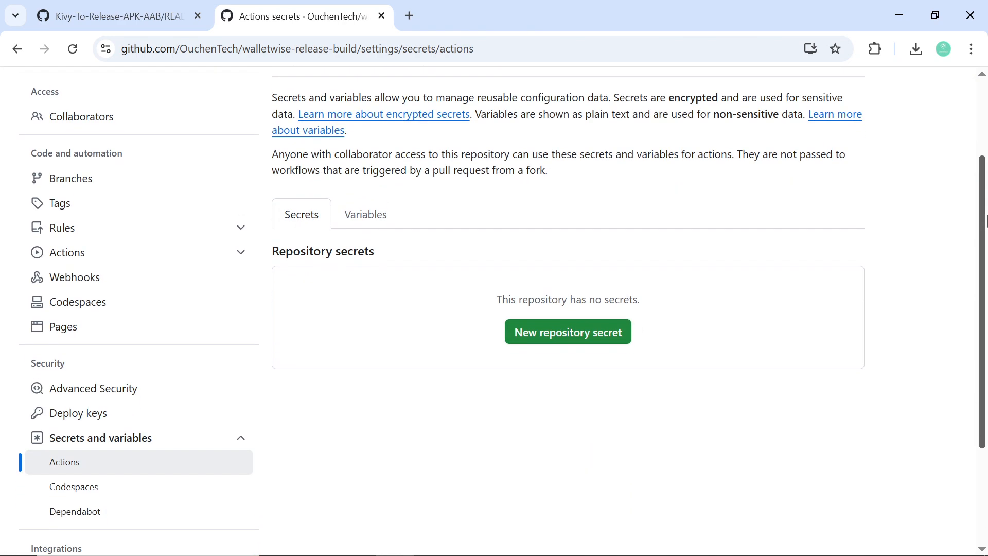
{"action": "scroll", "scroll_direction": "down", "scroll_amount": 3}
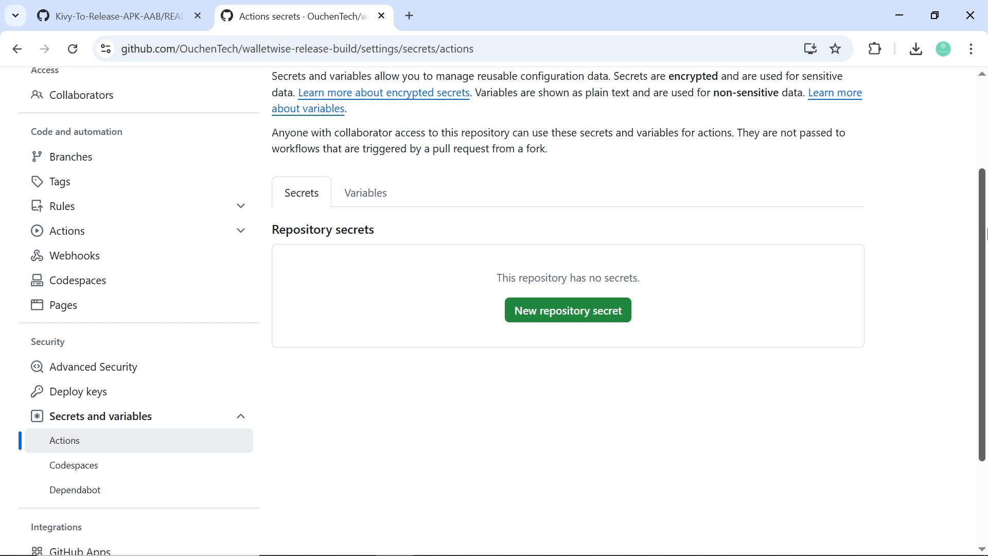
{"action": "mouse_move", "coordinate": [568, 310]}
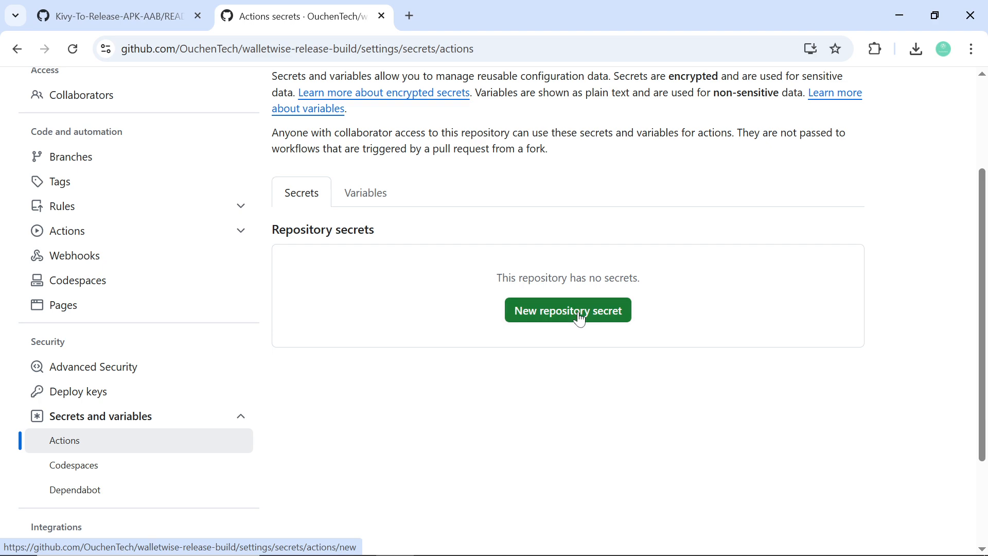
Step: Create the KEYSTORE_BASE64 secret with the base64 keystore text as its value and save it
{"action": "left_click", "coordinate": [567, 310]}
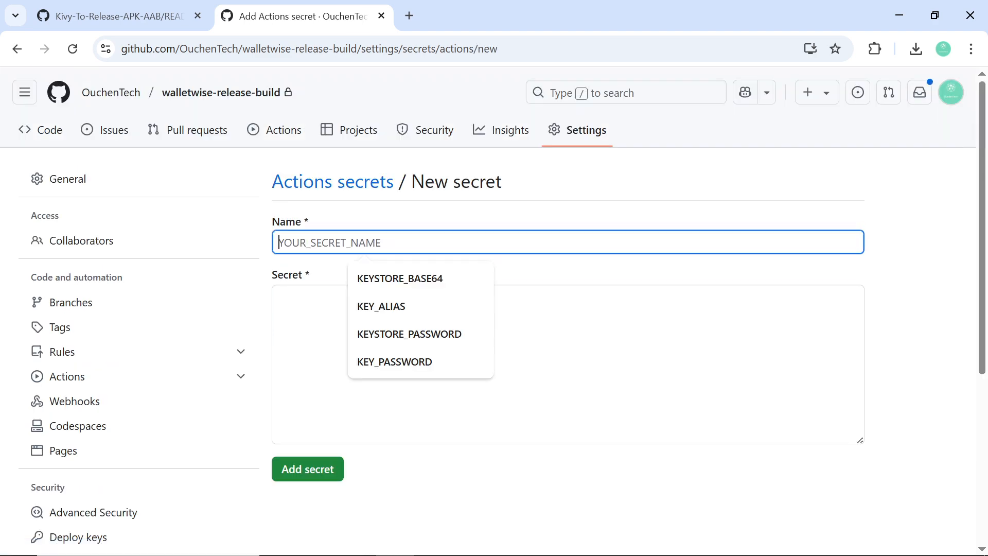
{"action": "left_click", "coordinate": [113, 16]}
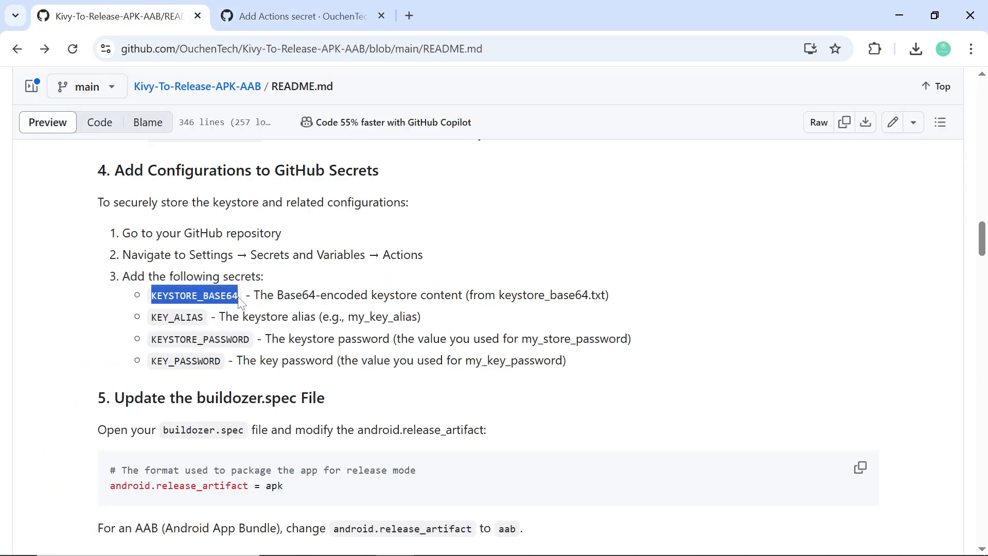
{"action": "left_click", "coordinate": [296, 16]}
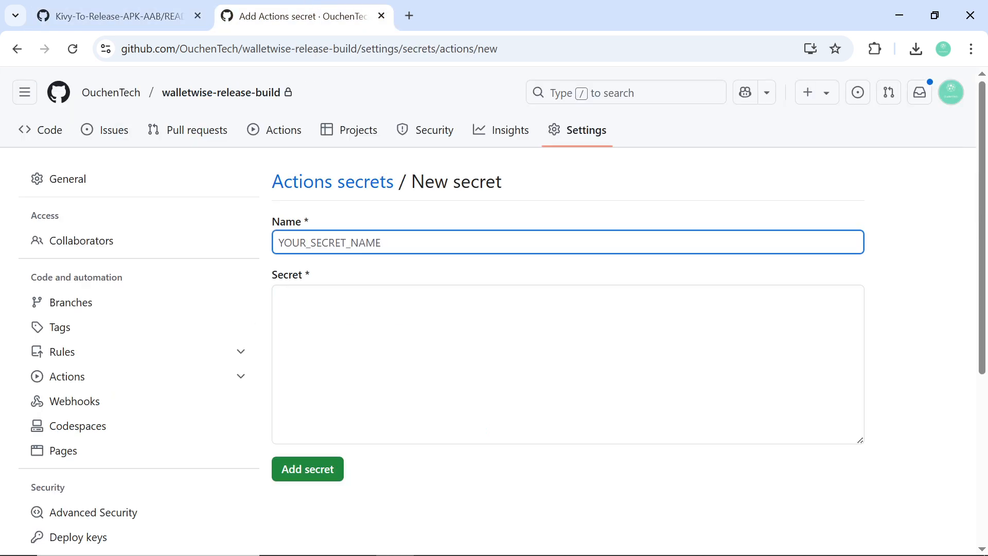
{"action": "type", "text": "KEYSTORE_BASE64"}
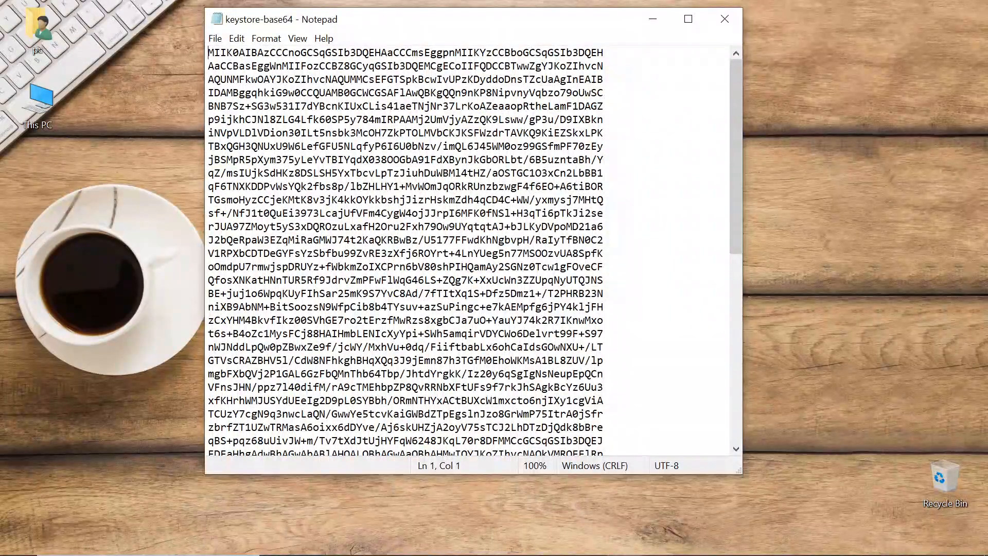
{"action": "key", "text": "ctrl+a"}
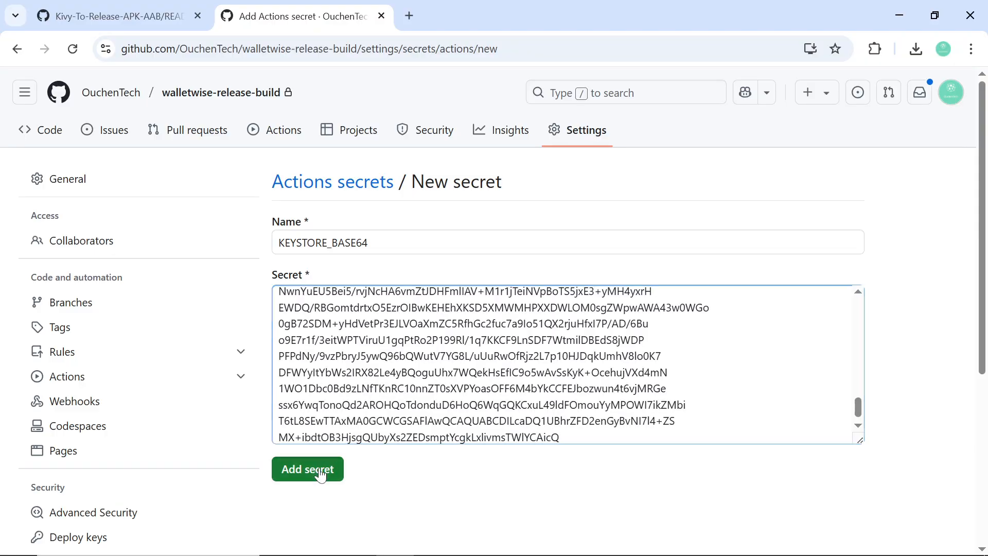
{"action": "left_click", "coordinate": [306, 469]}
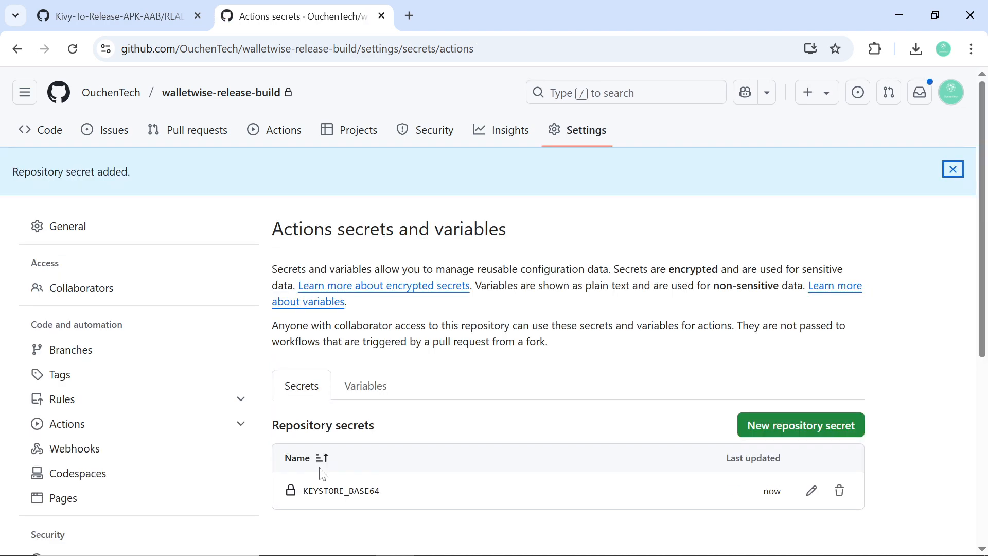
{"action": "scroll", "scroll_direction": "down", "scroll_amount": 3}
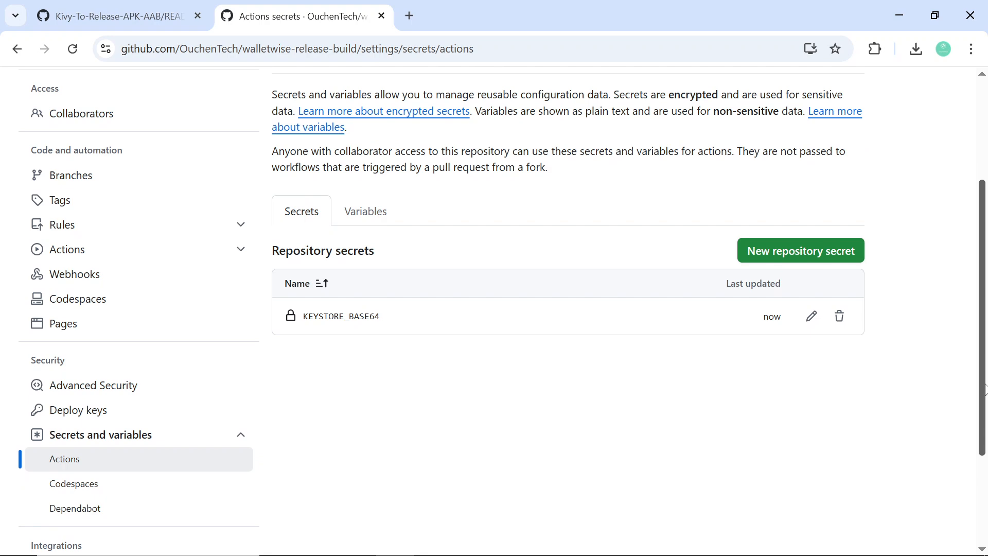
Step: Create the KEY_ALIAS secret with value wallet-alias and save it
{"action": "left_click", "coordinate": [799, 250]}
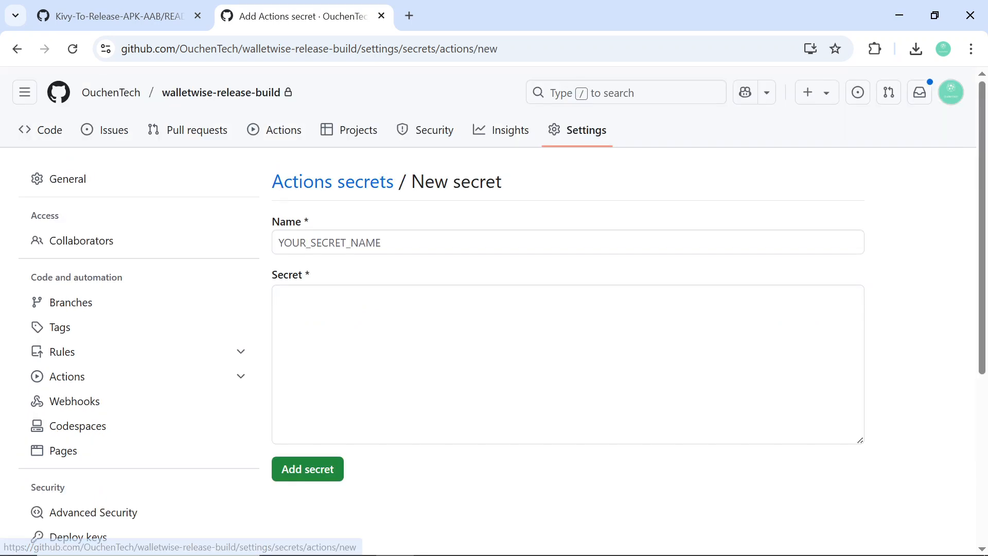
{"action": "left_click", "coordinate": [114, 16]}
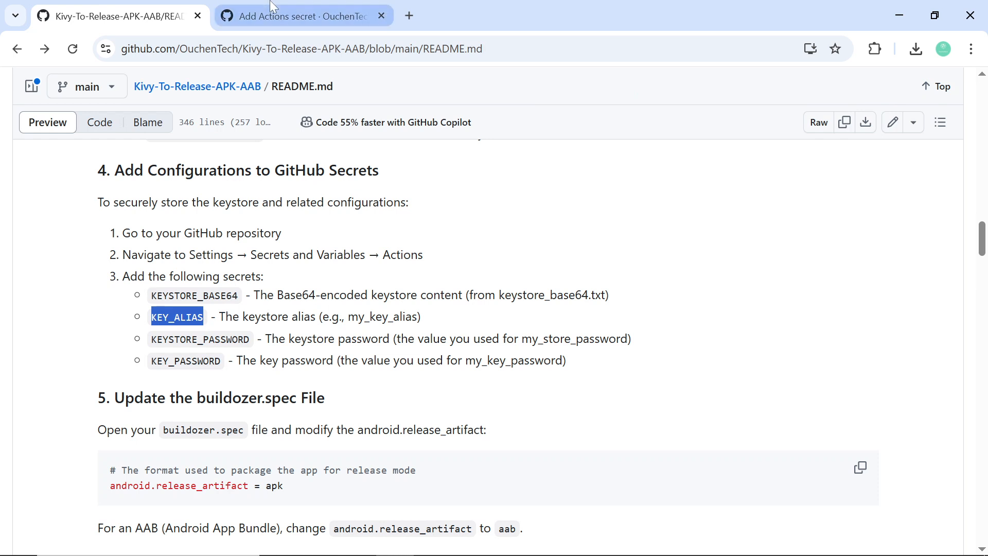
{"action": "left_click", "coordinate": [296, 16]}
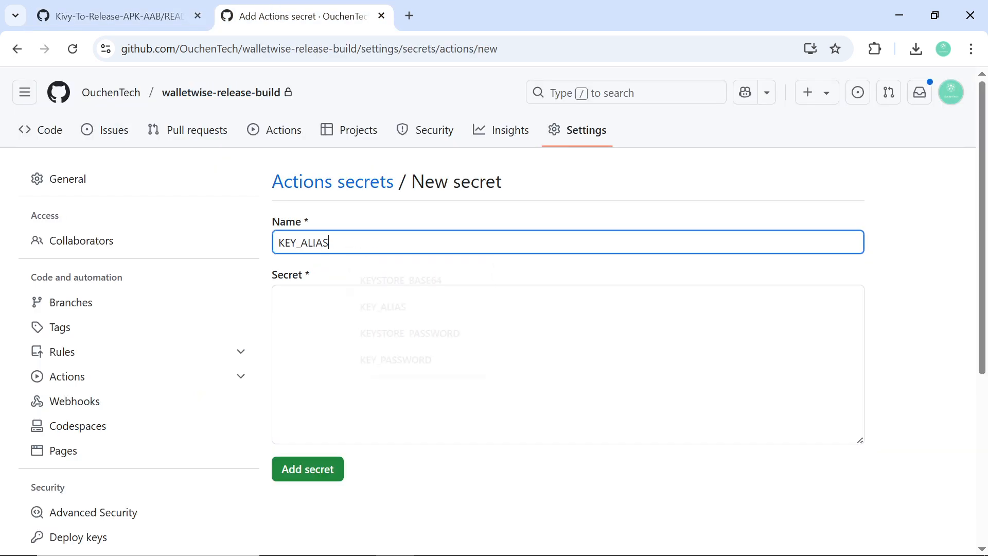
{"action": "type", "text": "wallet-alias"}
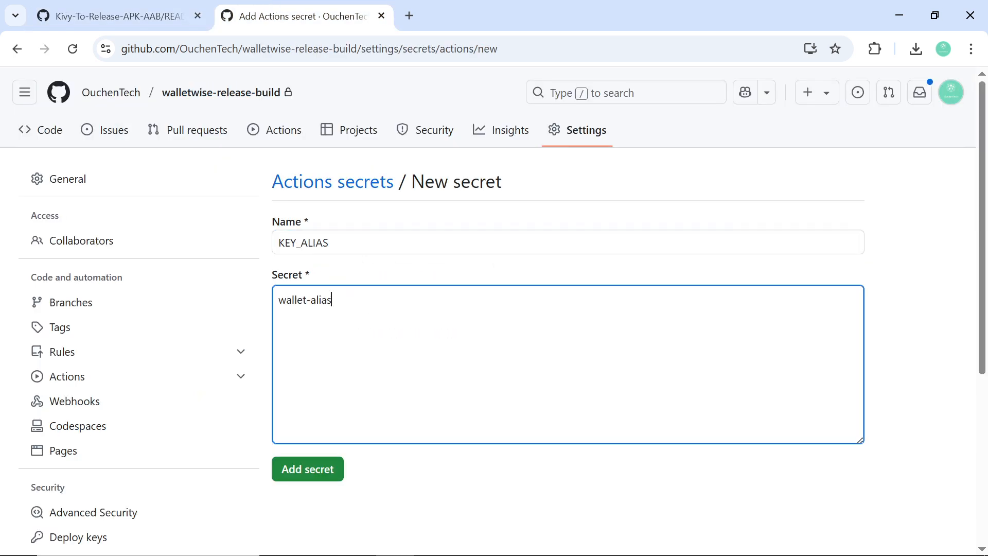
{"action": "left_click", "coordinate": [306, 469]}
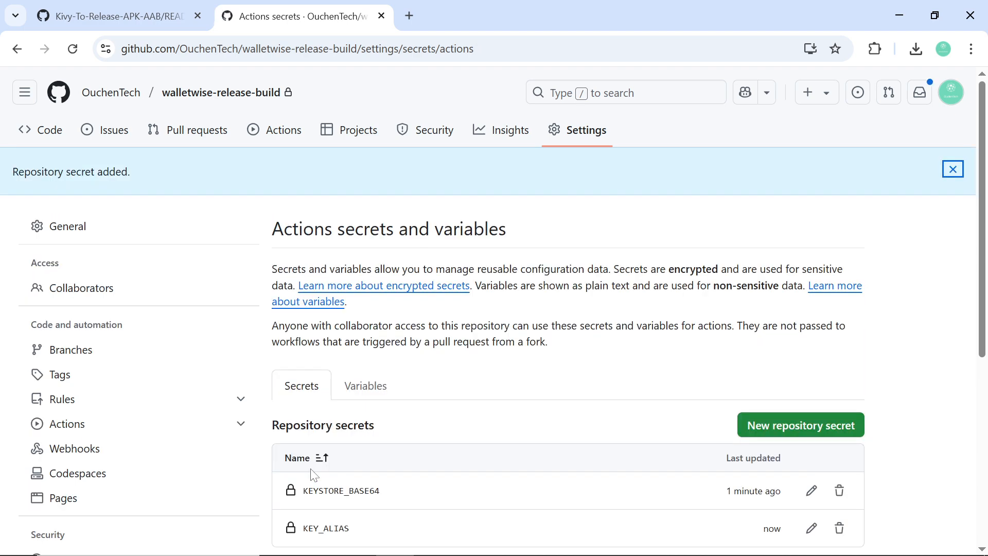
{"action": "scroll", "scroll_direction": "down", "scroll_amount": 3}
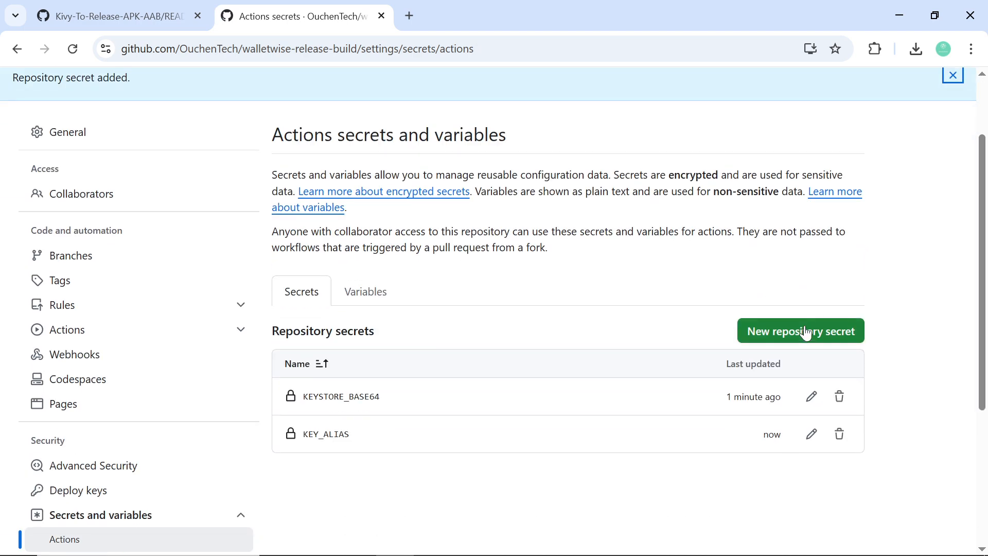
{"action": "left_click", "coordinate": [113, 16]}
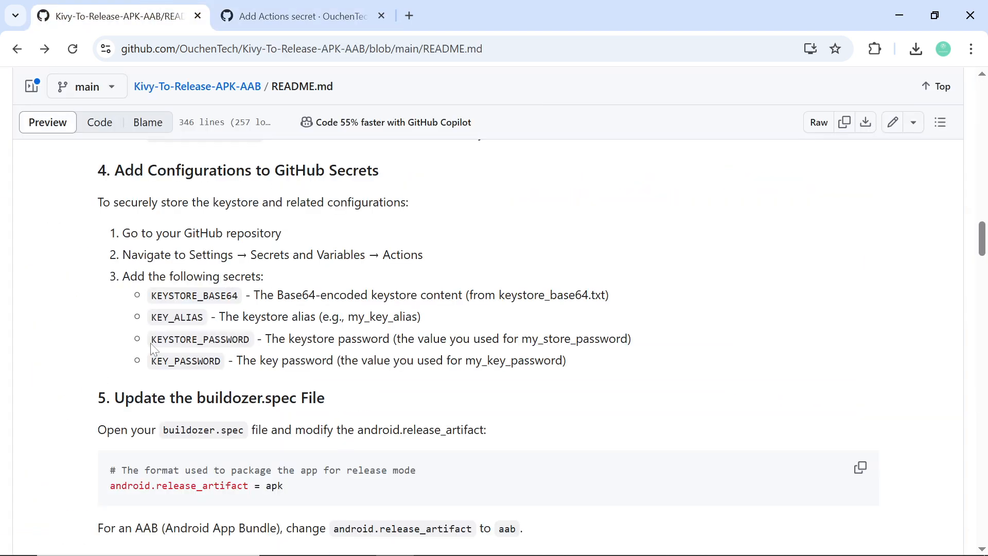
{"action": "left_click", "coordinate": [294, 16]}
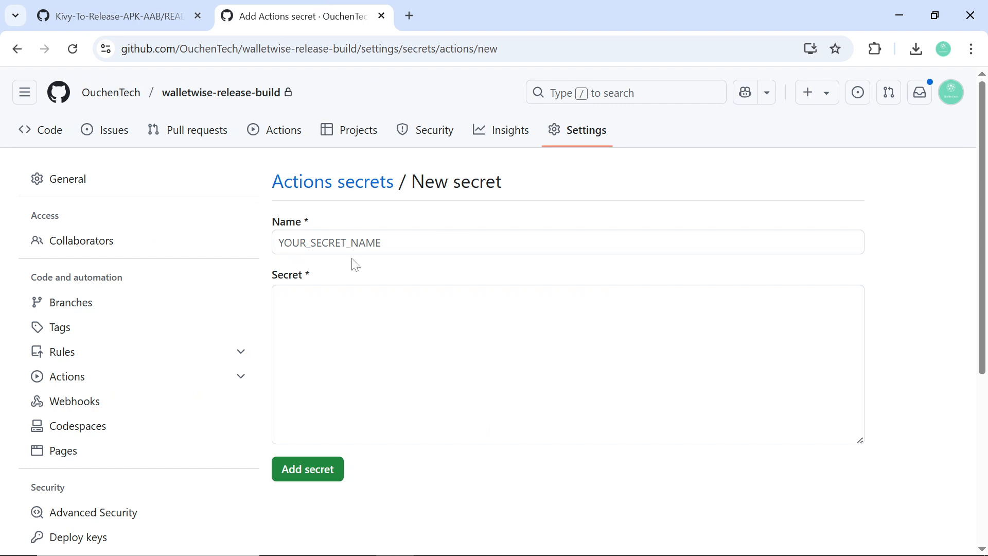
{"action": "type", "text": "KEYSTORE_PASSWORD"}
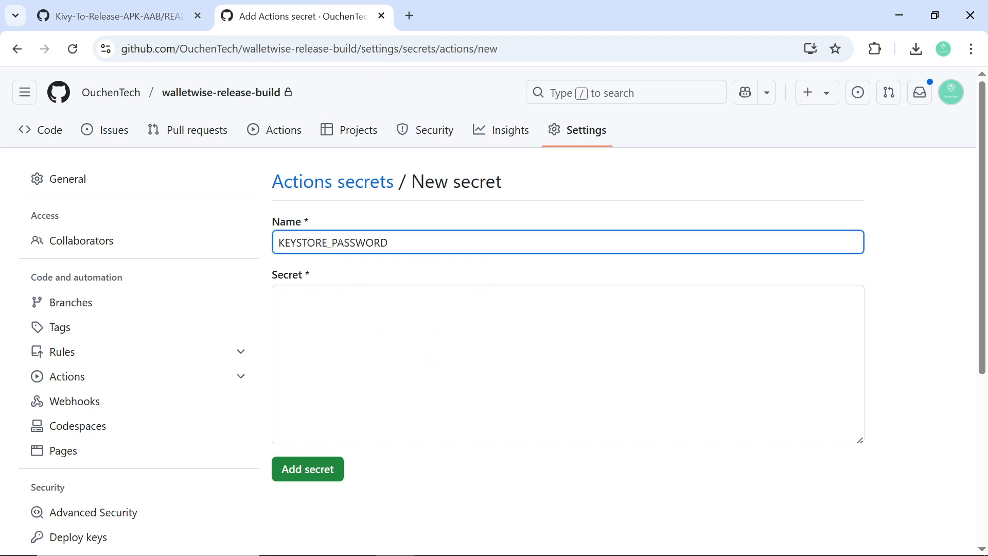
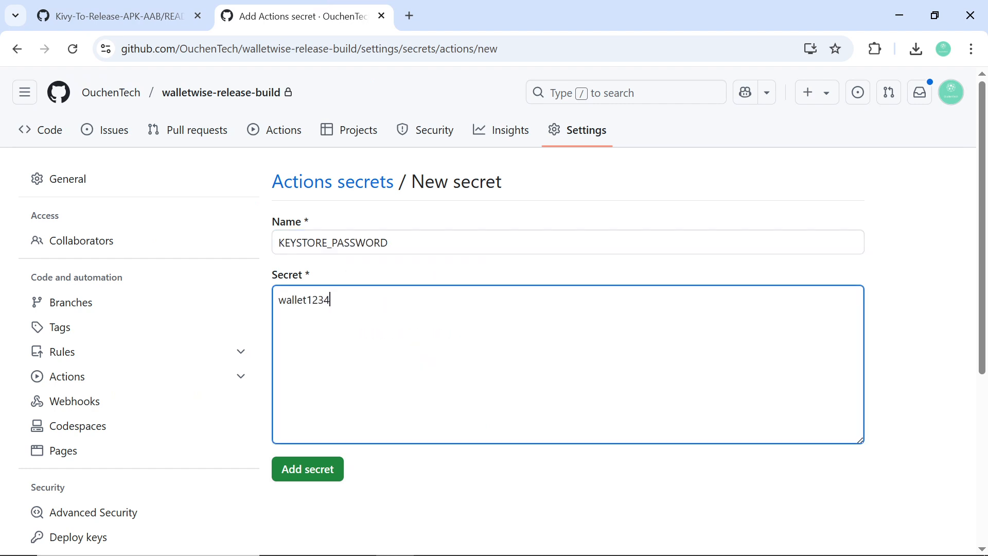
{"action": "left_click", "coordinate": [307, 469]}
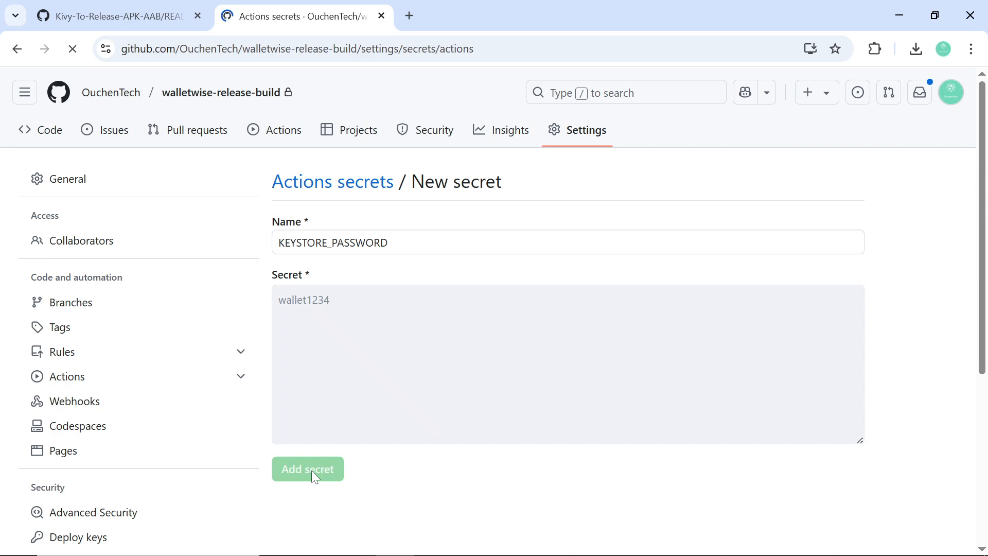
{"action": "left_click", "coordinate": [308, 468]}
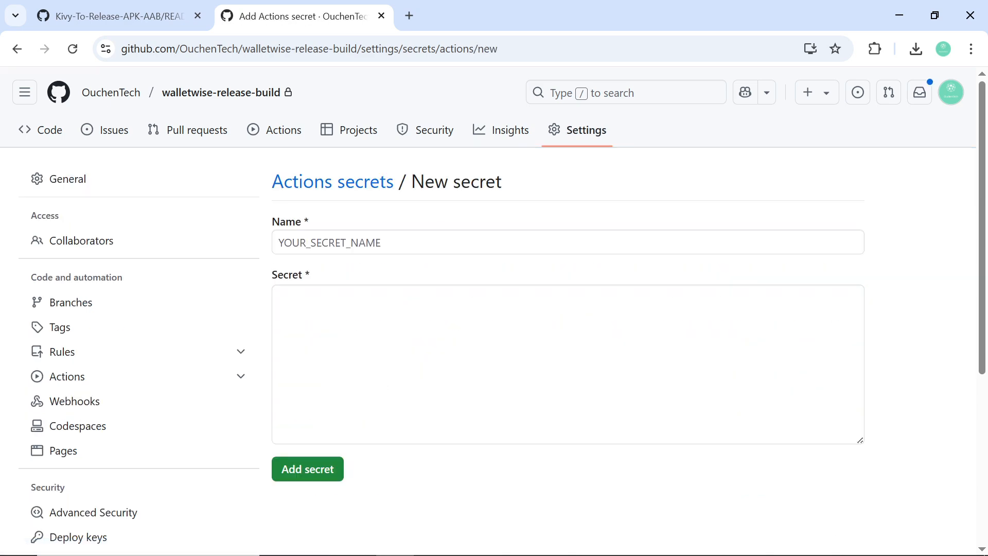
{"action": "mouse_move", "coordinate": [280, 5]}
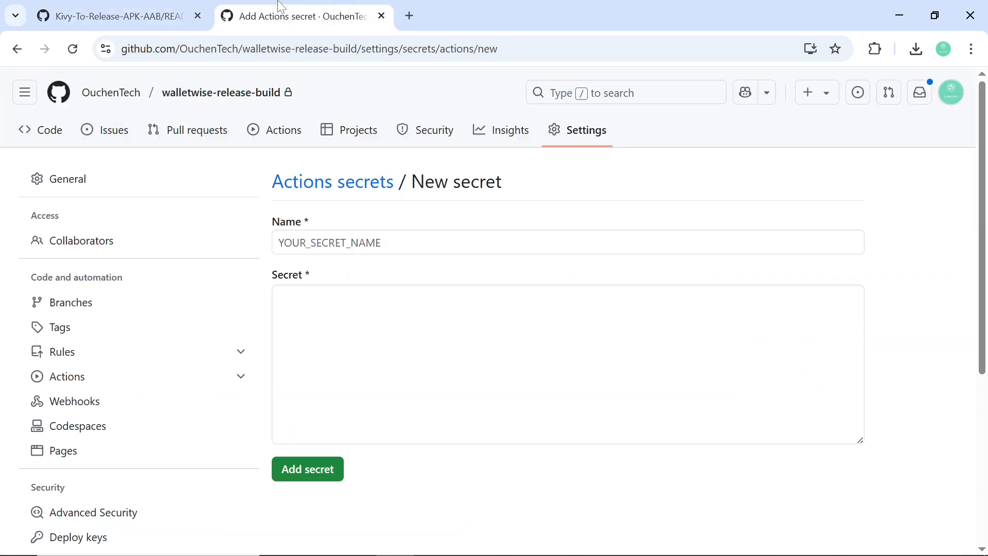
{"action": "type", "text": "KEY_PASSWORD"}
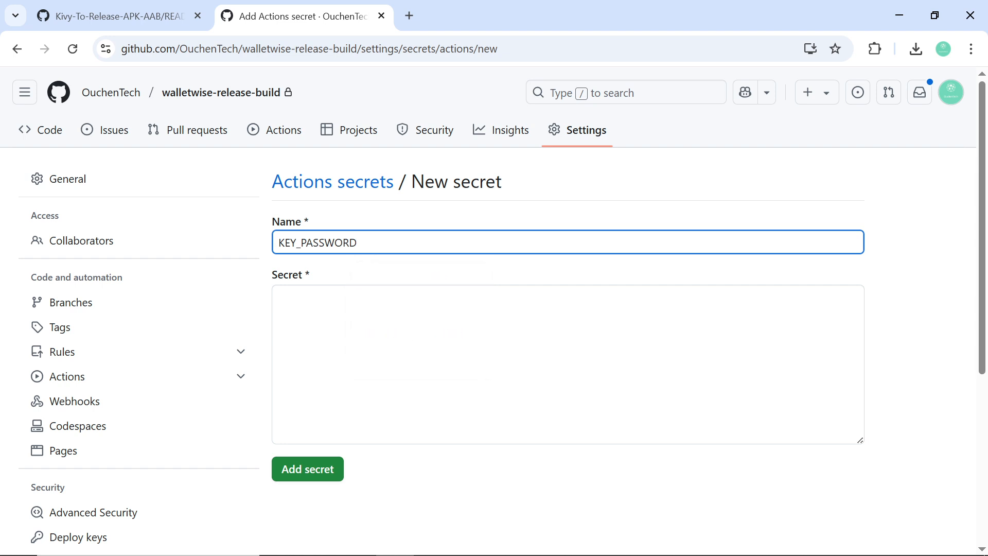
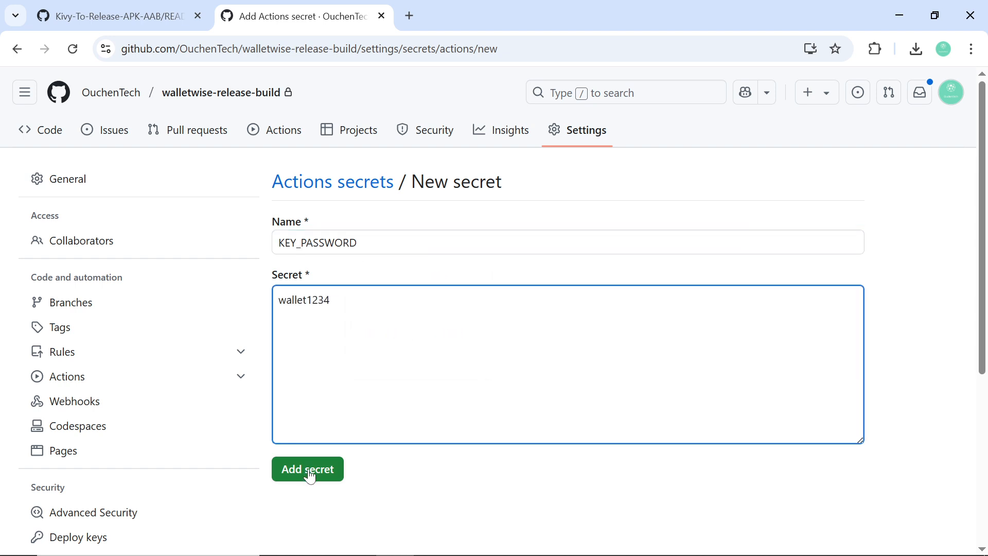
{"action": "left_click", "coordinate": [306, 469]}
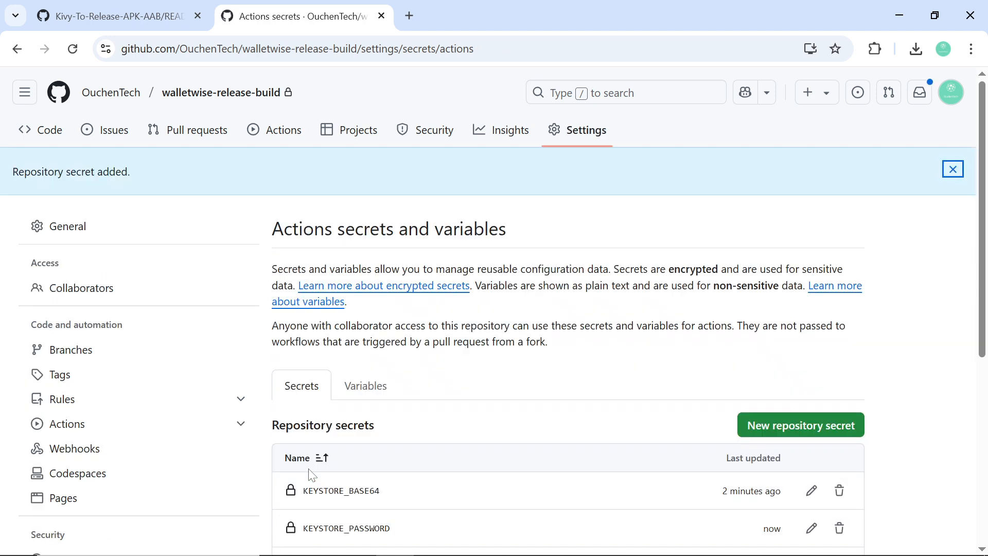
Step: Review the four listed repository secrets, then return to the tutorial README
{"action": "scroll", "scroll_direction": "down", "scroll_amount": 3}
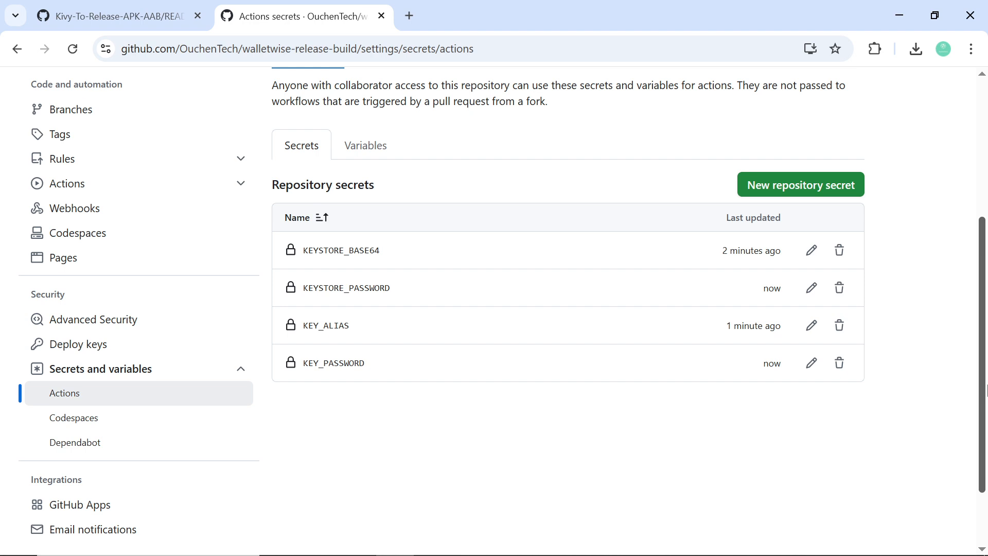
{"action": "left_click", "coordinate": [113, 16]}
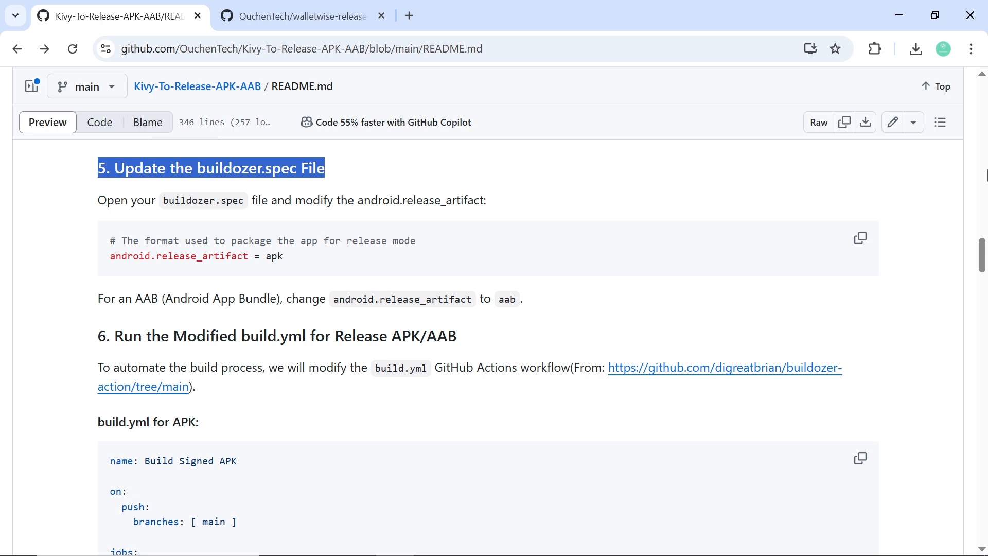
Step: Edit buildozer.spec in walletwise-release-build and scroll to the android.release_artifact line
{"action": "left_click", "coordinate": [299, 16]}
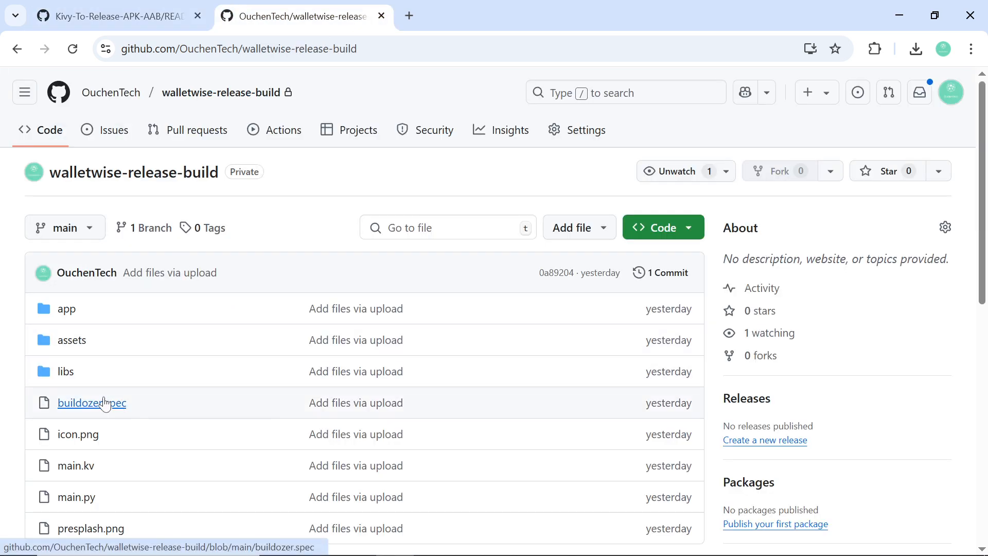
{"action": "left_click", "coordinate": [92, 402]}
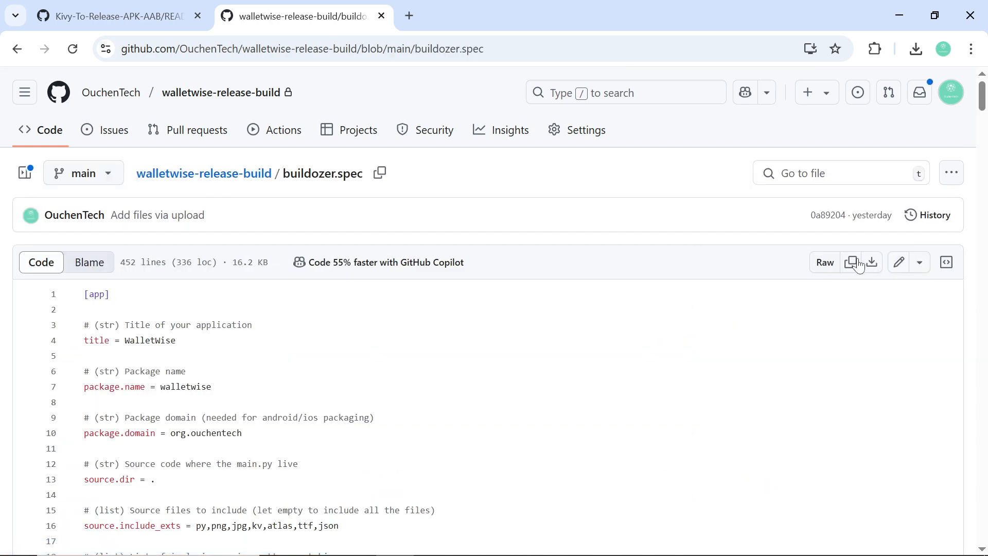
{"action": "left_click", "coordinate": [897, 261]}
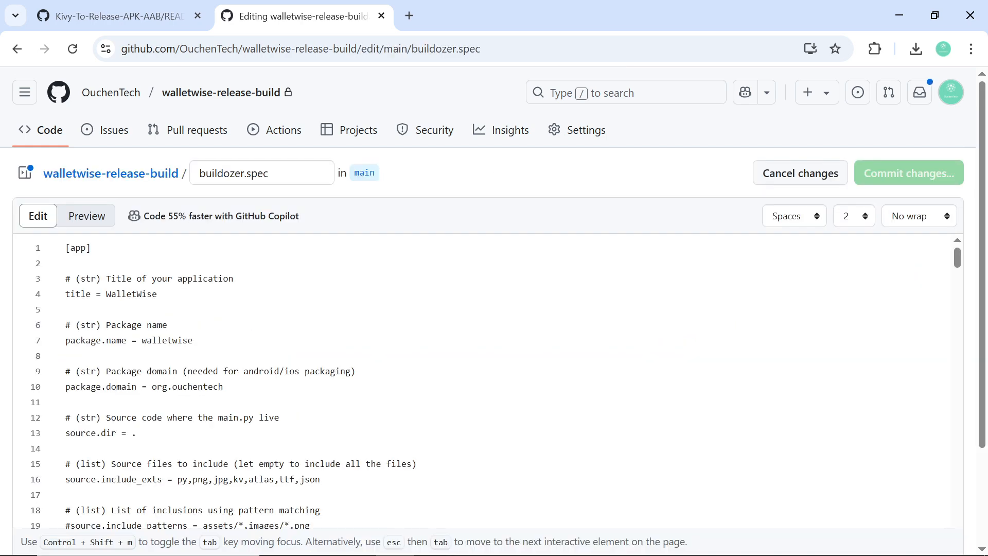
{"action": "scroll", "scroll_direction": "down", "scroll_amount": 3}
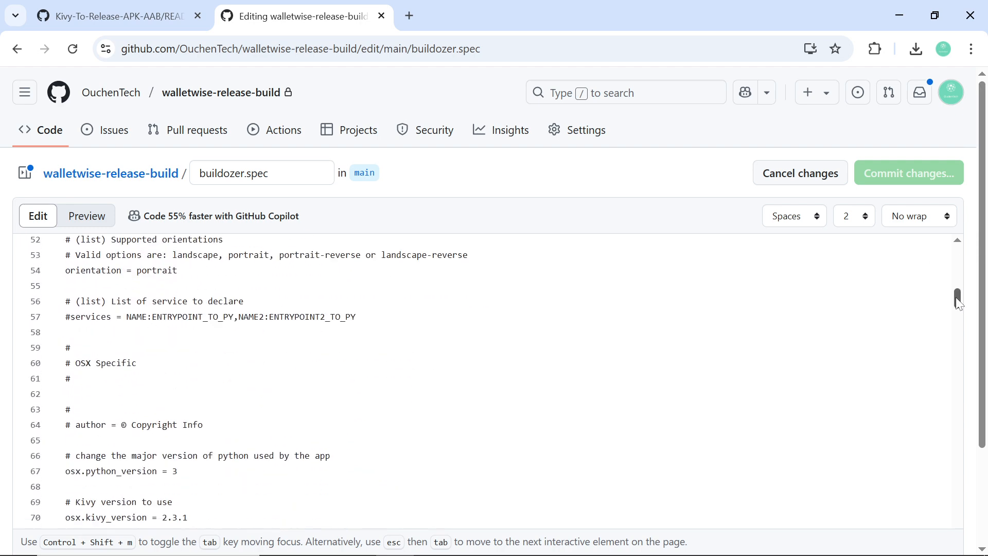
{"action": "scroll", "scroll_direction": "down", "scroll_amount": 3}
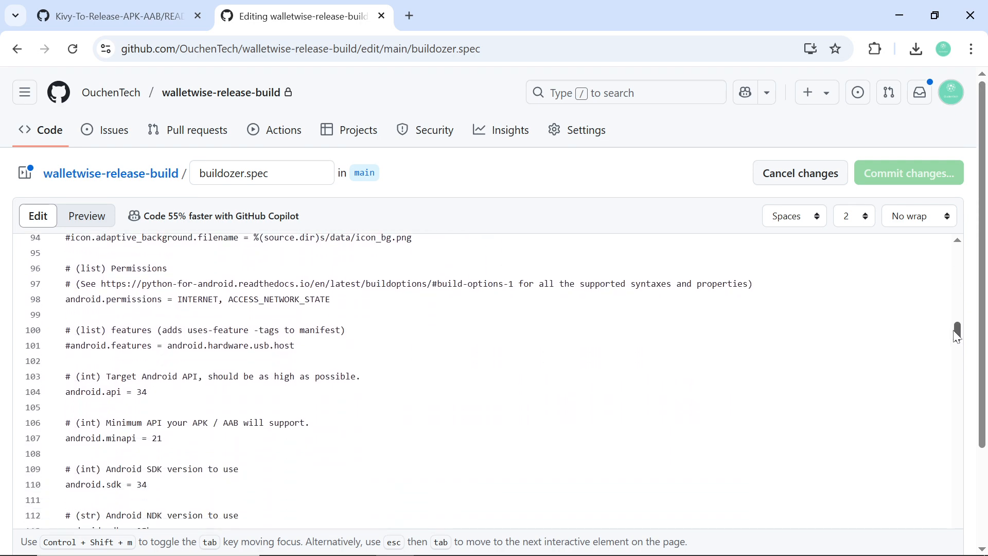
{"action": "scroll", "scroll_direction": "down", "scroll_amount": 3}
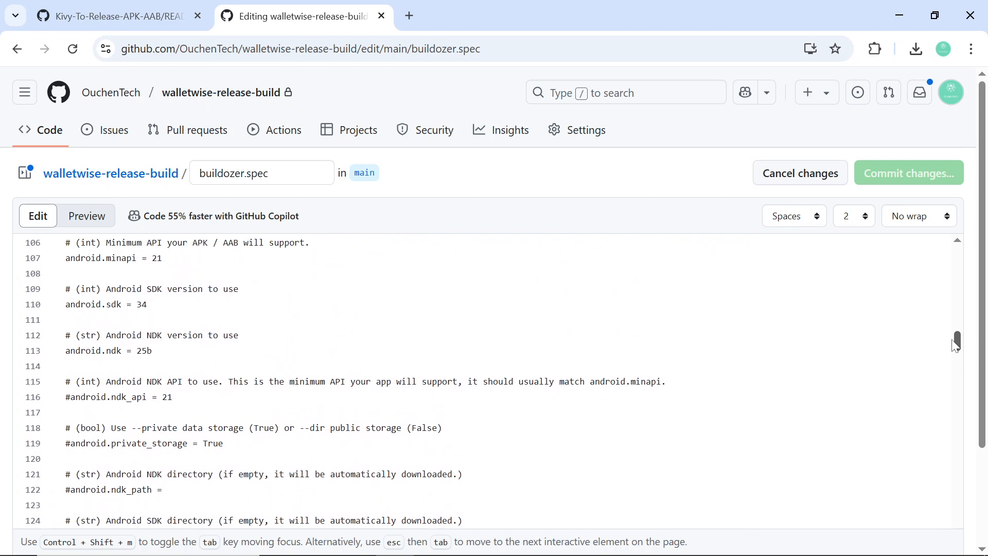
{"action": "scroll", "scroll_direction": "down", "scroll_amount": 3}
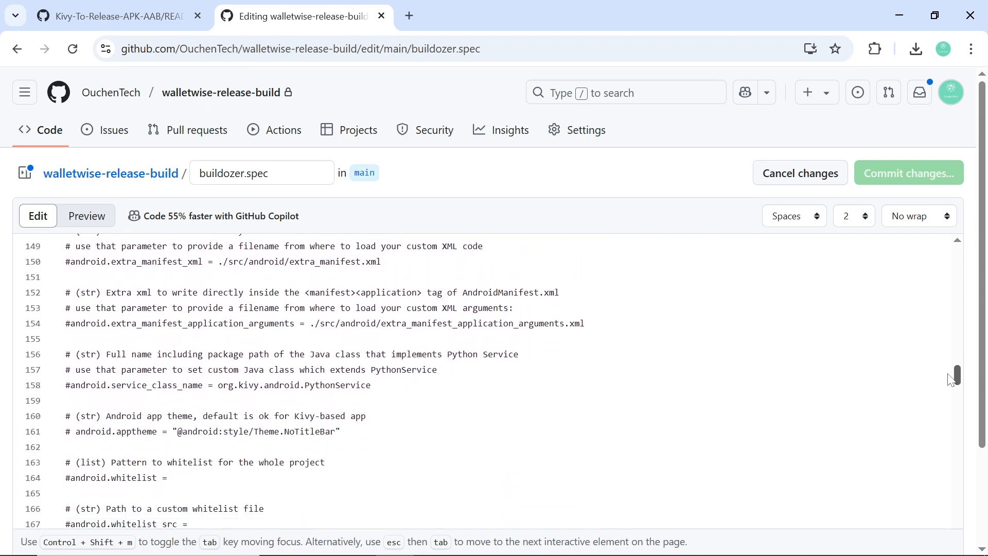
{"action": "scroll", "scroll_direction": "down", "scroll_amount": 3}
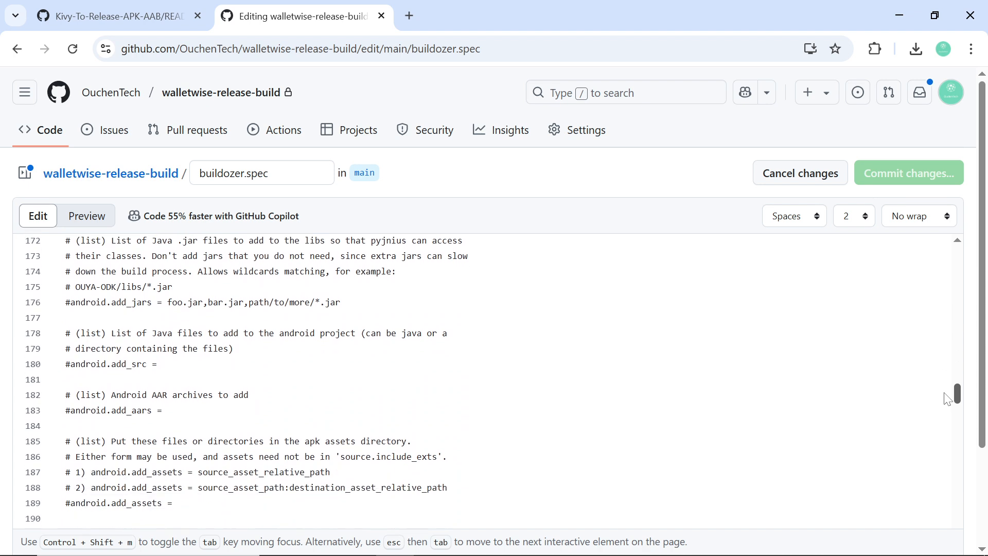
{"action": "scroll", "scroll_direction": "down", "scroll_amount": 3}
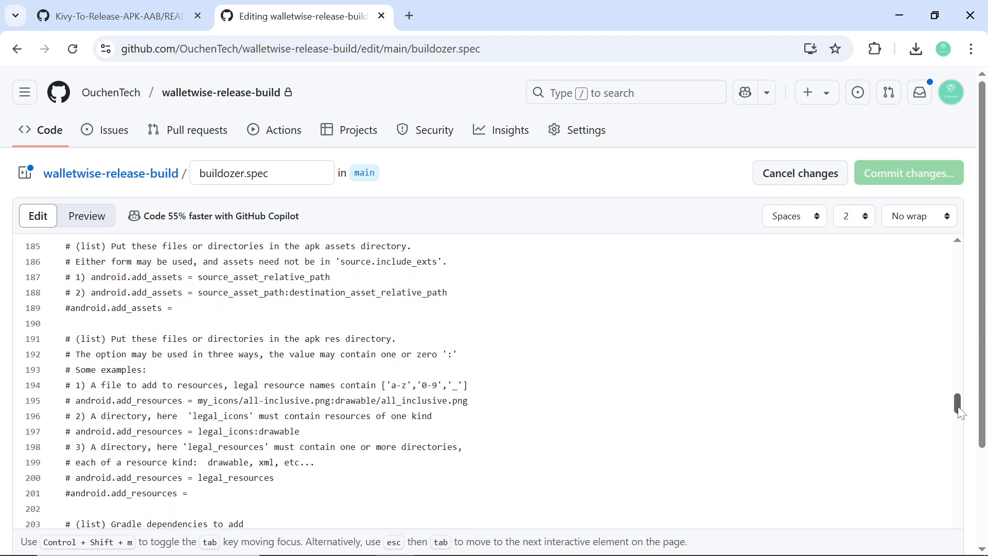
{"action": "scroll", "scroll_direction": "down", "scroll_amount": 3}
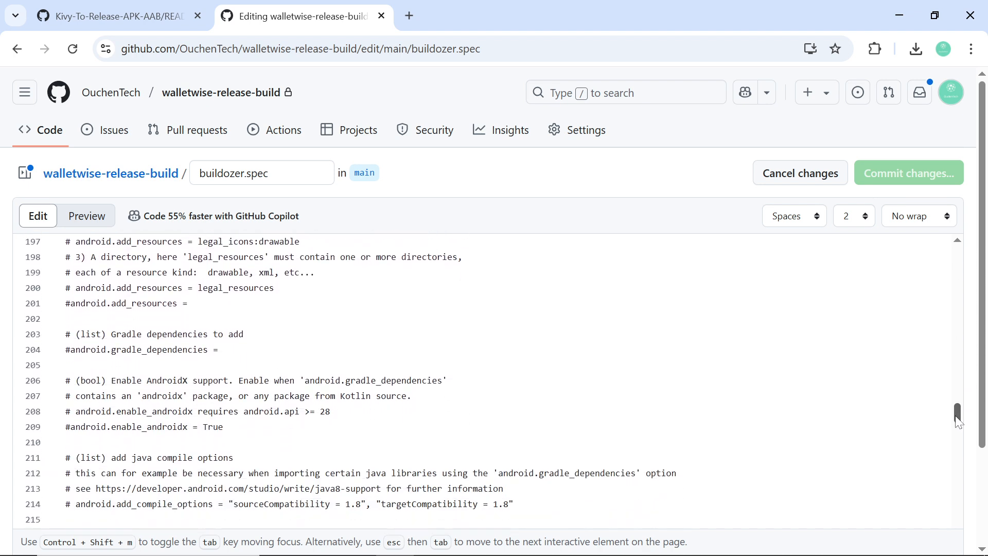
{"action": "scroll", "scroll_direction": "down", "scroll_amount": 3}
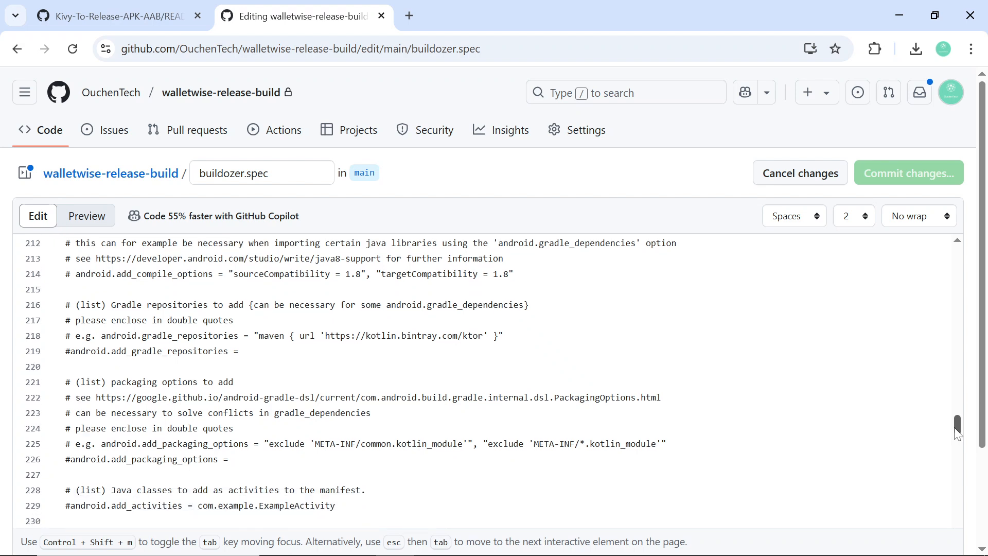
{"action": "scroll", "scroll_direction": "down", "scroll_amount": 3}
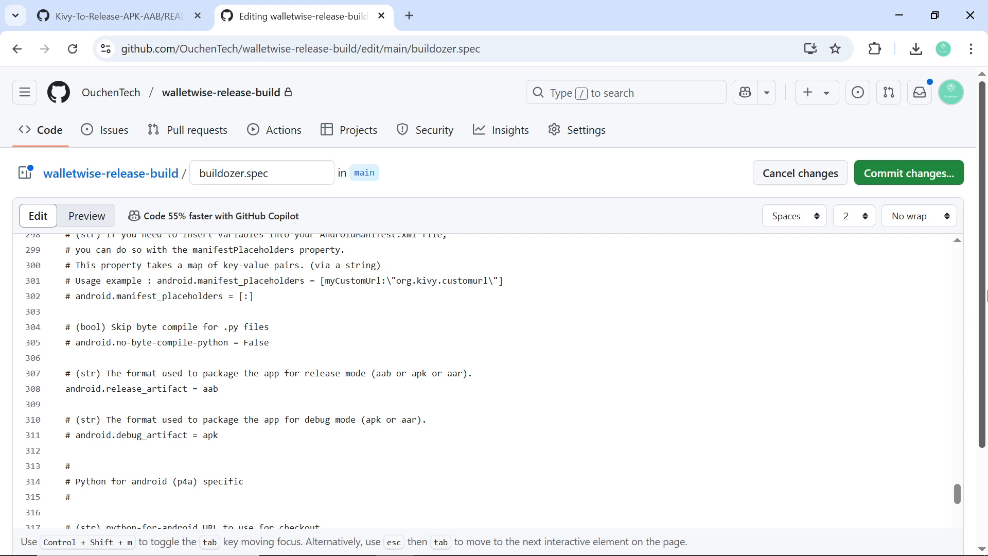
Step: Change android.release_artifact from aab to apk and commit directly to main
{"action": "double_click", "coordinate": [214, 389]}
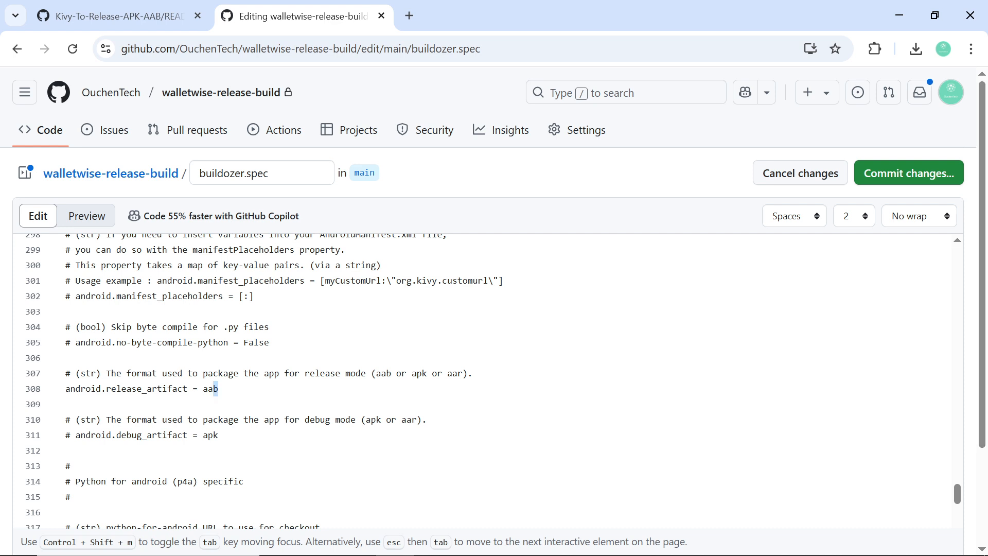
{"action": "type", "text": "apk"}
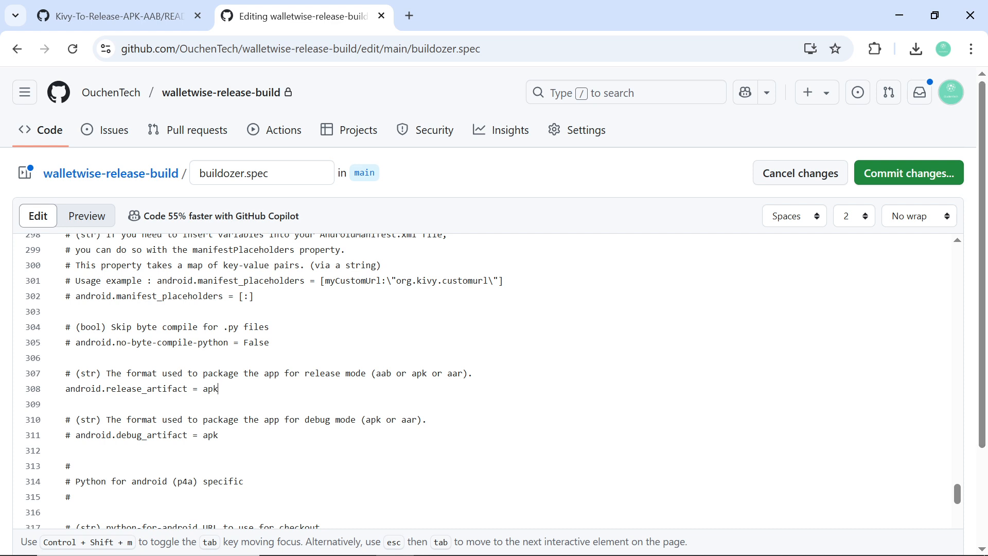
{"action": "left_click", "coordinate": [908, 171]}
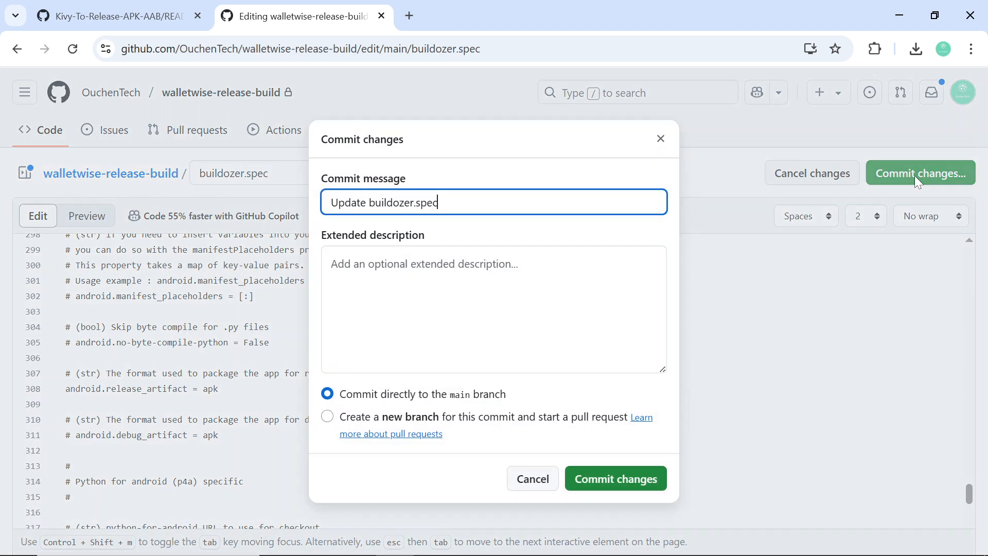
{"action": "left_click", "coordinate": [615, 478]}
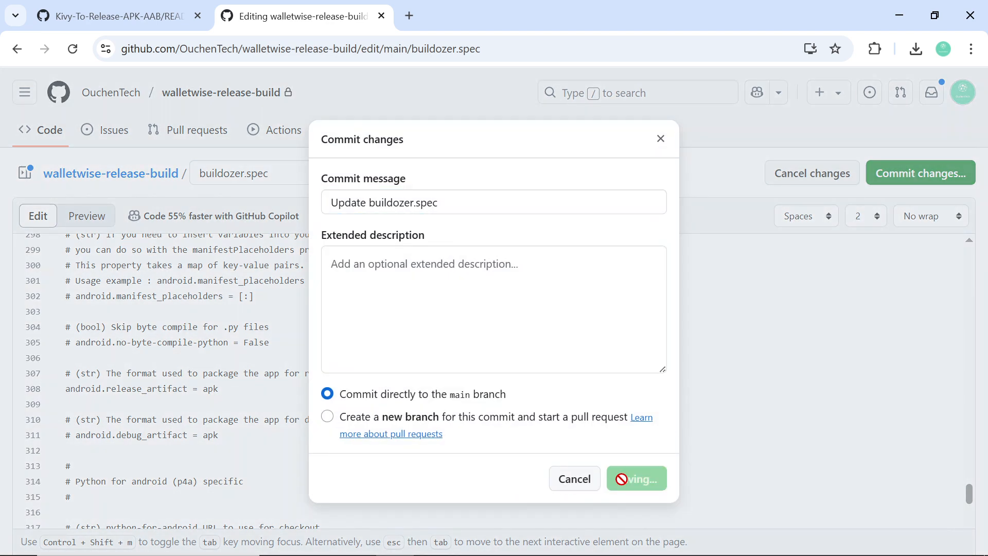
{"action": "left_click", "coordinate": [636, 478]}
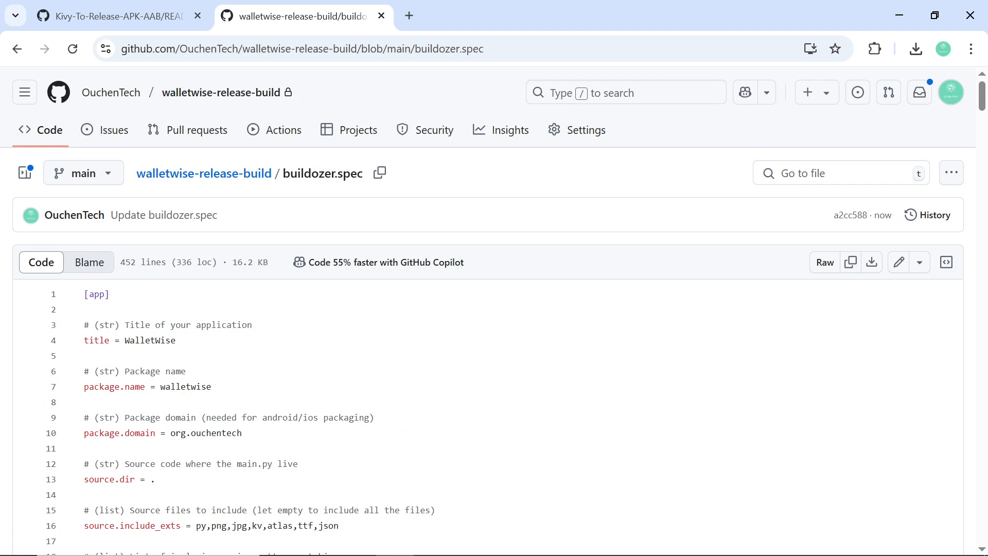
Step: Copy the build.yml for APK workflow from the README and return to walletwise-release-build
{"action": "left_click", "coordinate": [113, 16]}
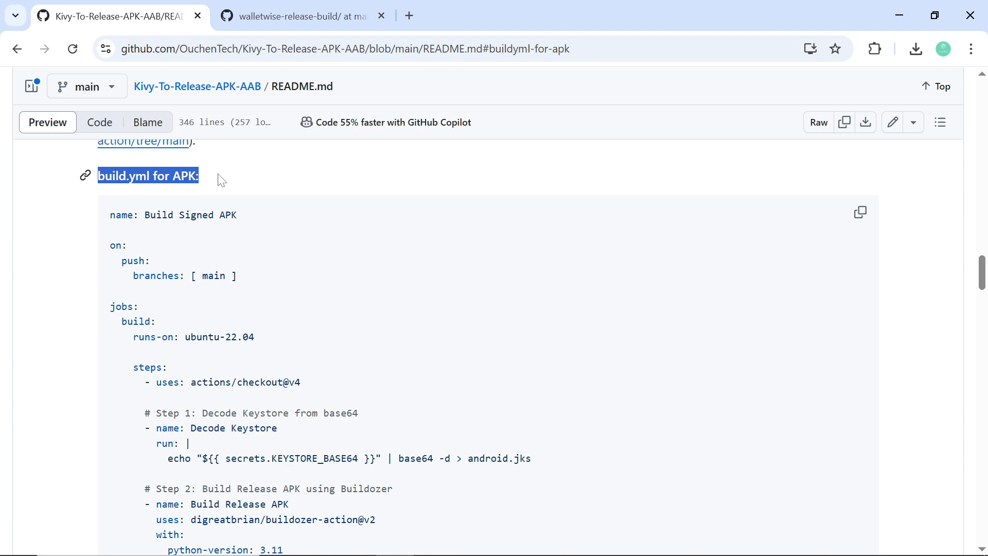
{"action": "scroll", "scroll_direction": "down", "scroll_amount": 3}
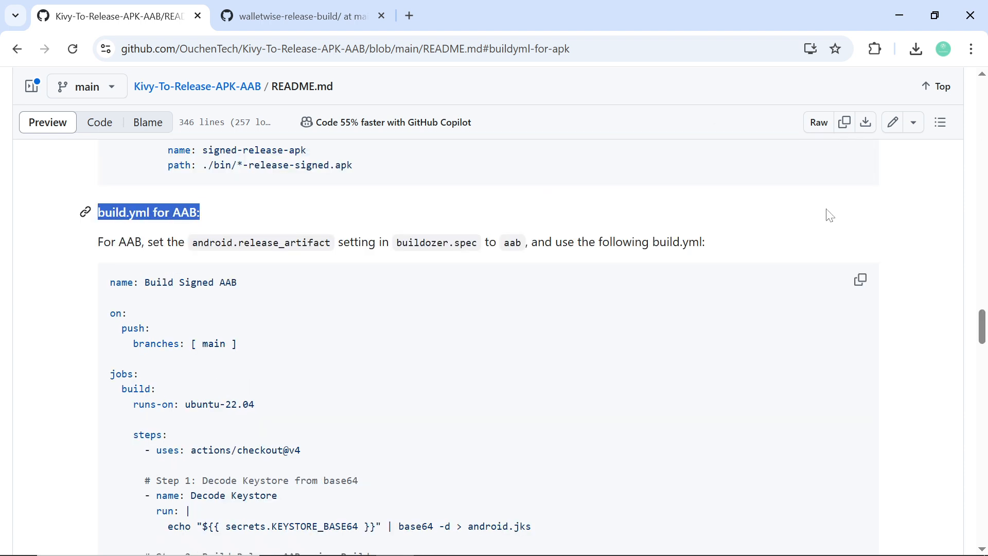
{"action": "scroll", "scroll_direction": "down", "scroll_amount": 3}
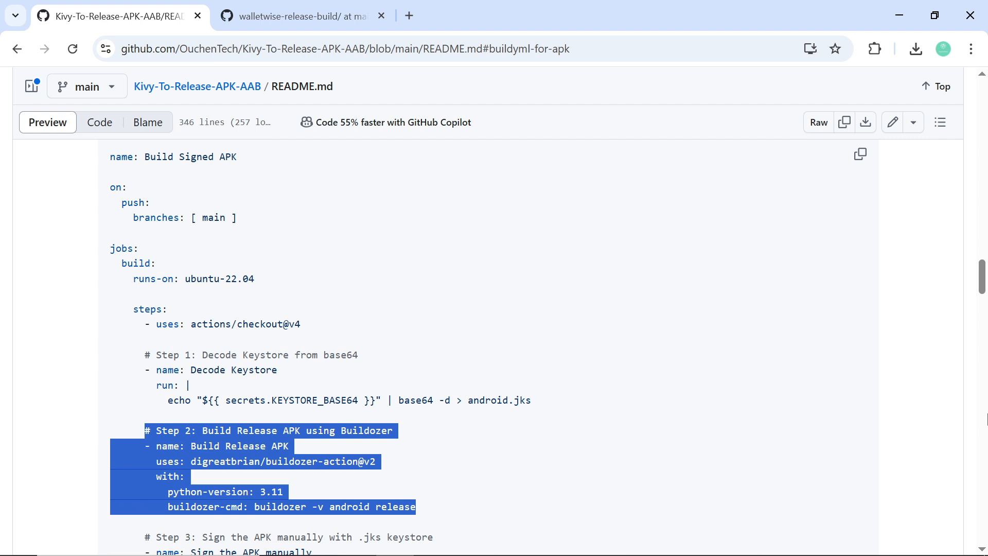
{"action": "scroll", "scroll_direction": "down", "scroll_amount": 3}
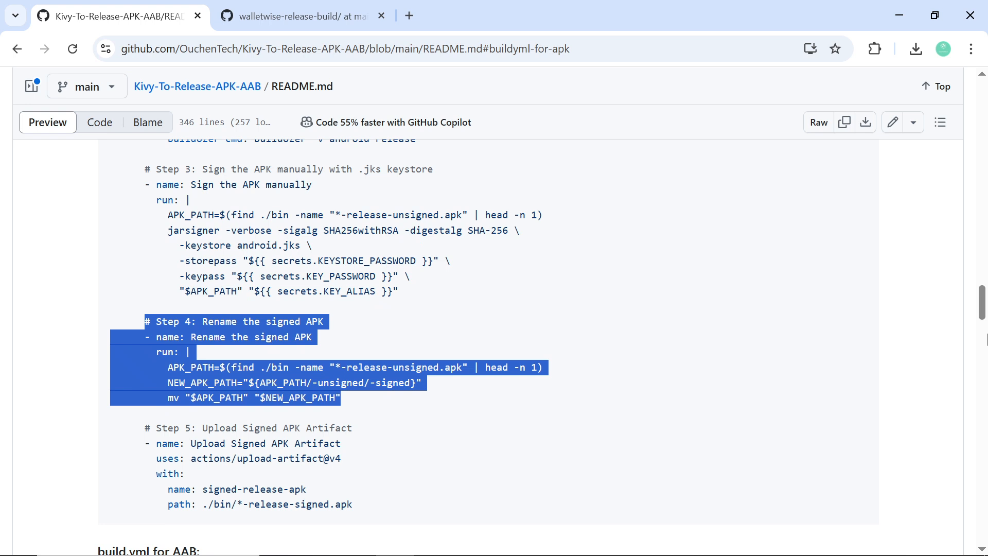
{"action": "left_click", "coordinate": [146, 433]}
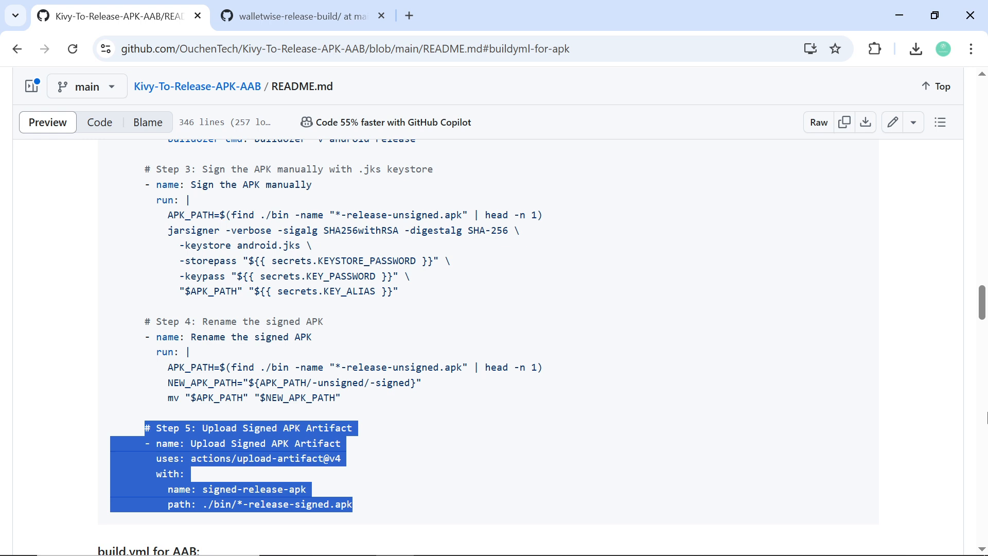
{"action": "scroll", "scroll_direction": "up", "scroll_amount": 3}
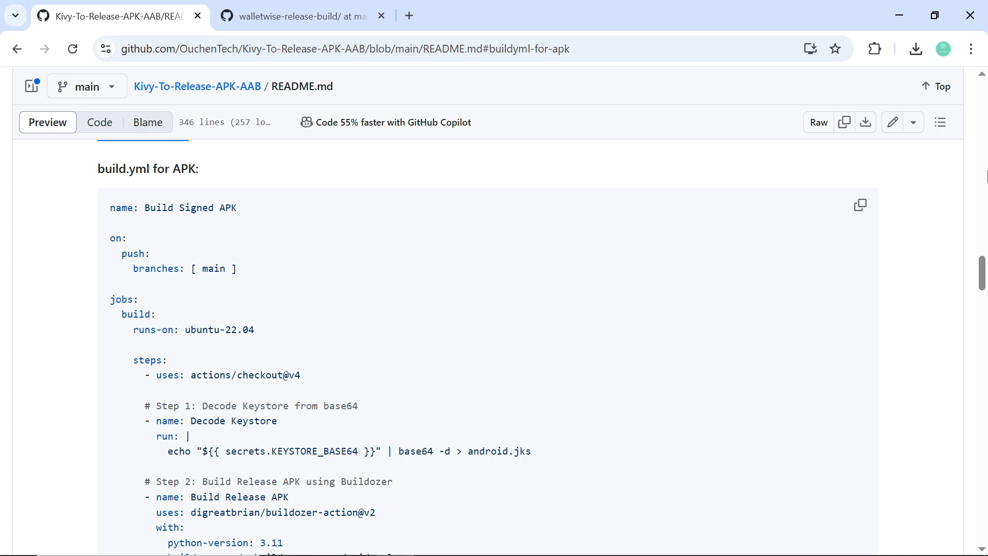
{"action": "left_click", "coordinate": [860, 205]}
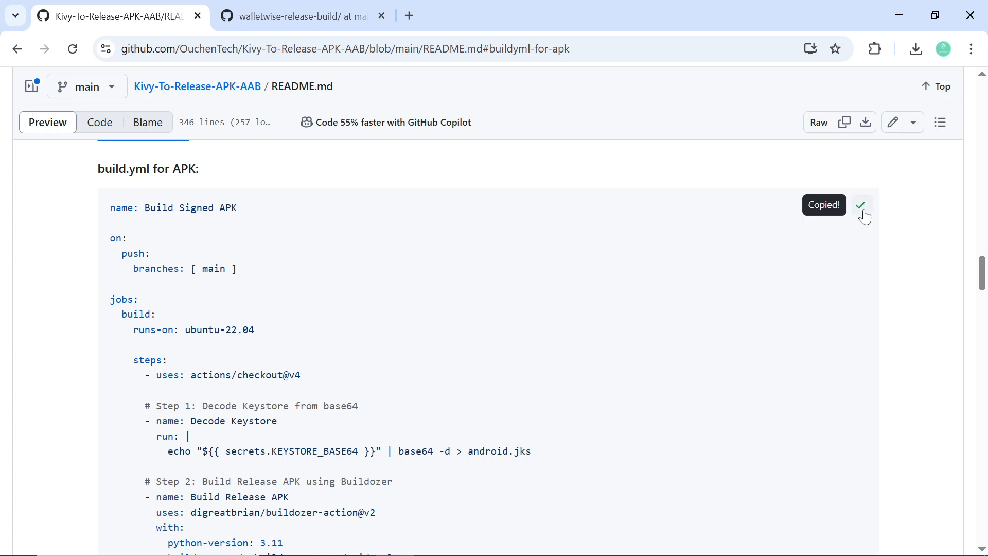
{"action": "left_click", "coordinate": [299, 16]}
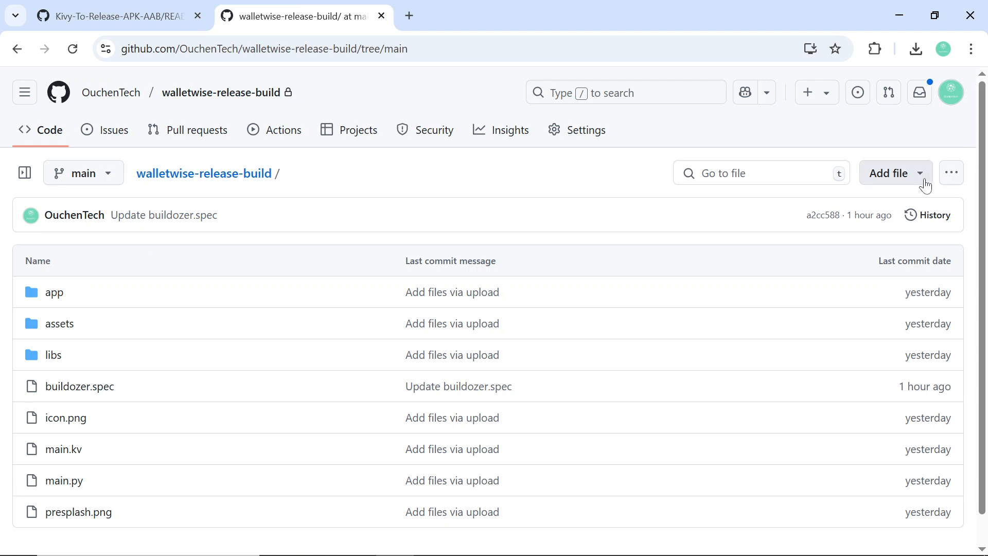
Step: Create a new file named .github/workflows/build.yml holding the copied workflow
{"action": "left_click", "coordinate": [890, 173]}
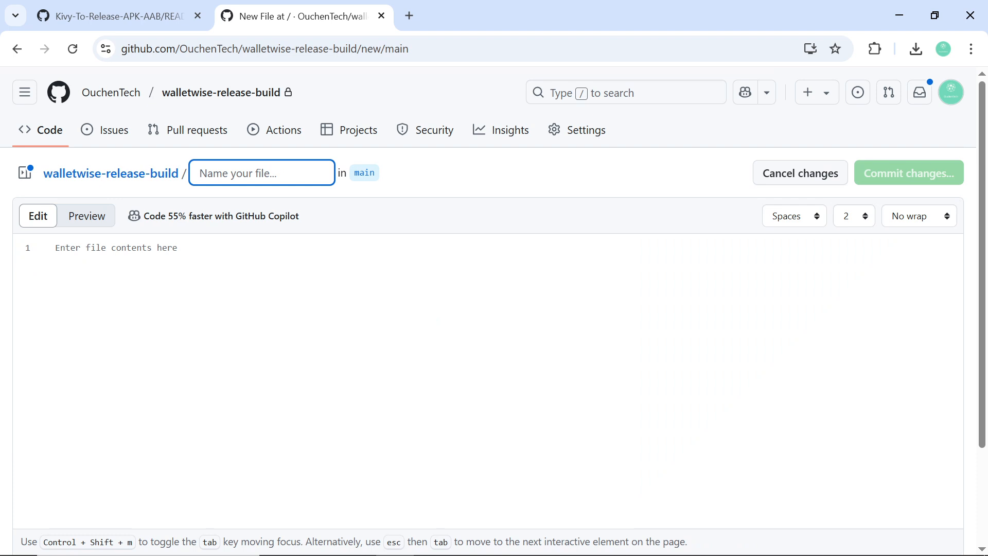
{"action": "type", "text": ".github/"}
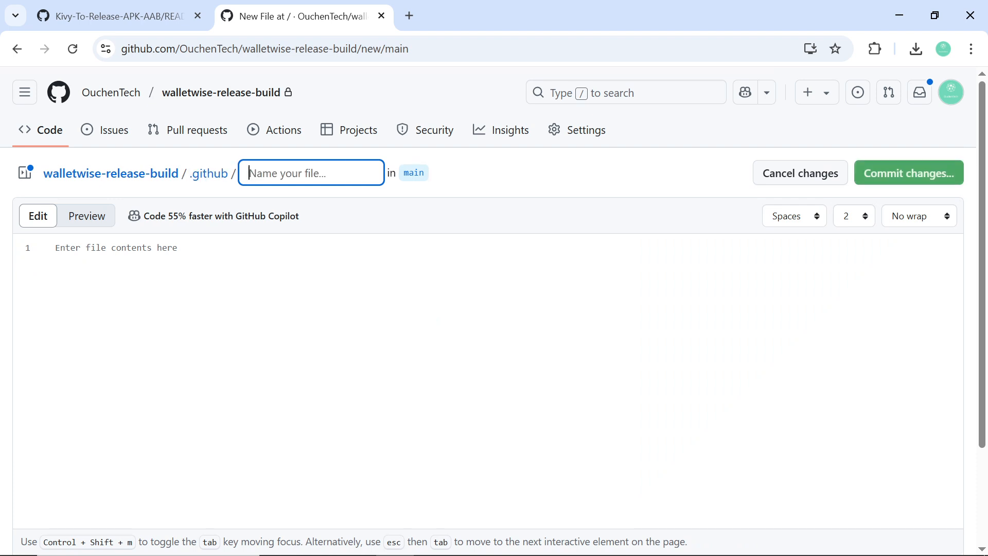
{"action": "type", "text": "workflows/"}
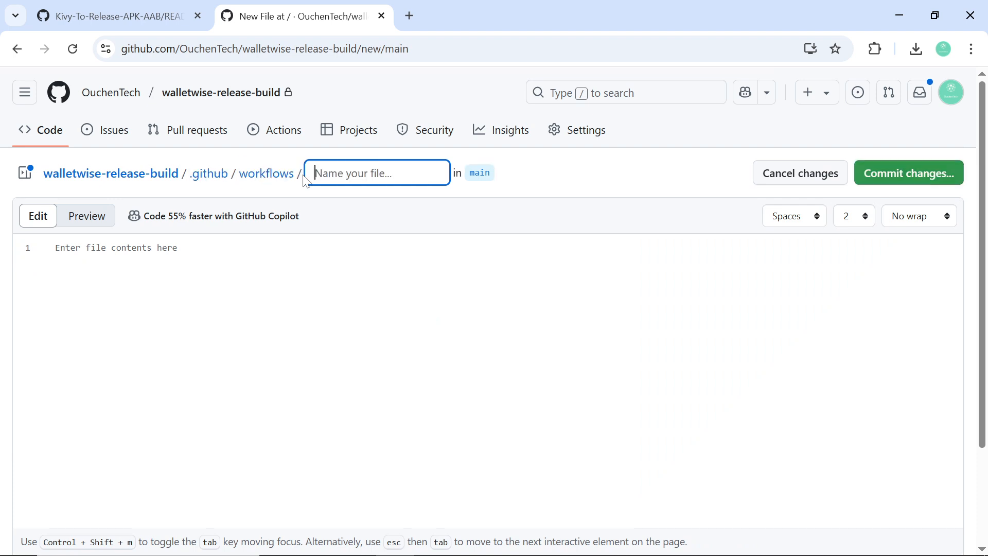
{"action": "type", "text": "build.yml"}
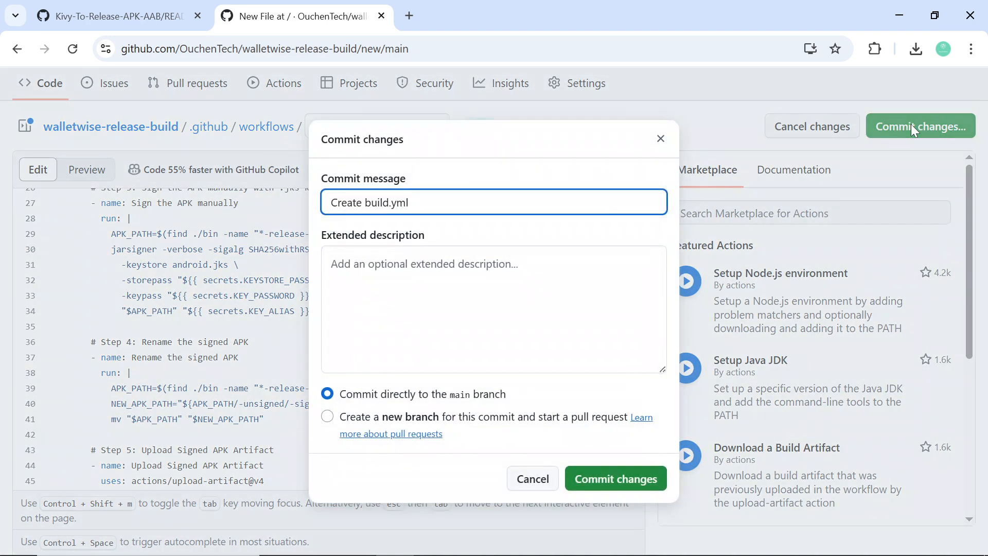
Step: Commit build.yml directly to main as 'Create release walletwise'
{"action": "left_click", "coordinate": [615, 478]}
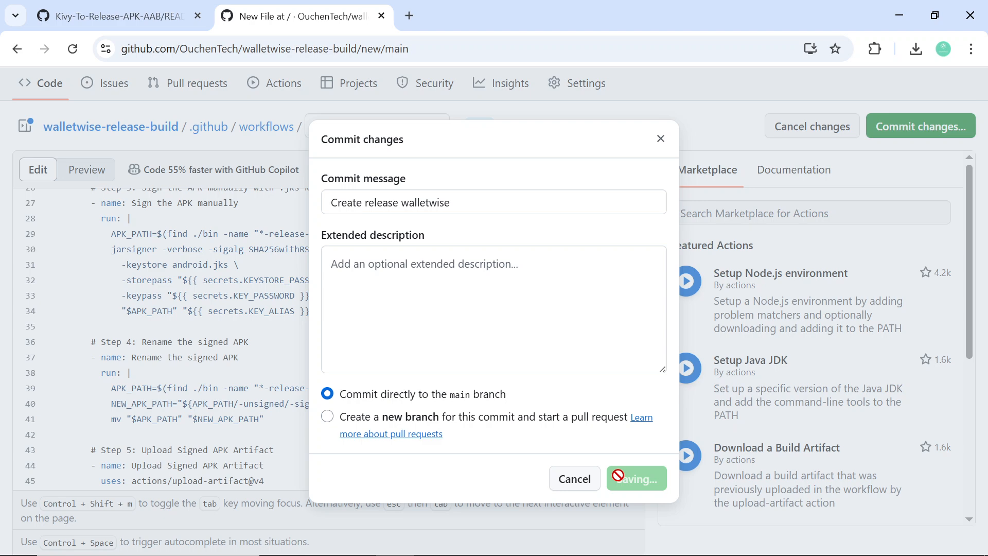
{"action": "left_click", "coordinate": [636, 478]}
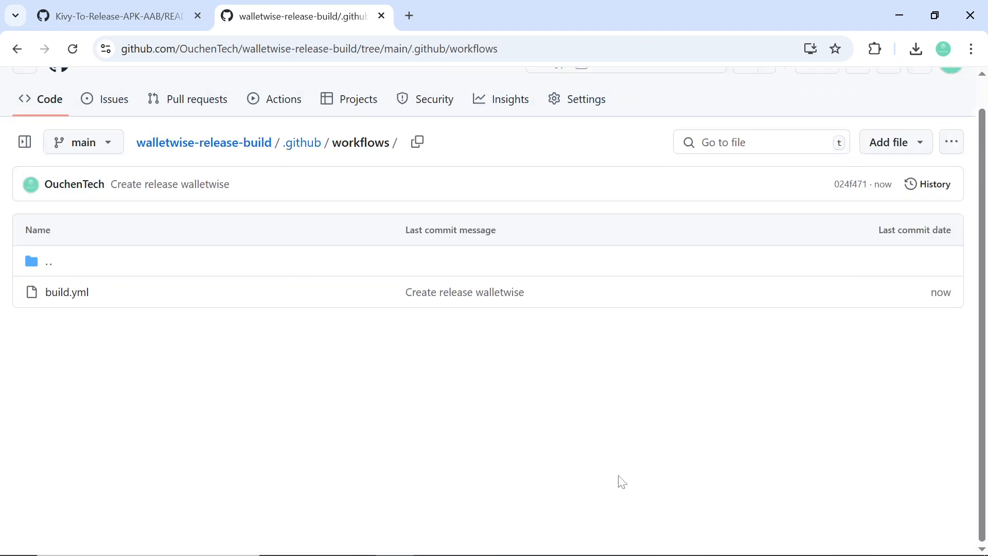
{"action": "mouse_move", "coordinate": [284, 99]}
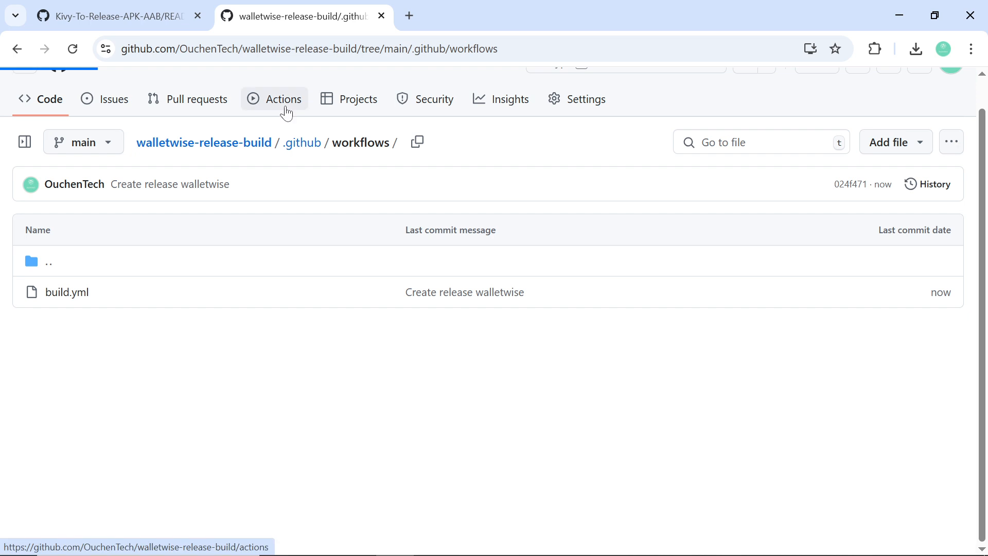
Step: Review the Build Signed APK run's build job log under Actions
{"action": "left_click", "coordinate": [273, 98]}
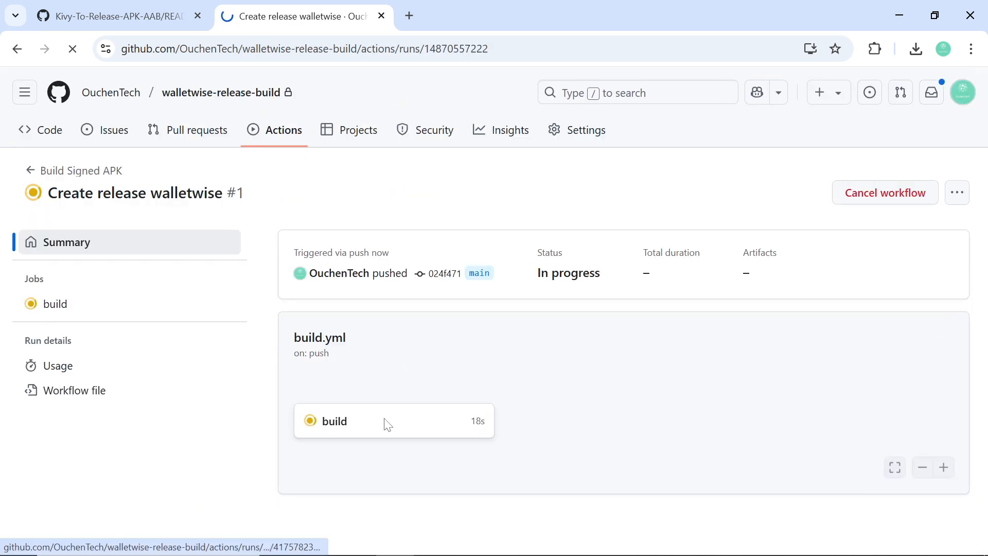
{"action": "left_click", "coordinate": [334, 421]}
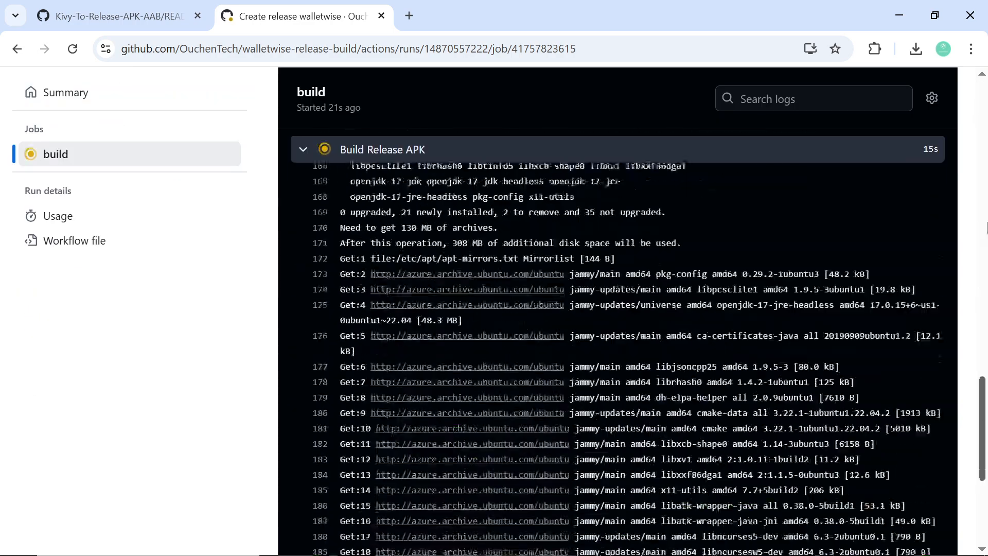
{"action": "scroll", "scroll_direction": "down", "scroll_amount": 3}
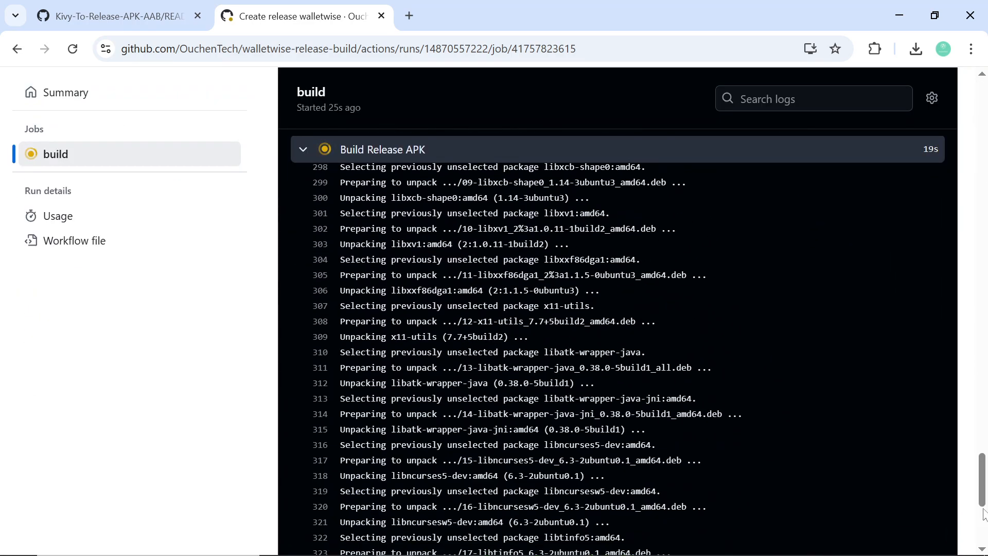
{"action": "scroll", "scroll_direction": "down", "scroll_amount": 3}
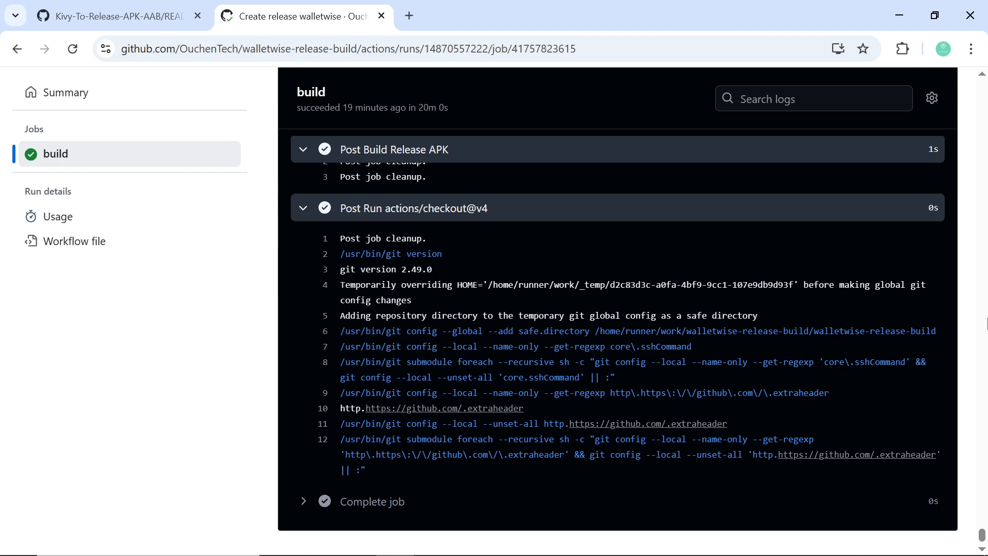
Step: Download the signed-release-apk artifact from the run summary
{"action": "left_click", "coordinate": [65, 92]}
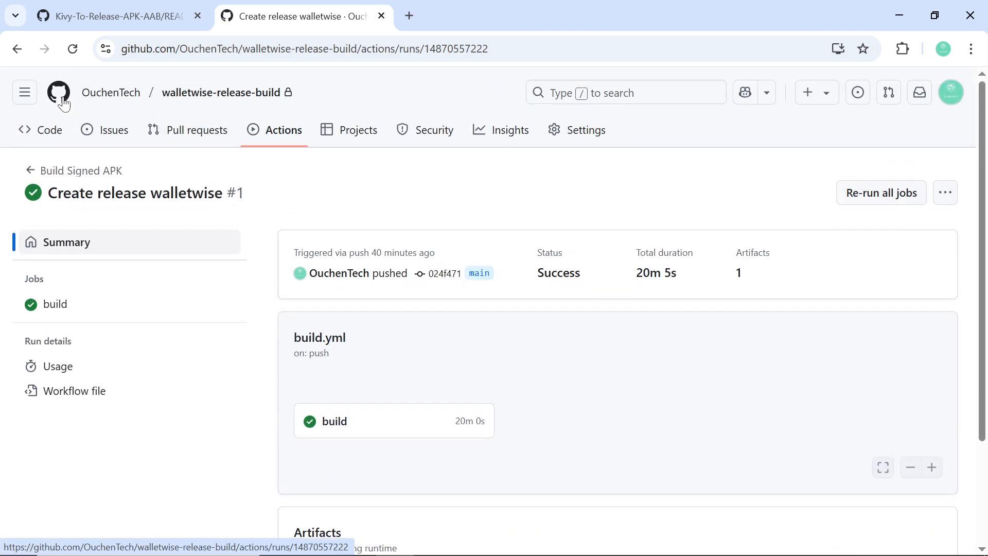
{"action": "scroll", "scroll_direction": "down", "scroll_amount": 3}
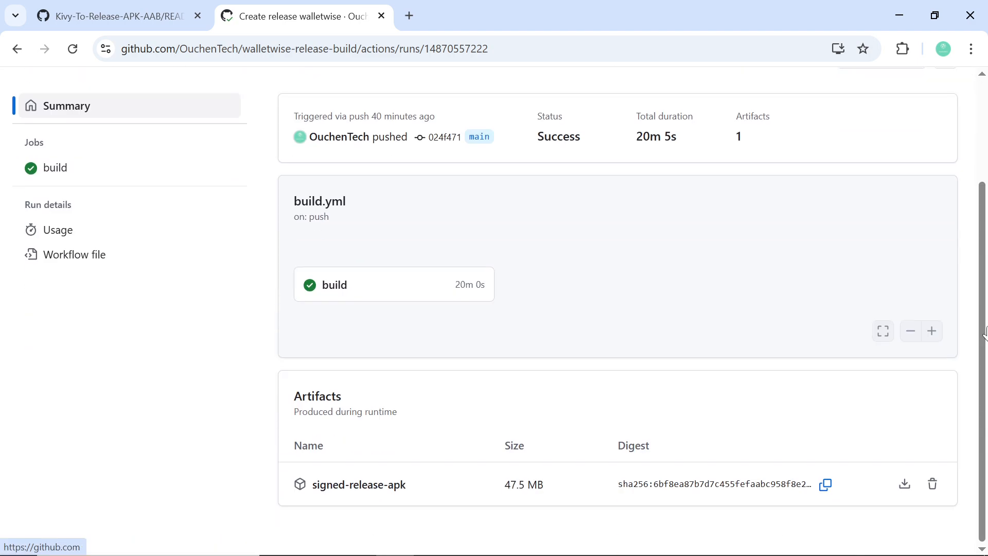
{"action": "mouse_move", "coordinate": [904, 484]}
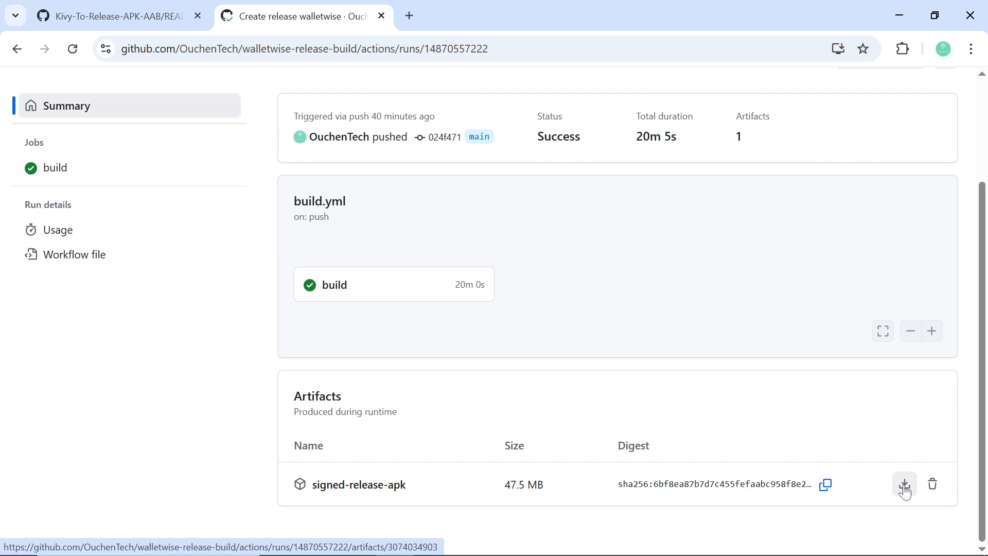
{"action": "left_click", "coordinate": [904, 484]}
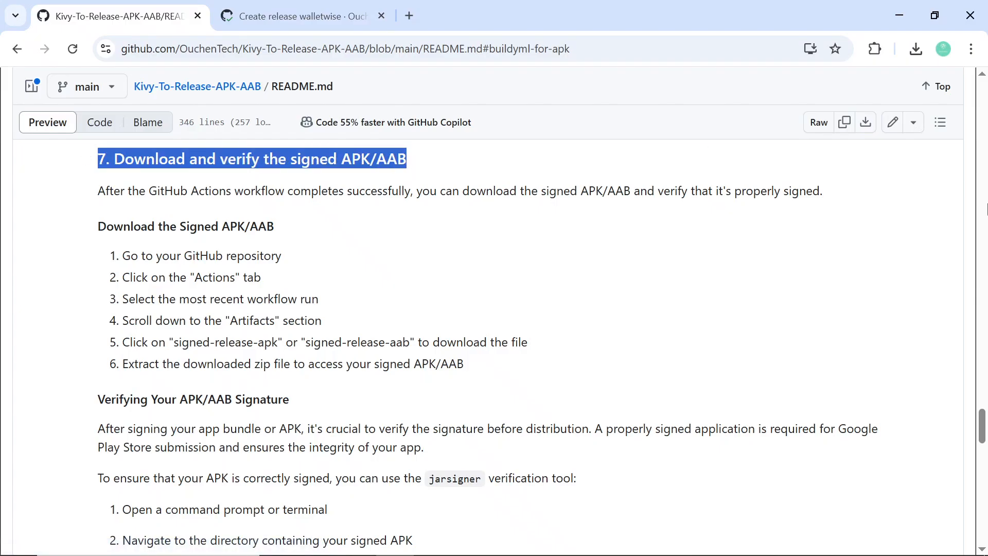
Step: Replace the placeholder with walletwise-1.1-arm64-v8a_armeabi-v7a-release-signed in the jarsigner verify command
{"action": "scroll", "scroll_direction": "down", "scroll_amount": 3}
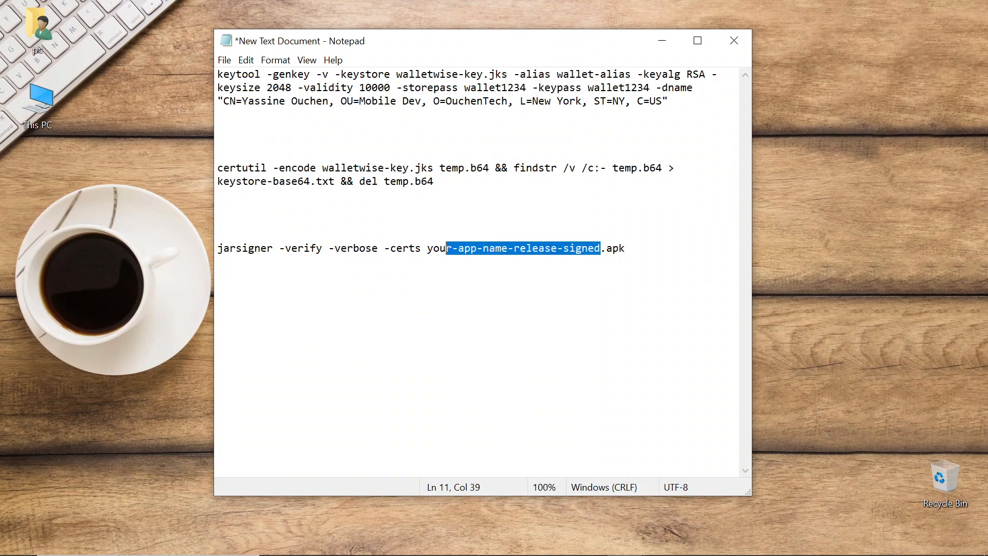
{"action": "type", "text": "walletwise-1.1-arm64-v8a_armeabi-v7a-release-signed"}
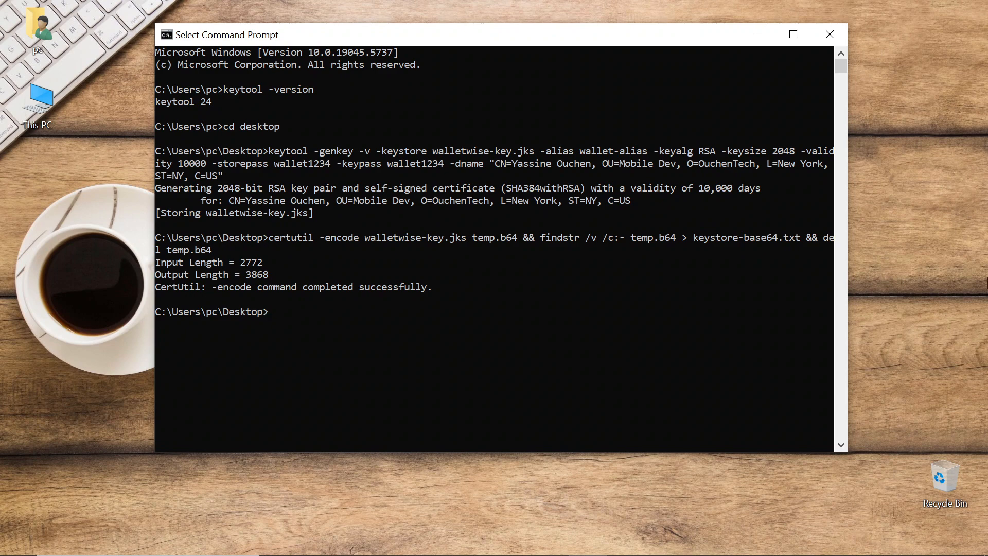
Step: Run jarsigner -verify -verbose -certs on the signed APK and confirm 'jar verified'
{"action": "type", "text": "jarsigner -verify -verbose -certs walletwise-1.1-arm64-v8a_armeabi-v7a-release-signed.apk"}
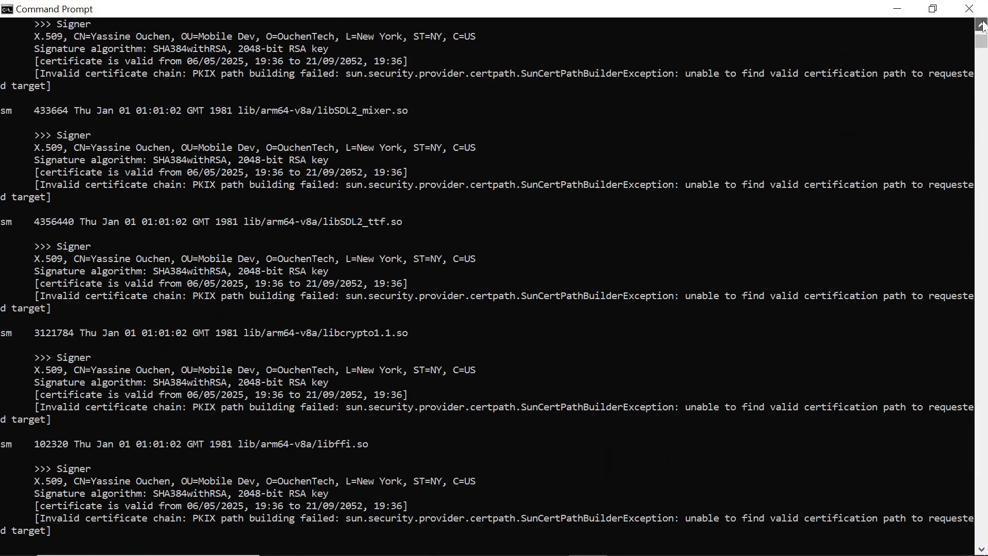
{"action": "scroll", "scroll_direction": "down", "scroll_amount": 3}
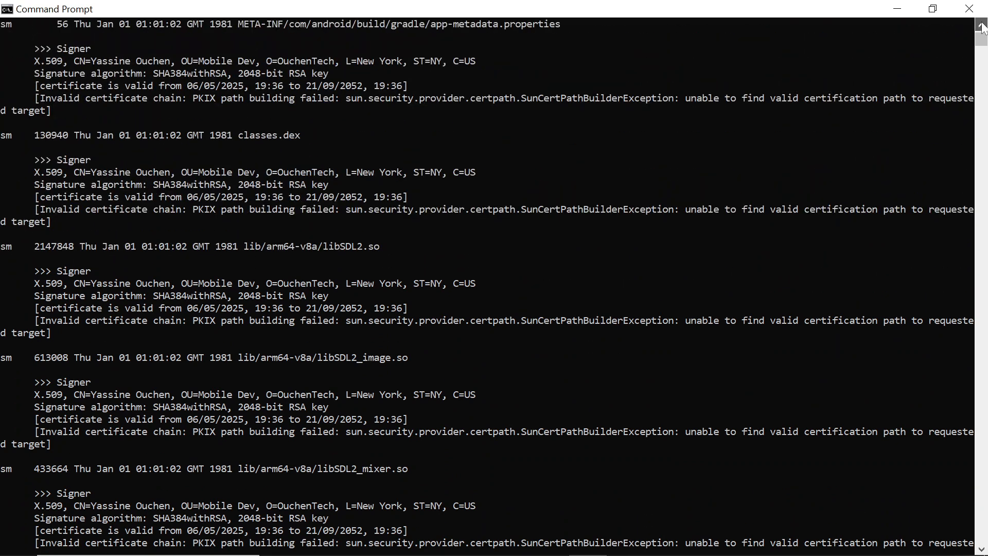
{"action": "scroll", "scroll_direction": "up", "scroll_amount": 3}
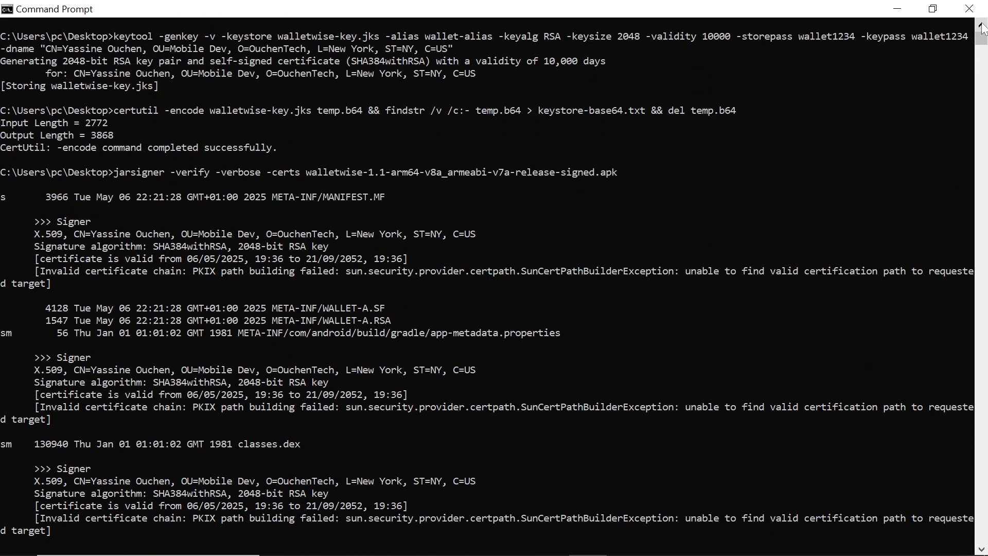
{"action": "scroll", "scroll_direction": "down", "scroll_amount": 3}
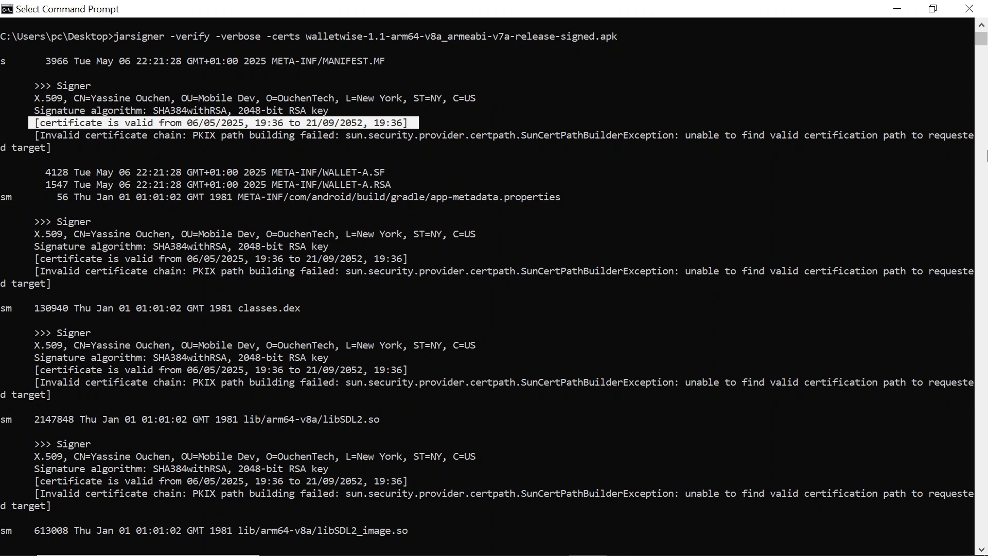
{"action": "scroll", "scroll_direction": "down", "scroll_amount": 3}
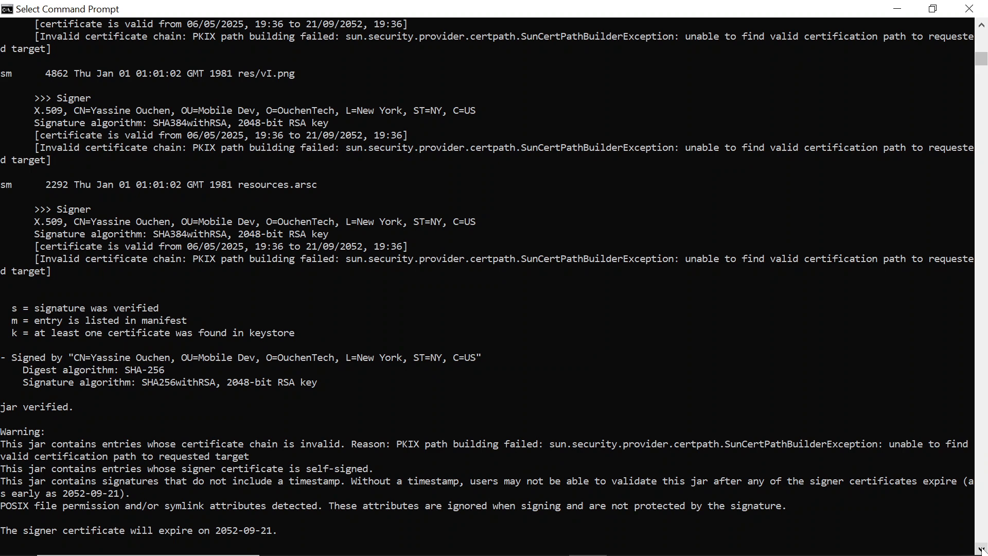
{"action": "mouse_move", "coordinate": [5, 415]}
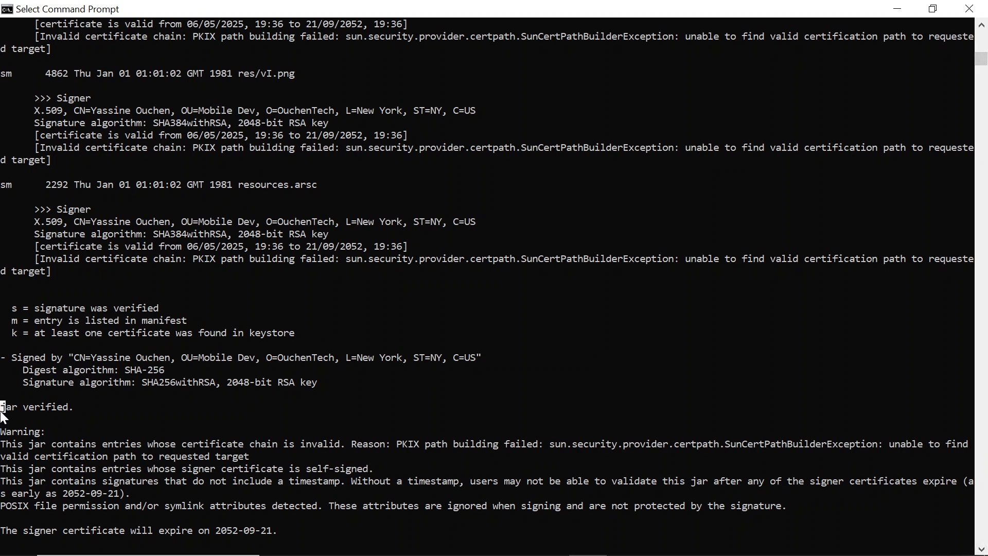
{"action": "double_click", "coordinate": [36, 407]}
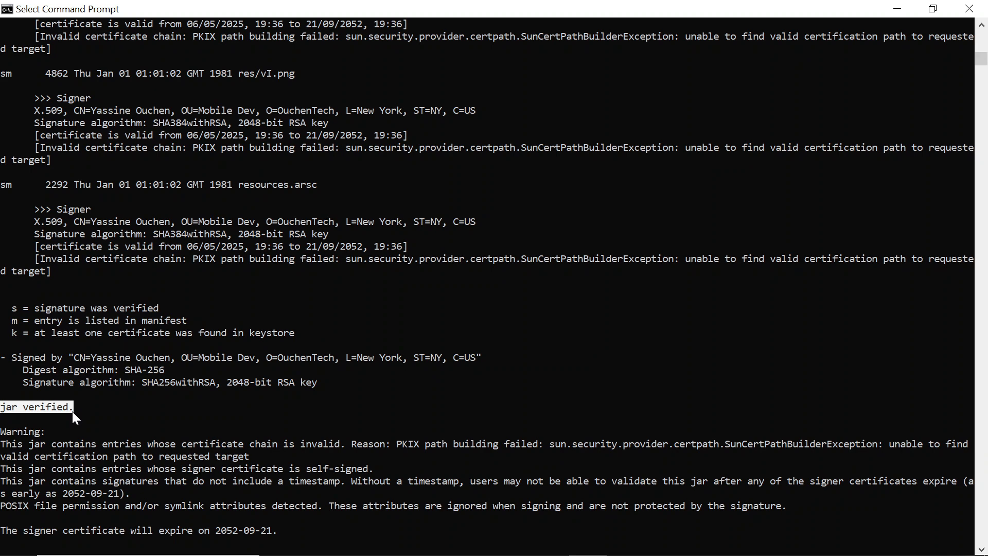
{"action": "mouse_move", "coordinate": [74, 417]}
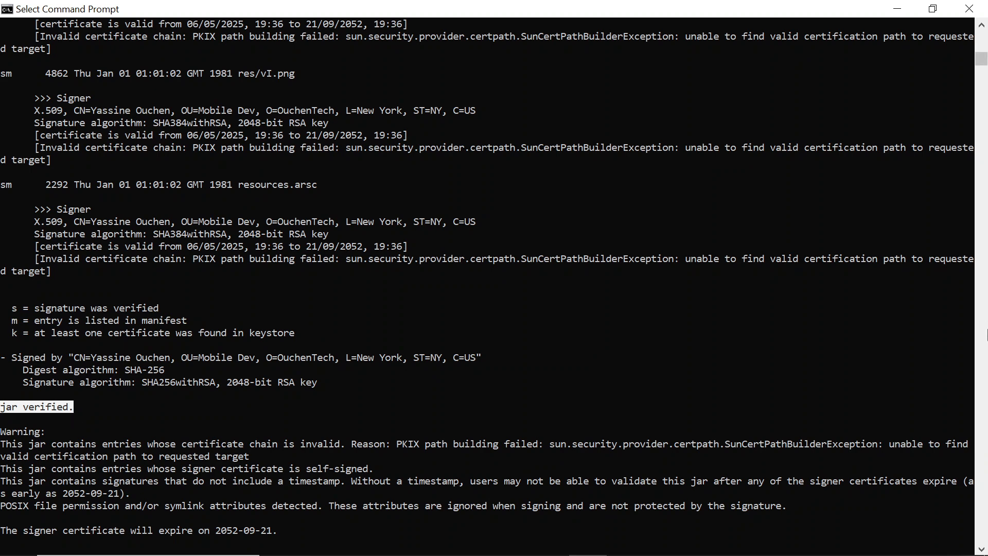